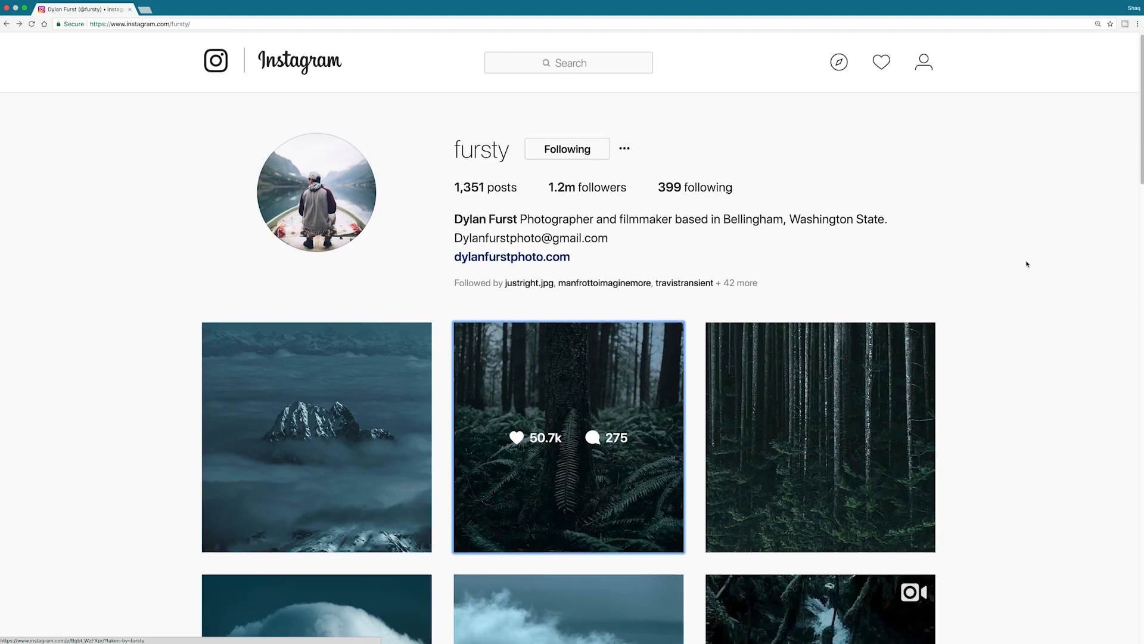
Scroll the fursty profile grid and open the aerial forest bridge photo post
scroll("down", 3)
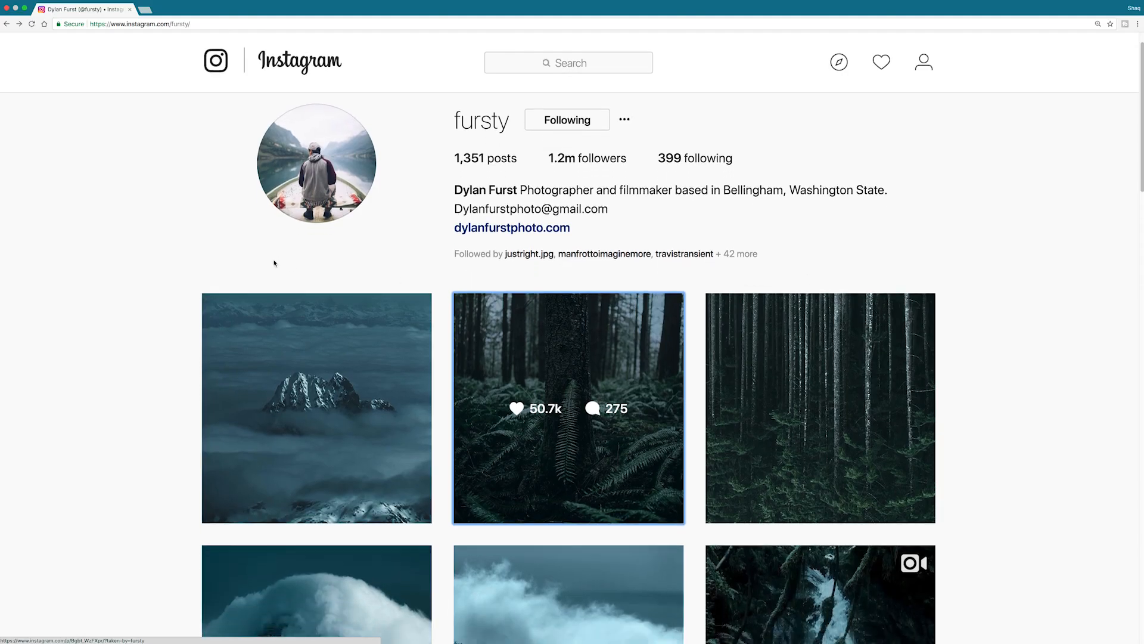
scroll("down", 3)
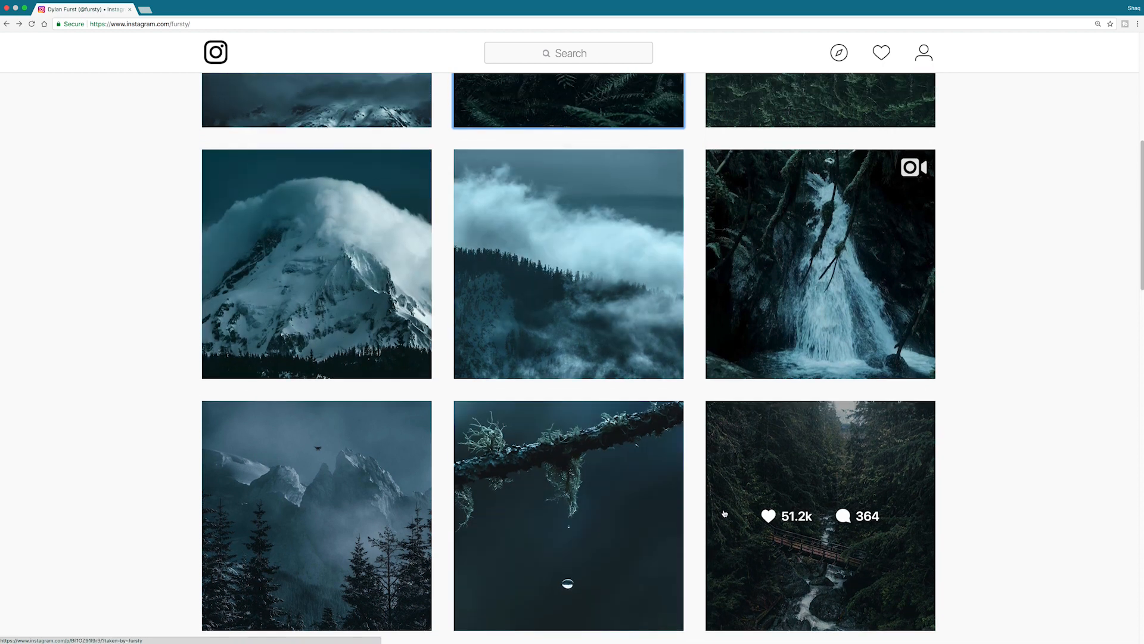
left_click(819, 515)
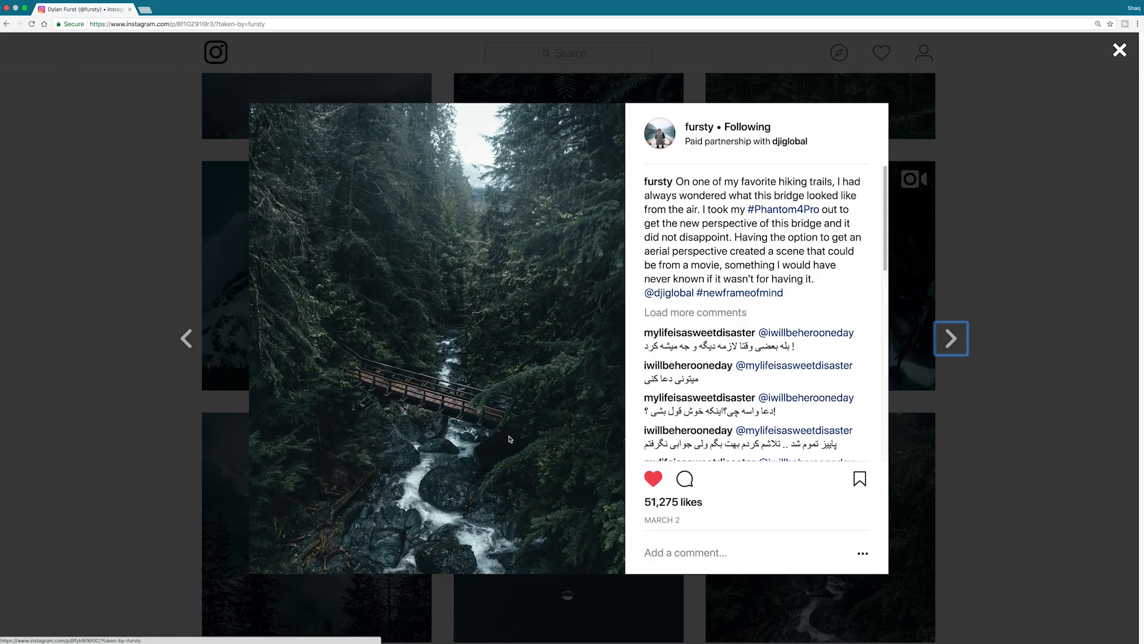
mouse_move(562, 470)
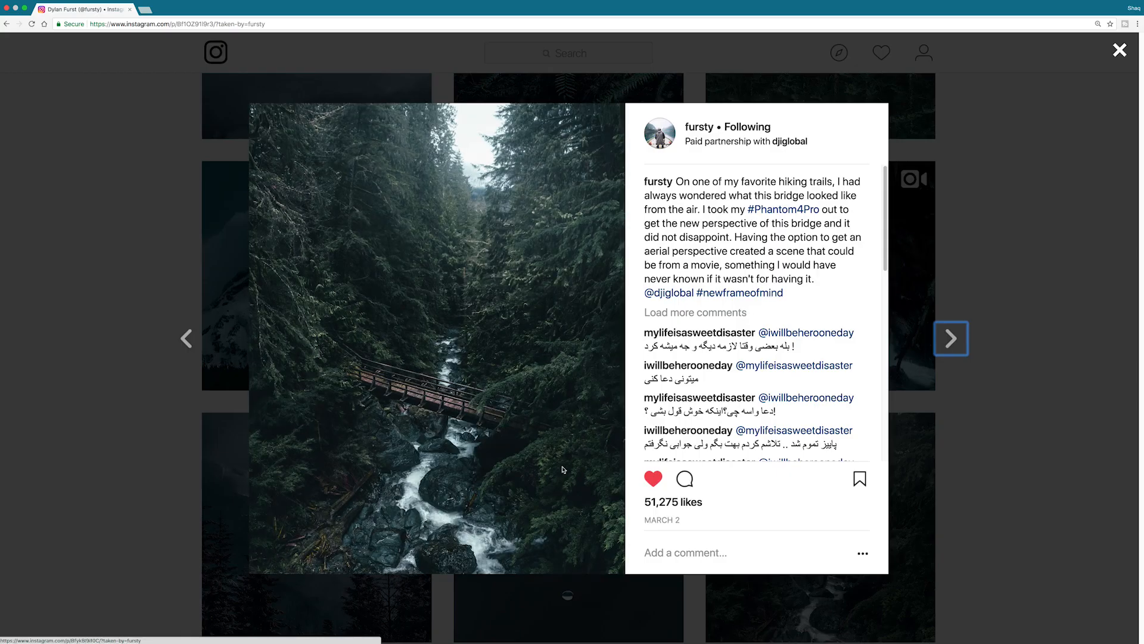
mouse_move(455, 497)
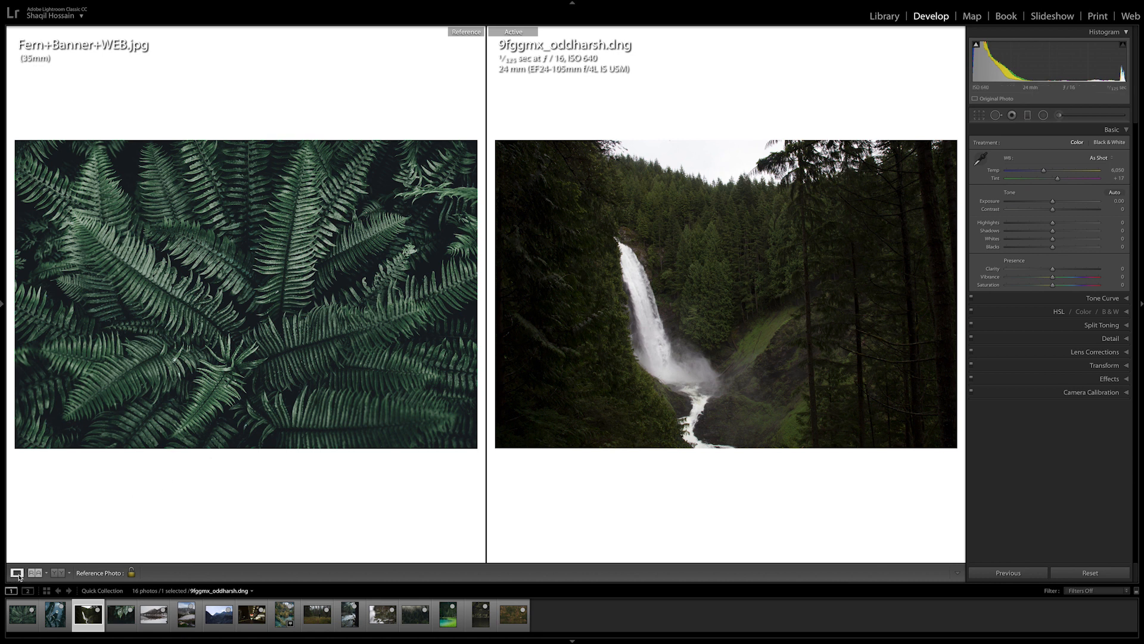
mouse_move(238, 265)
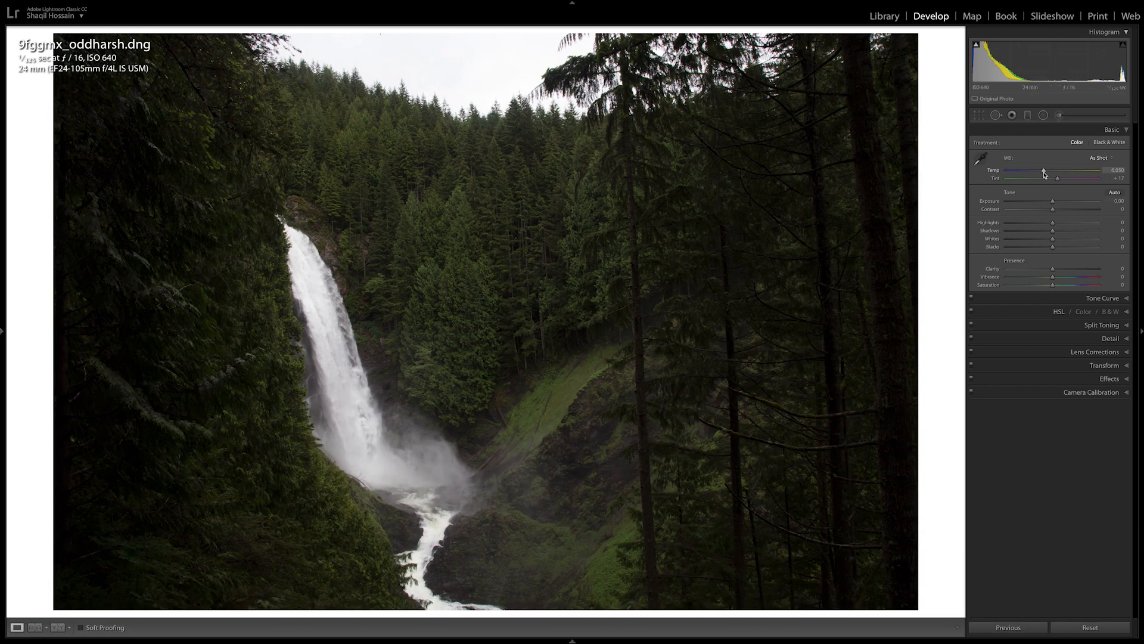
Cool the waterfall photo's Temp down to about 3,806 for a bluer white balance
left_click_drag(1055, 170, 1028, 170)
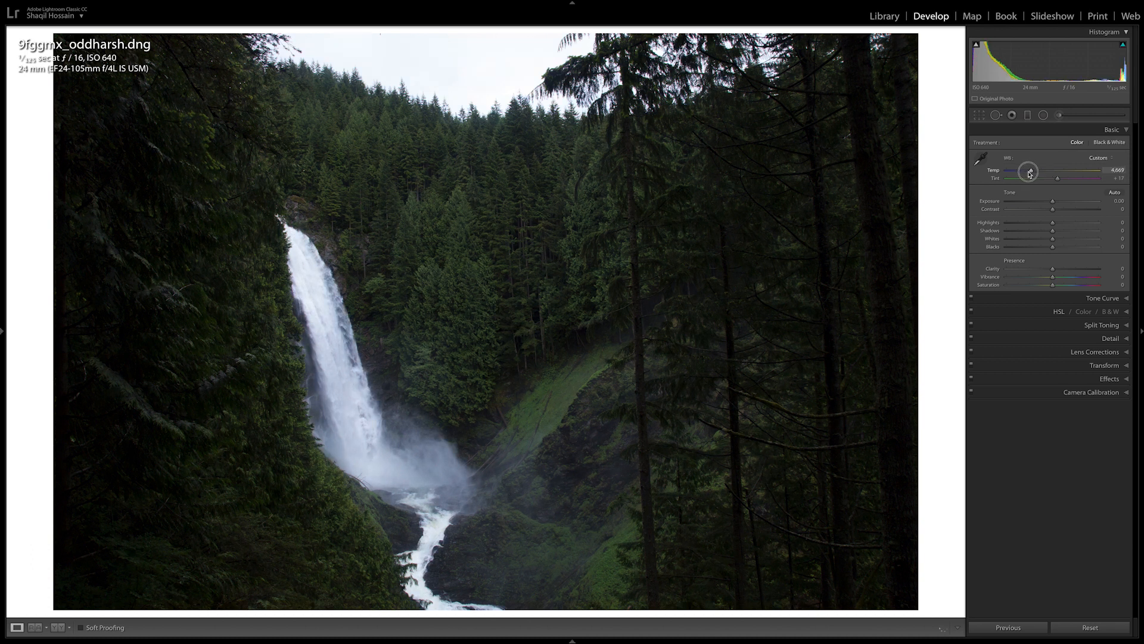
left_click_drag(1028, 173, 1022, 173)
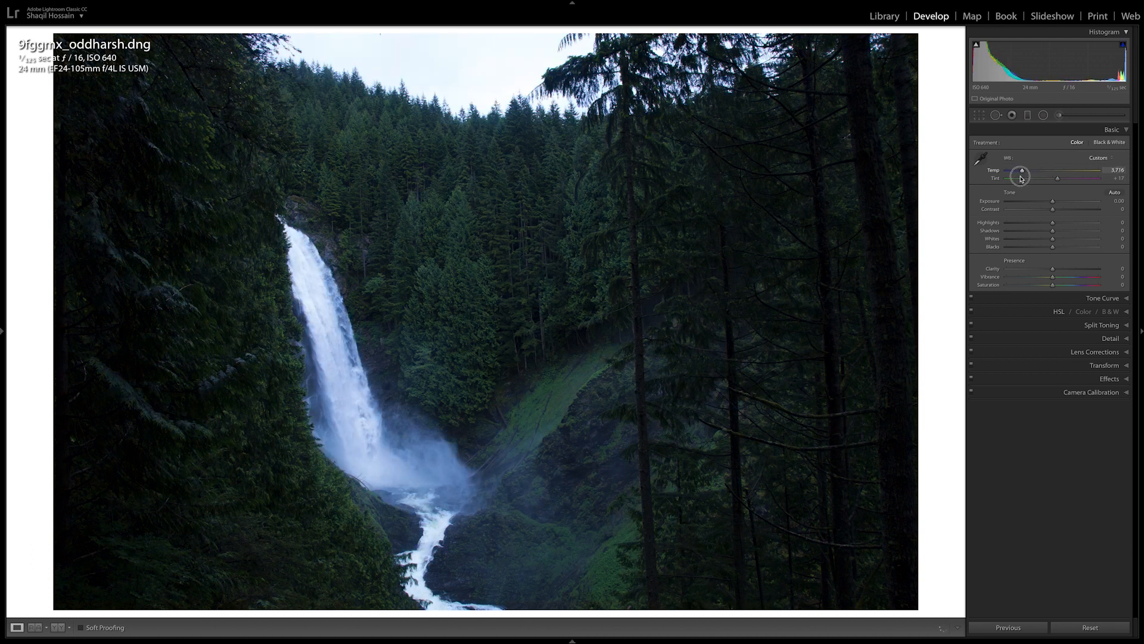
left_click_drag(1021, 170, 1024, 171)
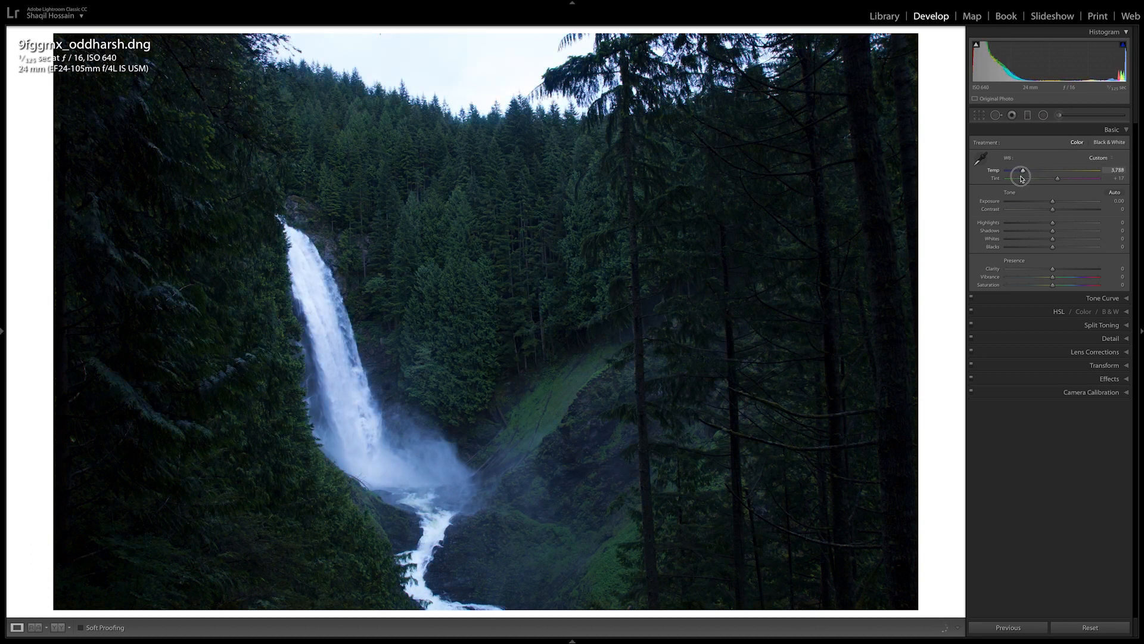
left_click_drag(1022, 176, 1023, 176)
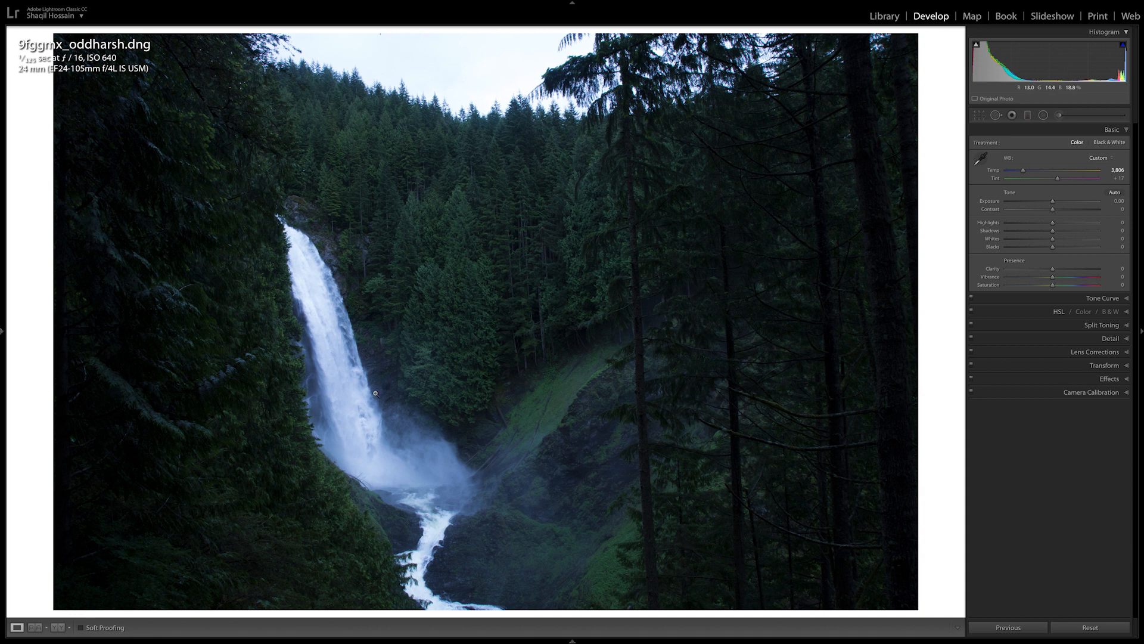
mouse_move(427, 458)
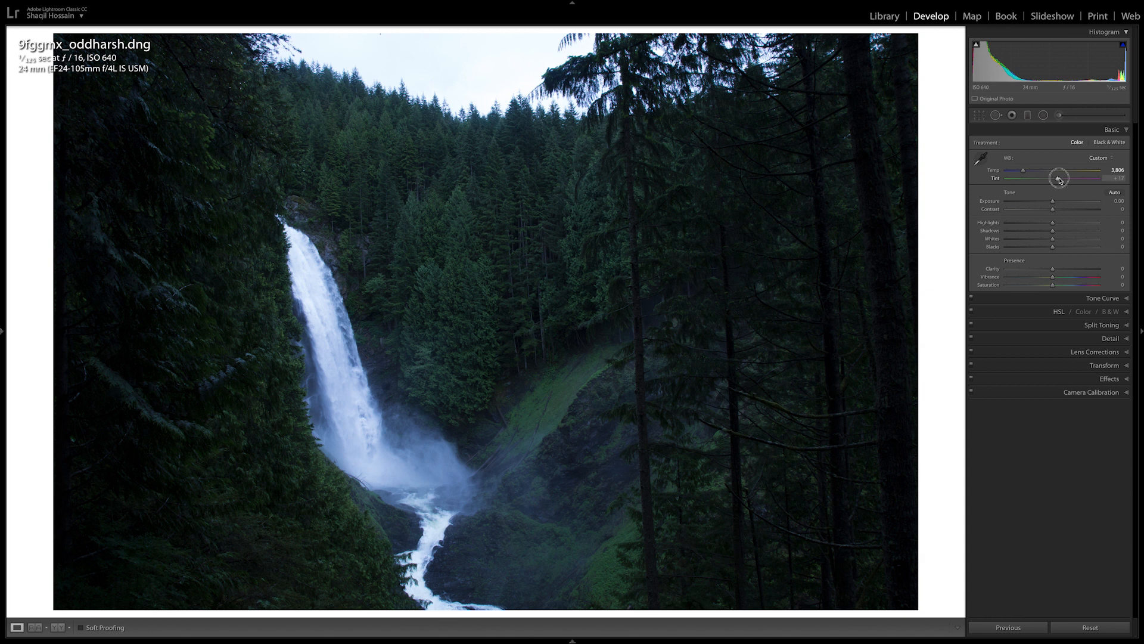
Lower the Tint slightly, settling it near neutral
left_click_drag(1058, 178, 1050, 178)
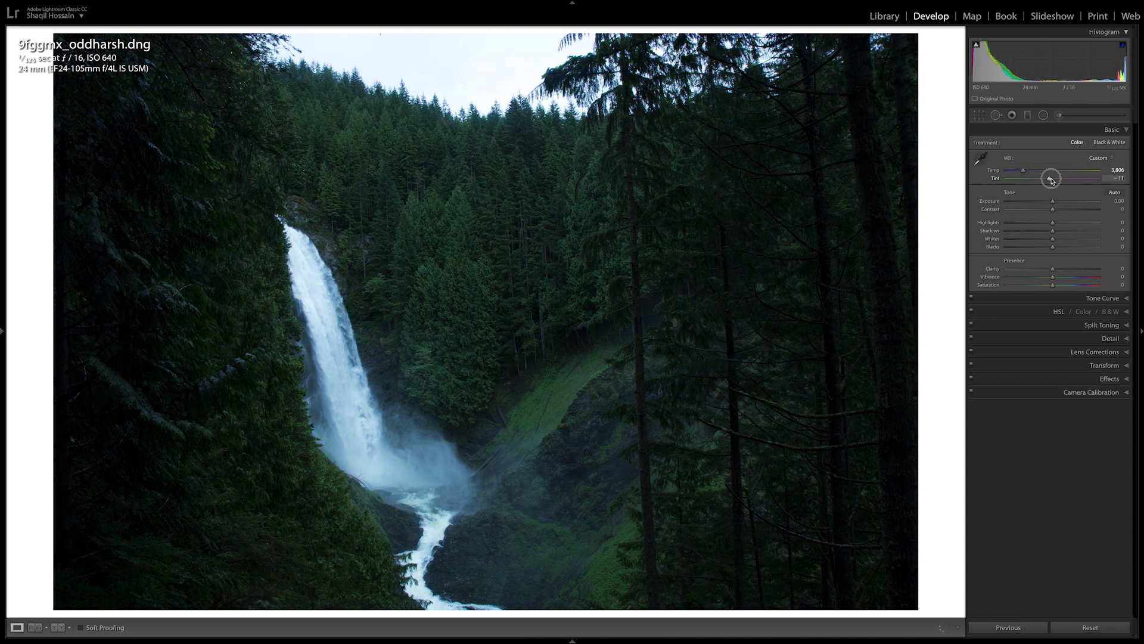
left_click_drag(1052, 178, 1054, 179)
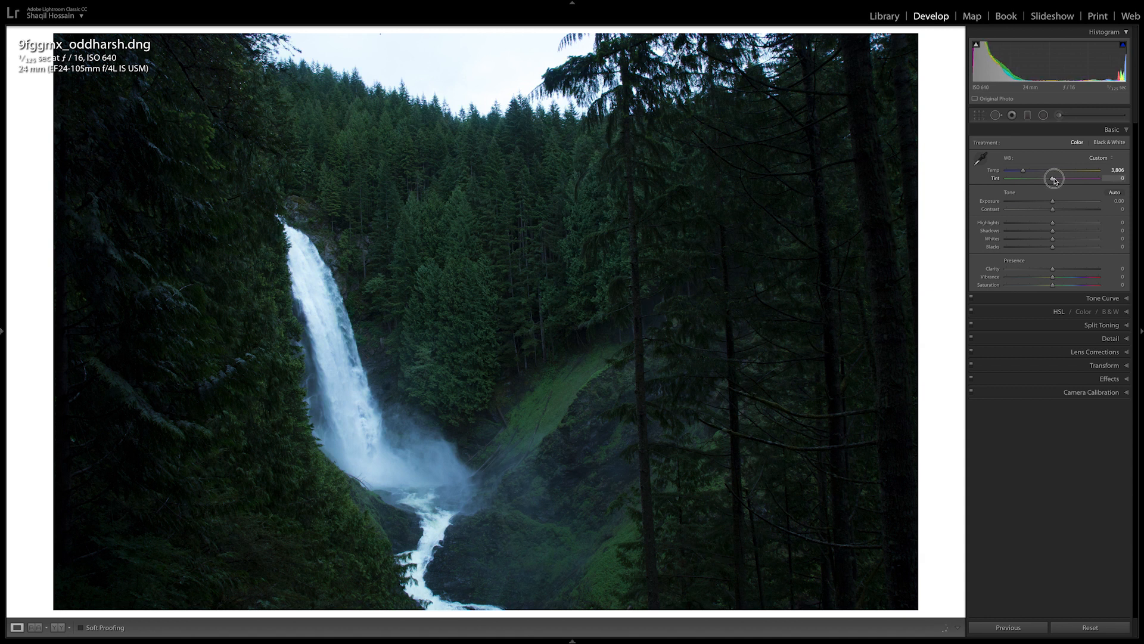
left_click_drag(1052, 178, 1070, 177)
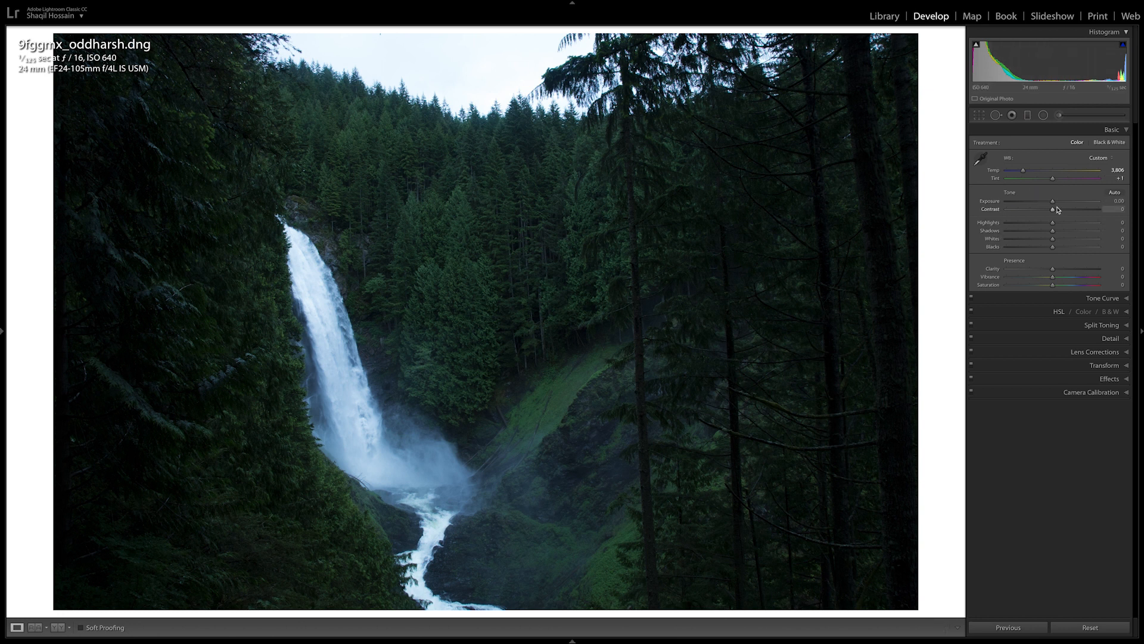
mouse_move(1013, 222)
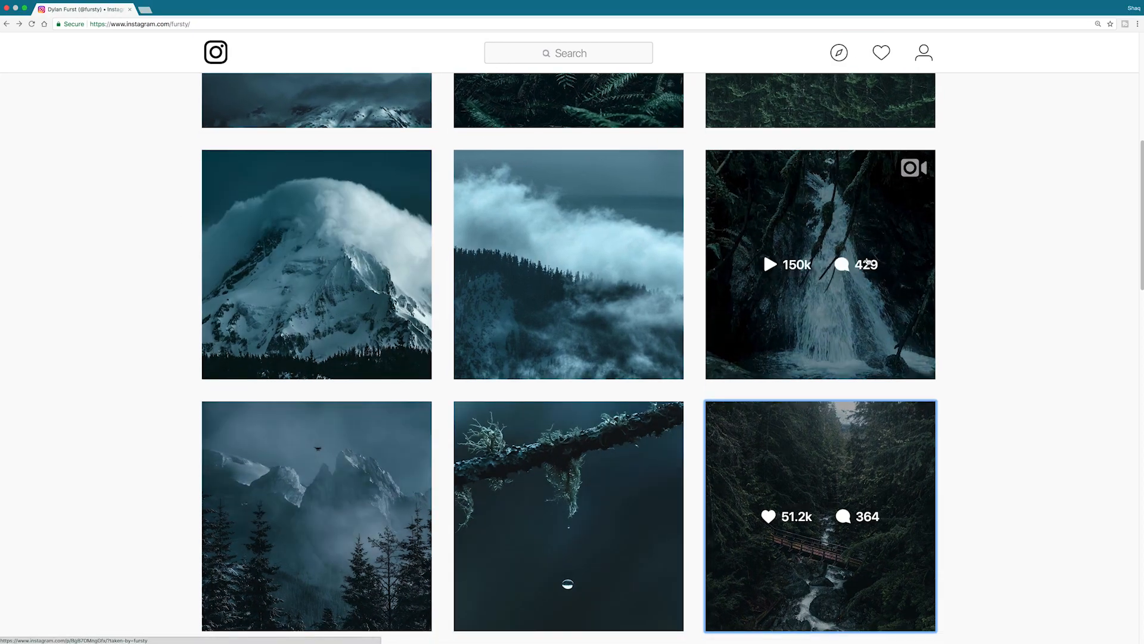
left_click(820, 265)
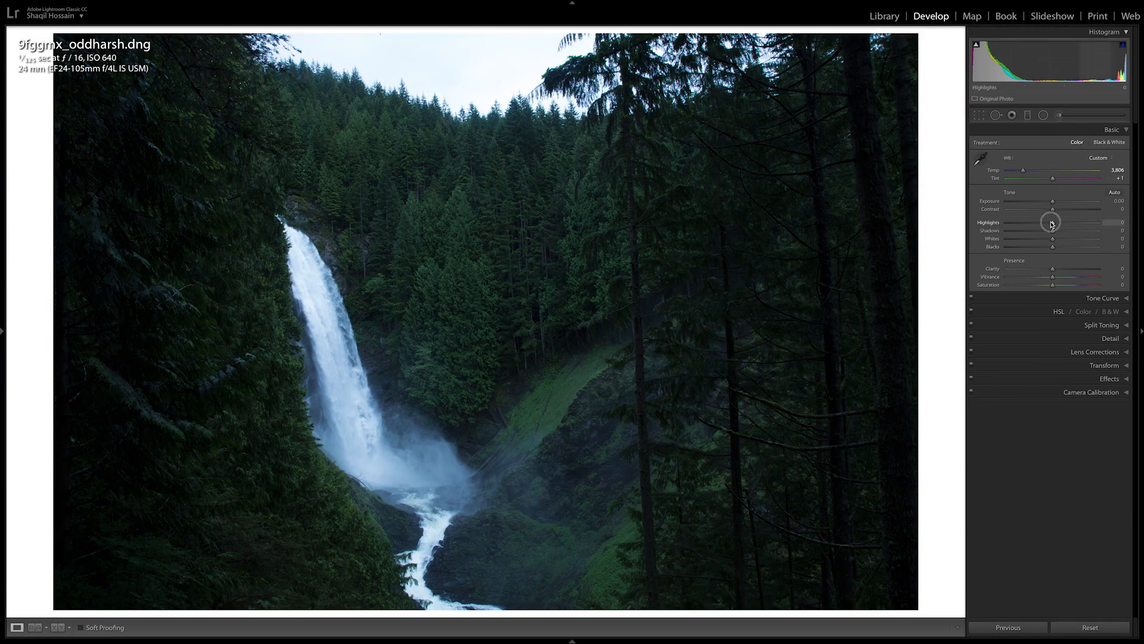
Pull the Highlights down to about -83 to recover the bright water
left_click_drag(1052, 222, 1011, 223)
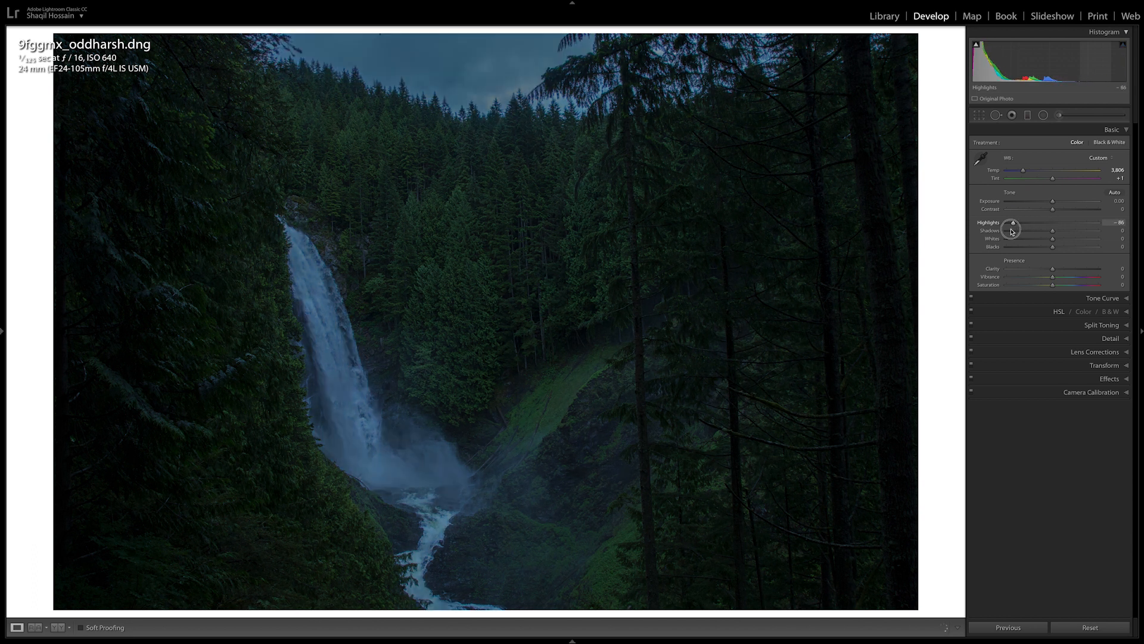
left_click_drag(1012, 227, 1021, 226)
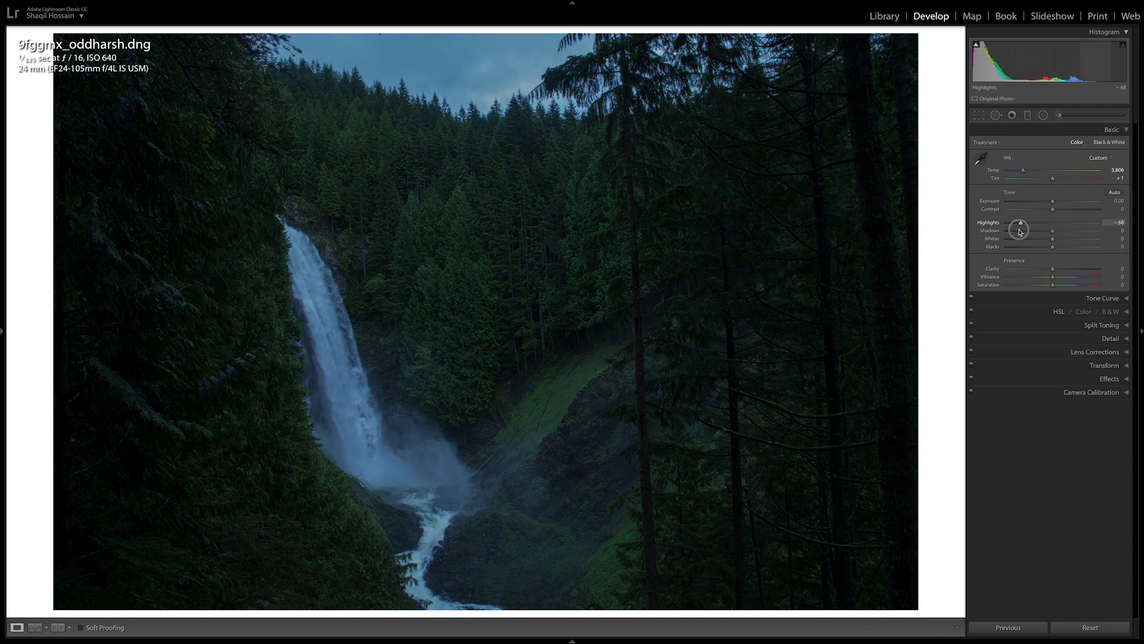
left_click_drag(1020, 223, 1013, 223)
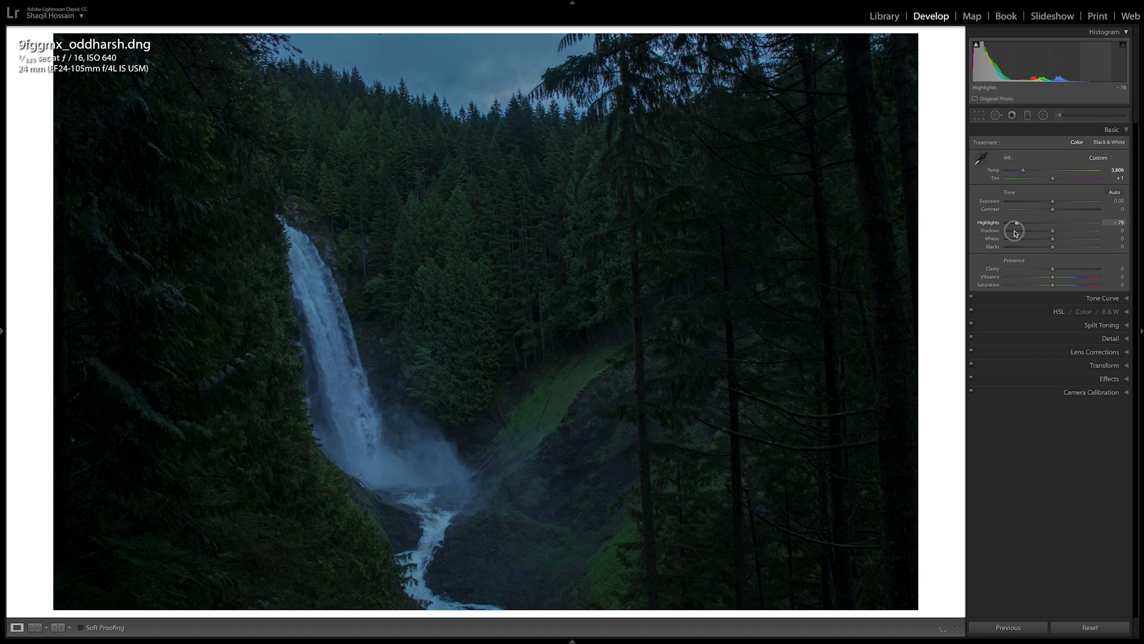
left_click_drag(1016, 222, 1012, 222)
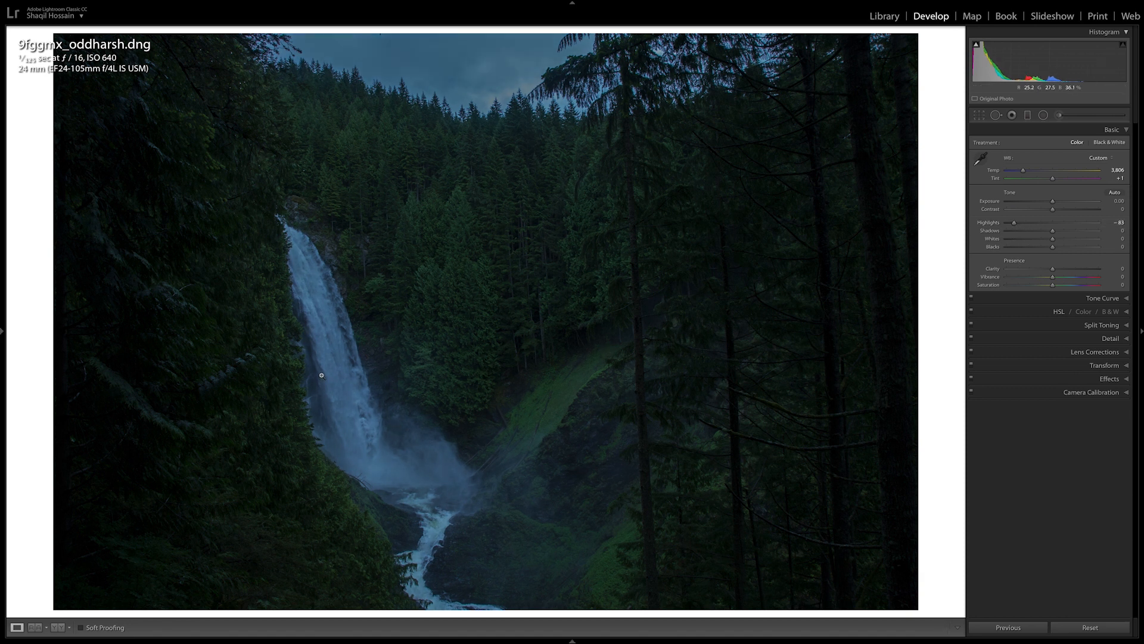
mouse_move(1046, 203)
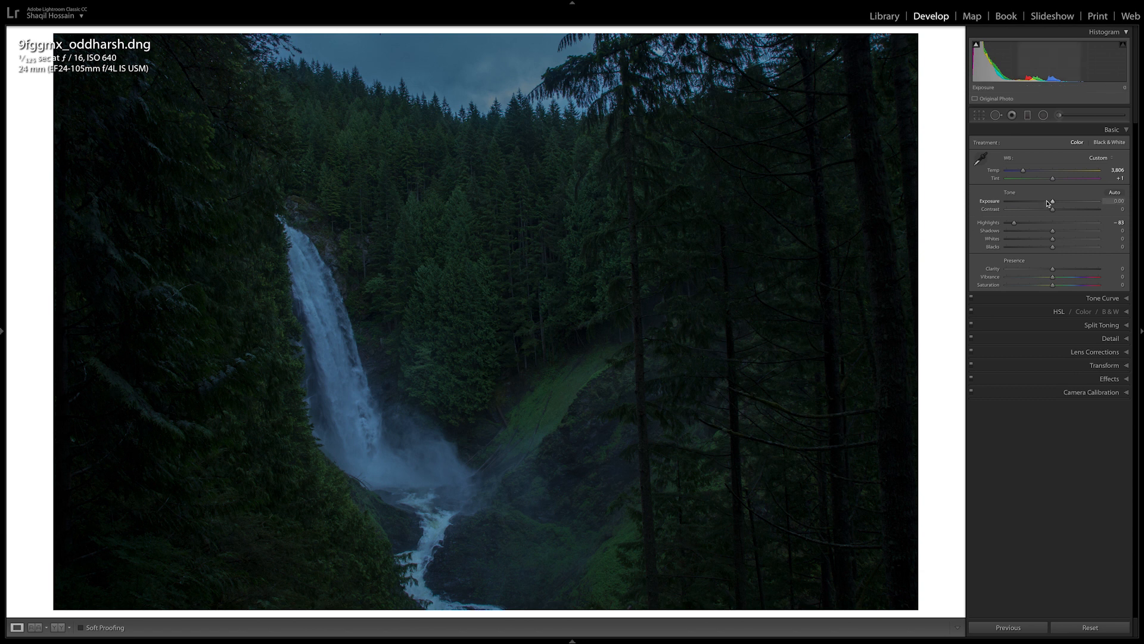
Raise Exposure to +0.25 and add moderate Contrast around +18
left_click_drag(1052, 201, 1061, 201)
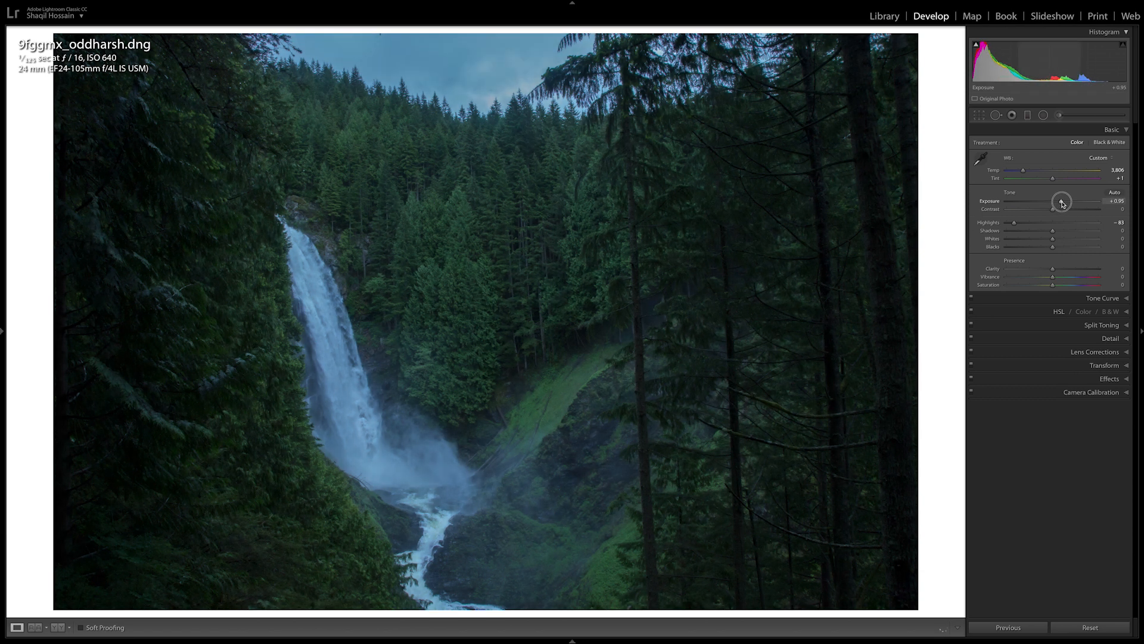
left_click_drag(1062, 201, 1058, 201)
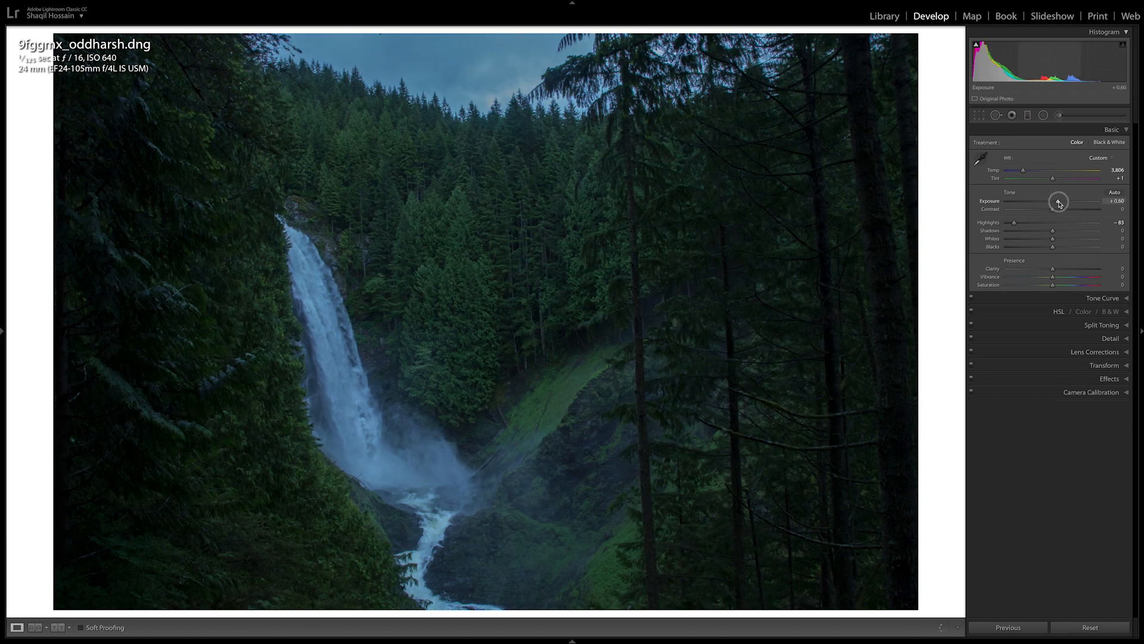
left_click_drag(1058, 201, 1056, 201)
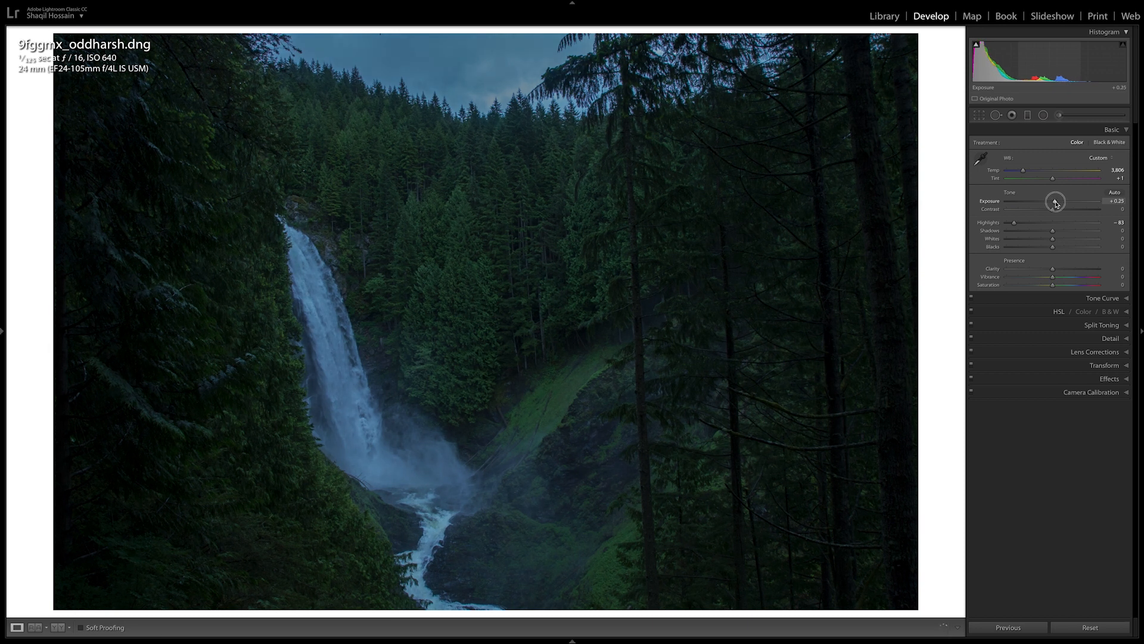
left_click_drag(1052, 209, 1071, 212)
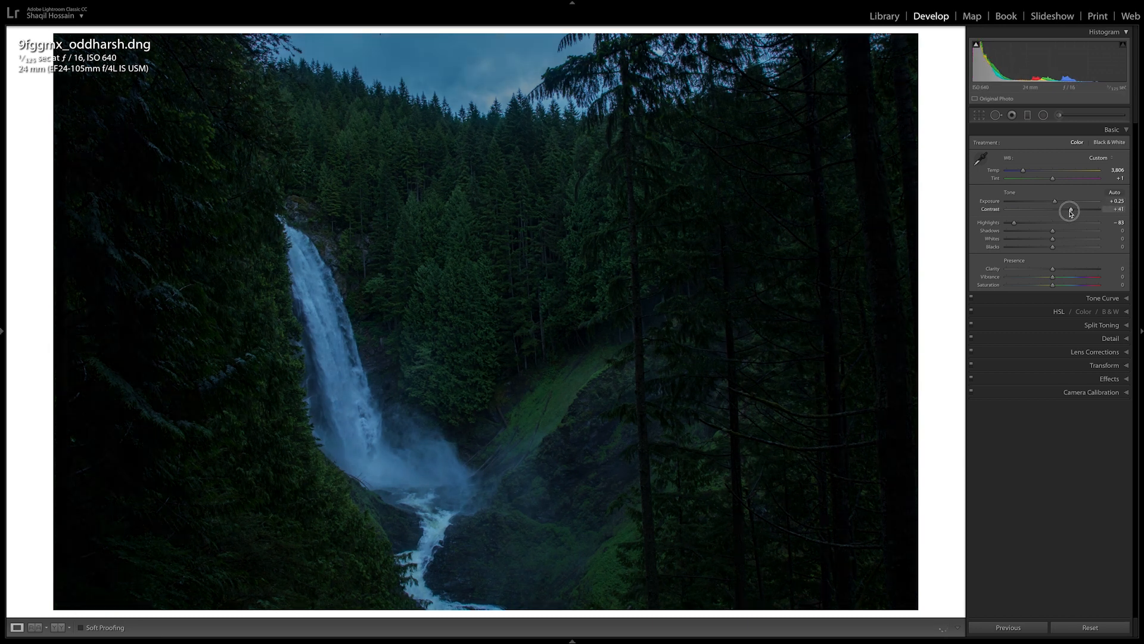
left_click_drag(1087, 210, 1062, 212)
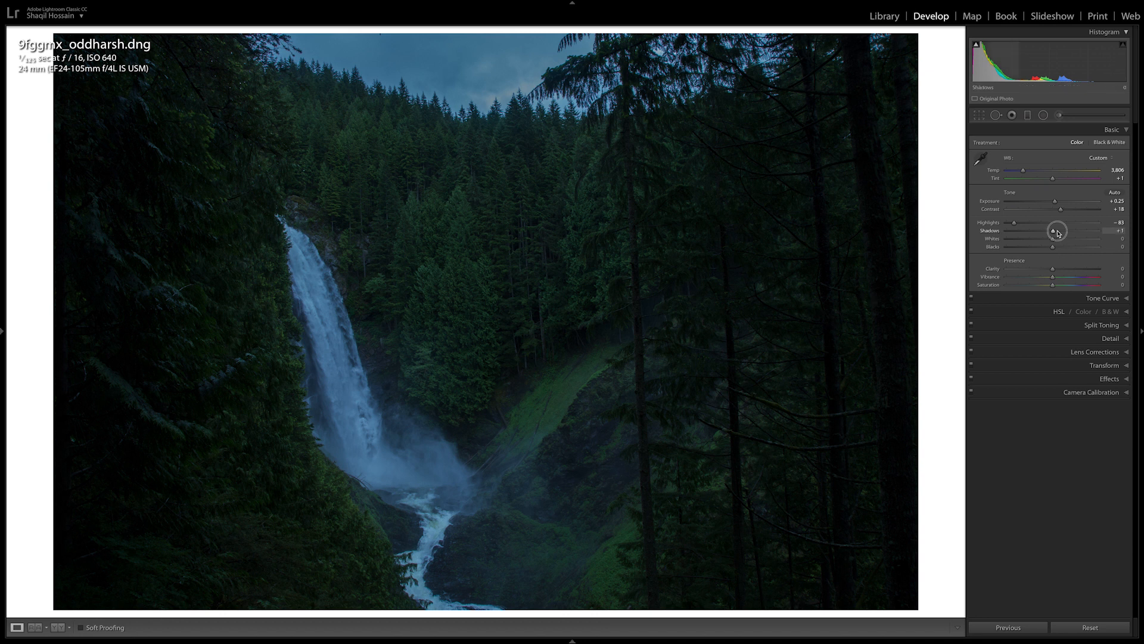
Lift Shadows to +100, raise Whites to about +43 and deepen Blacks to about -13
left_click_drag(1056, 230, 1098, 230)
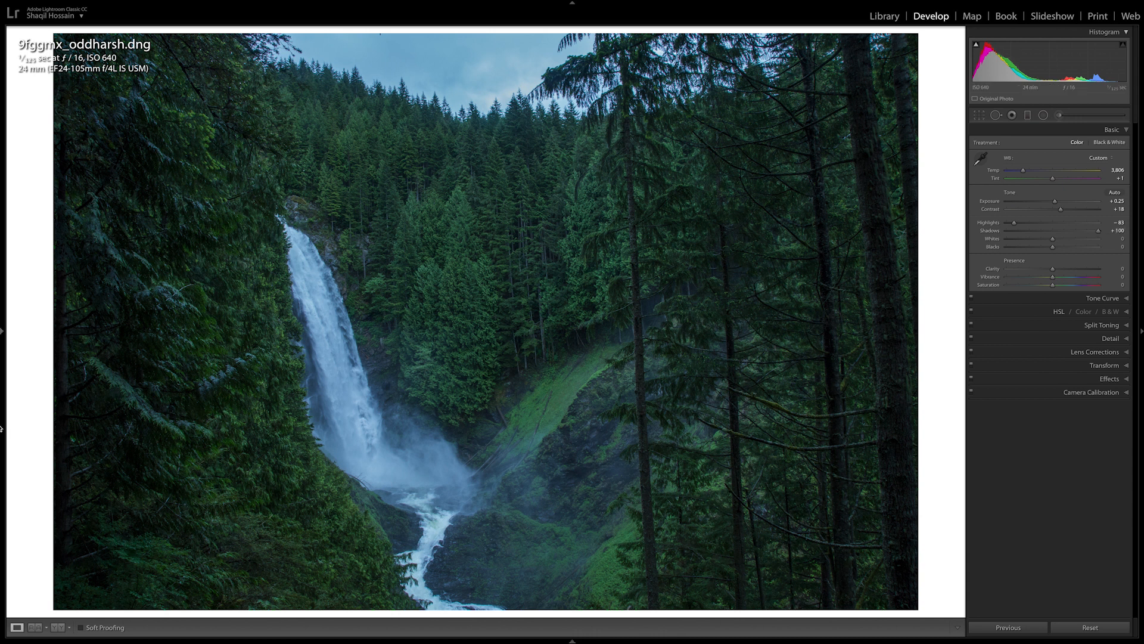
mouse_move(452, 344)
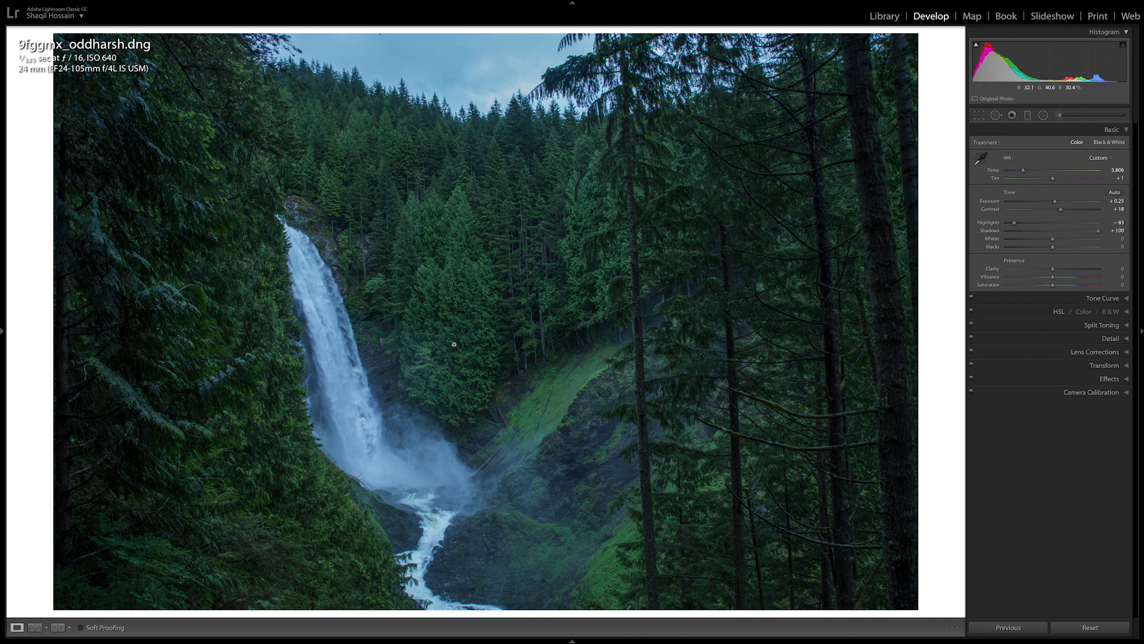
mouse_move(624, 390)
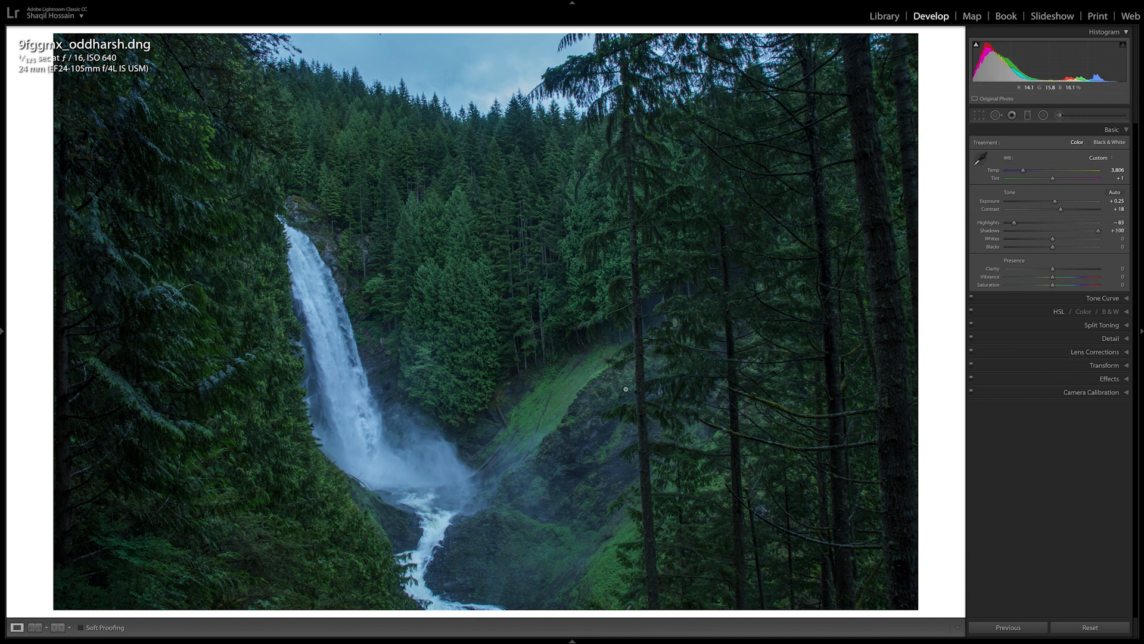
key("ctrl+z")
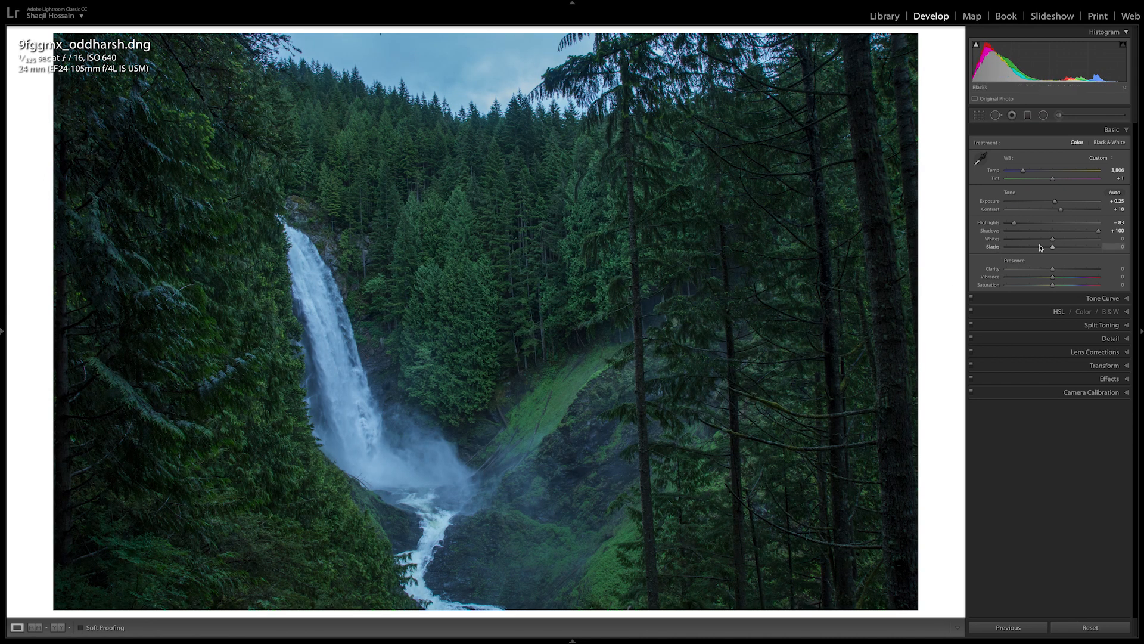
left_click_drag(1052, 239, 1074, 238)
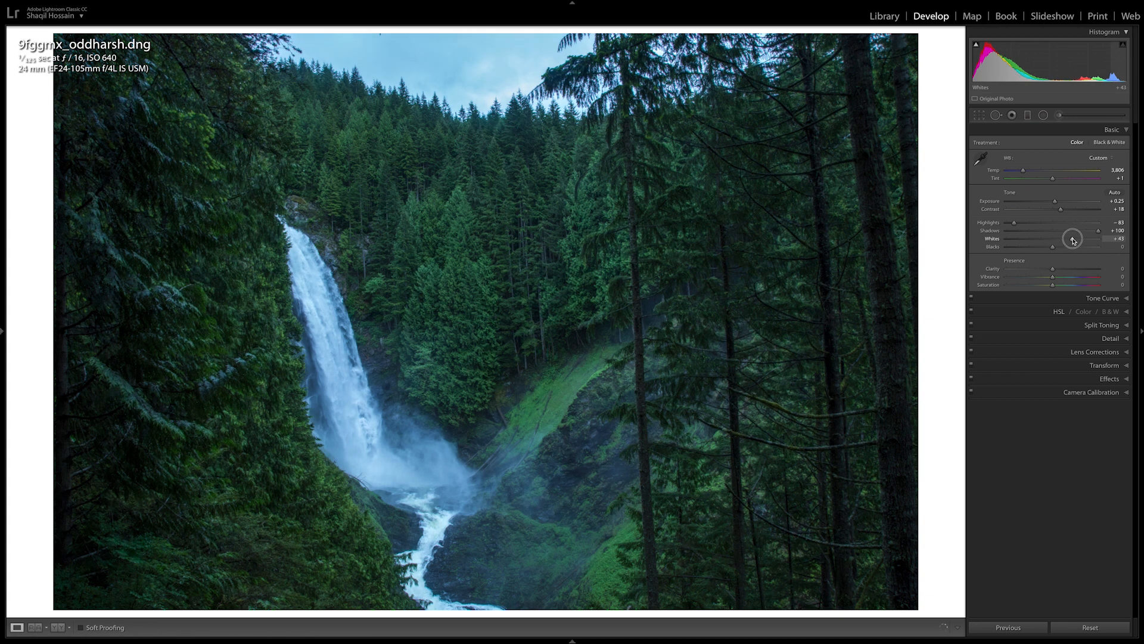
left_click_drag(1052, 246, 1044, 246)
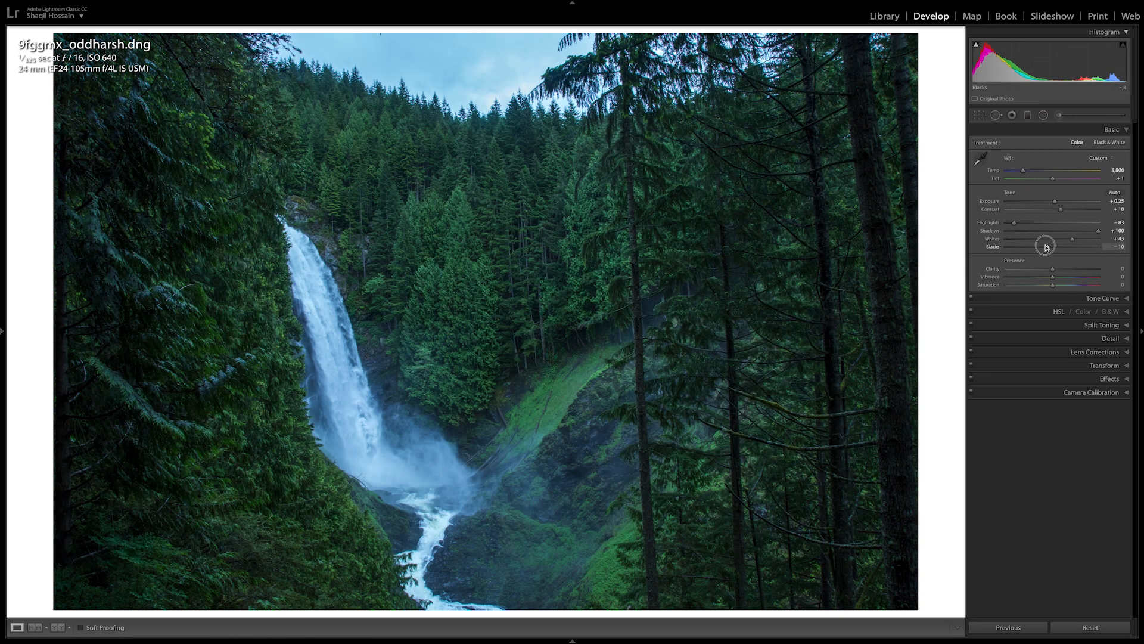
left_click_drag(1046, 245, 1040, 245)
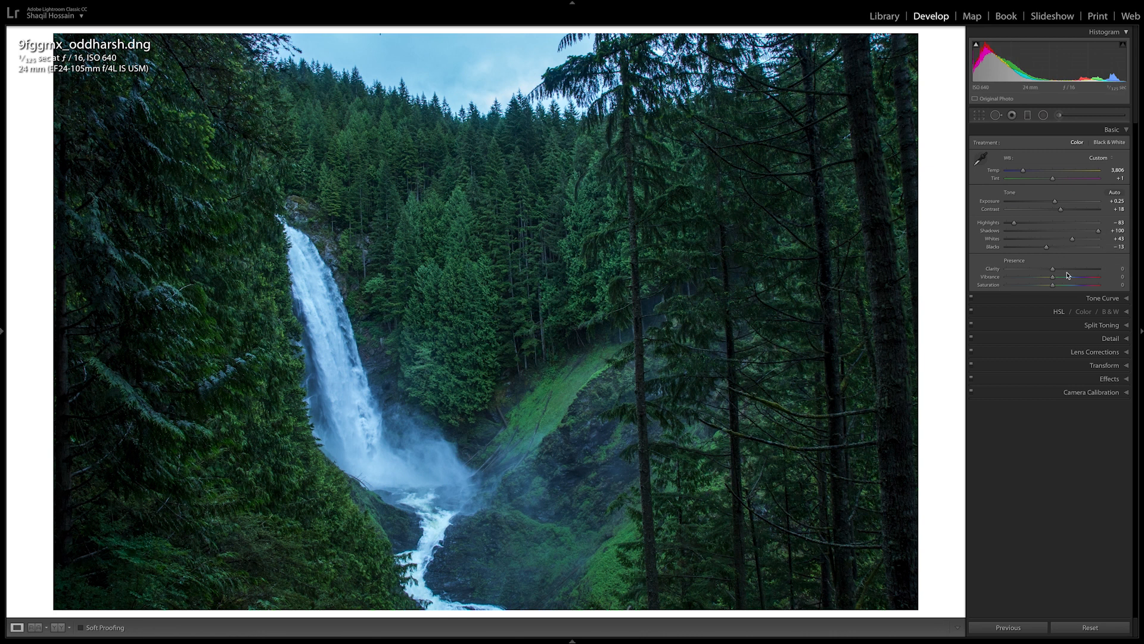
mouse_move(1066, 272)
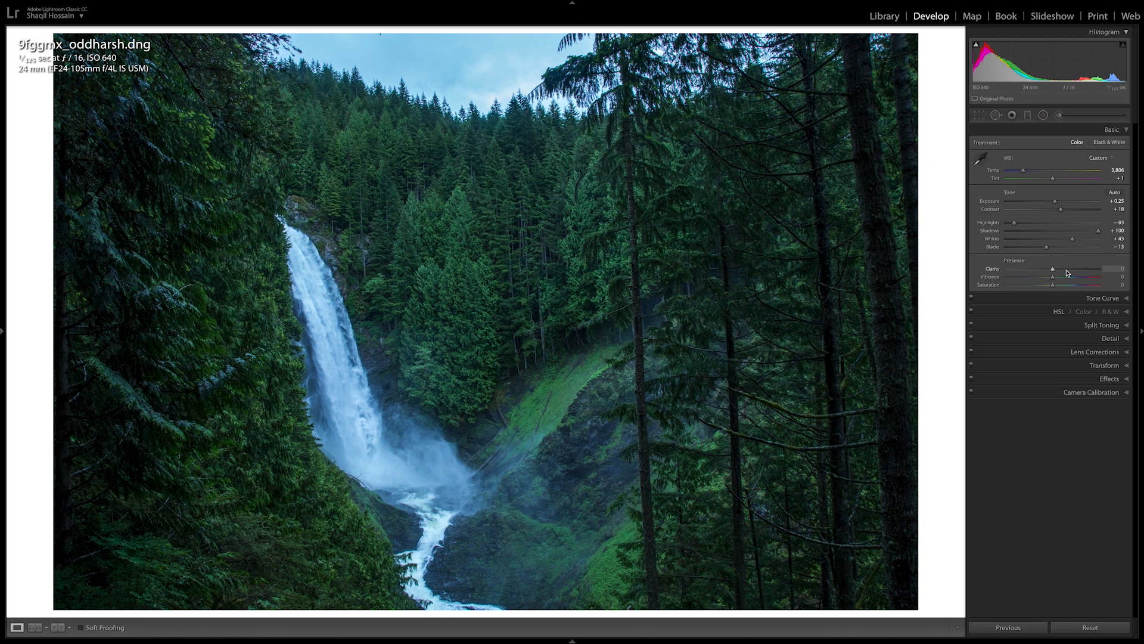
Set Clarity to a slight boost of about +17
left_click_drag(1051, 269, 1097, 269)
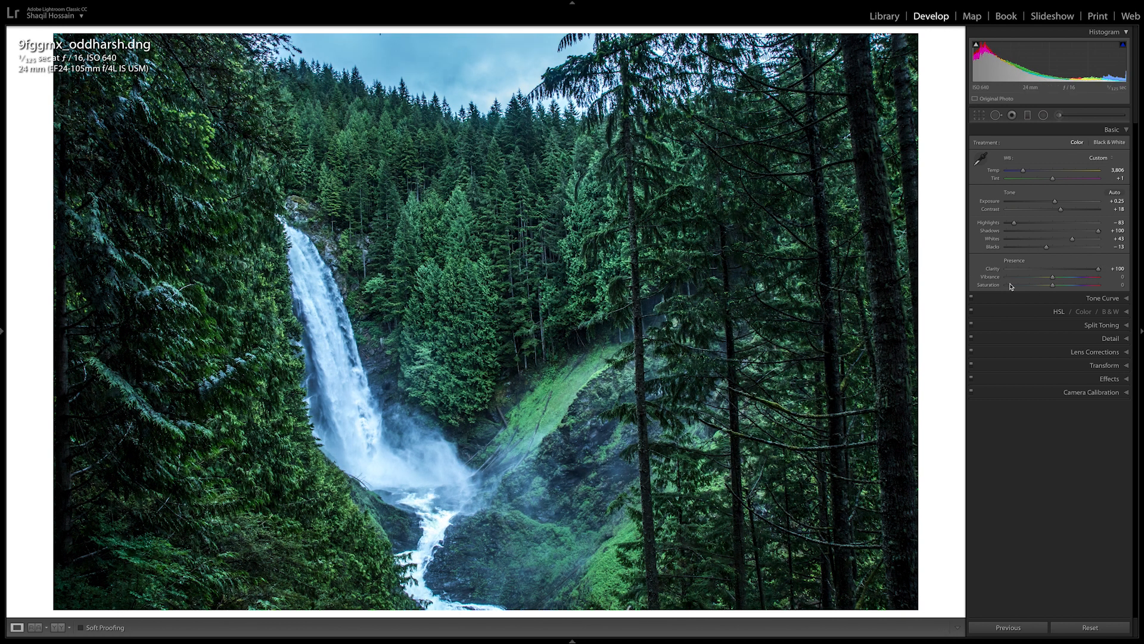
left_click_drag(1097, 268, 1063, 268)
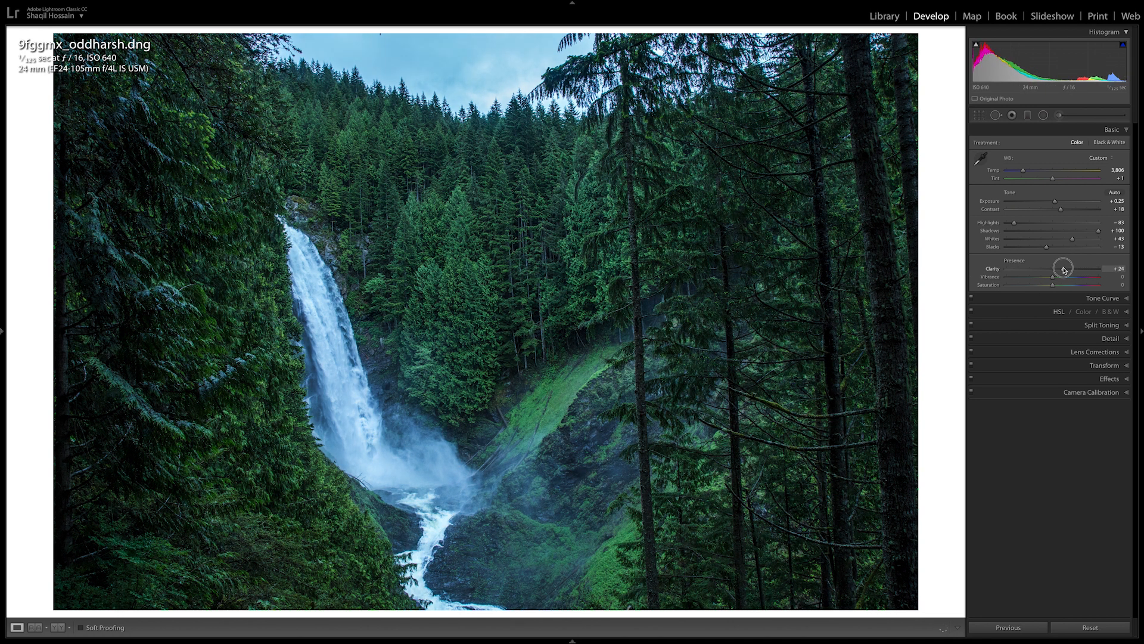
left_click_drag(1063, 269, 1060, 269)
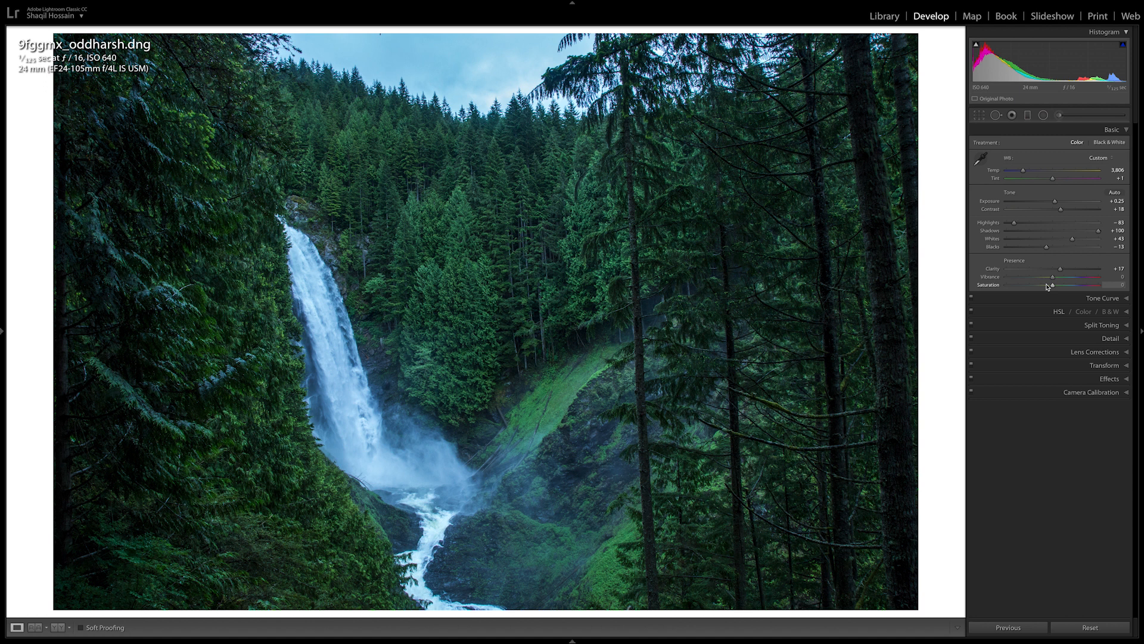
mouse_move(1059, 293)
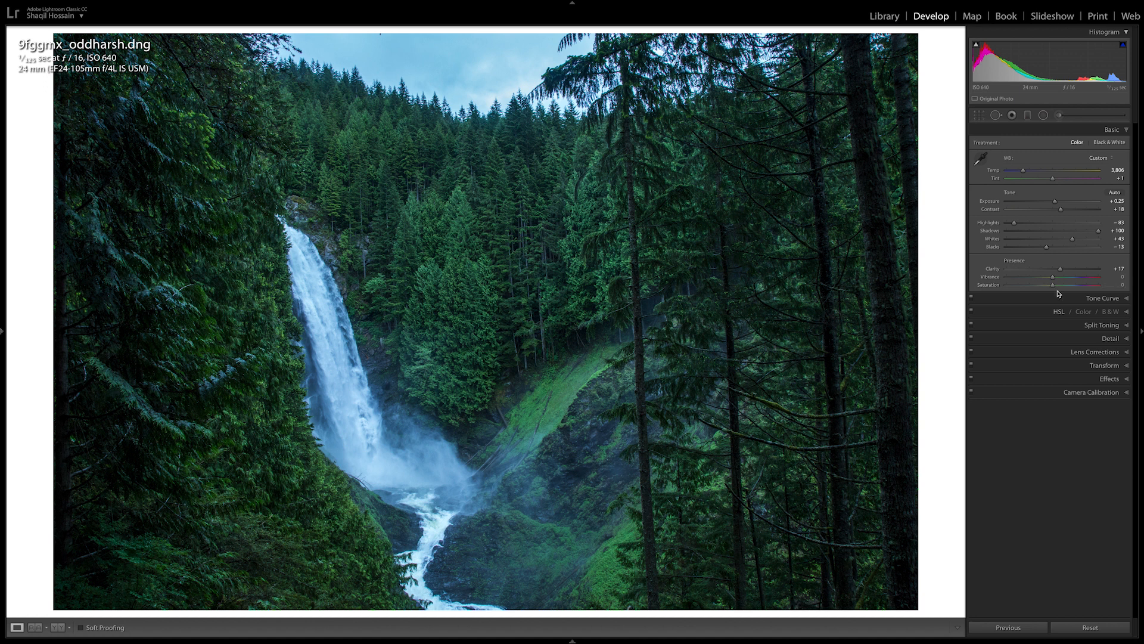
mouse_move(1059, 313)
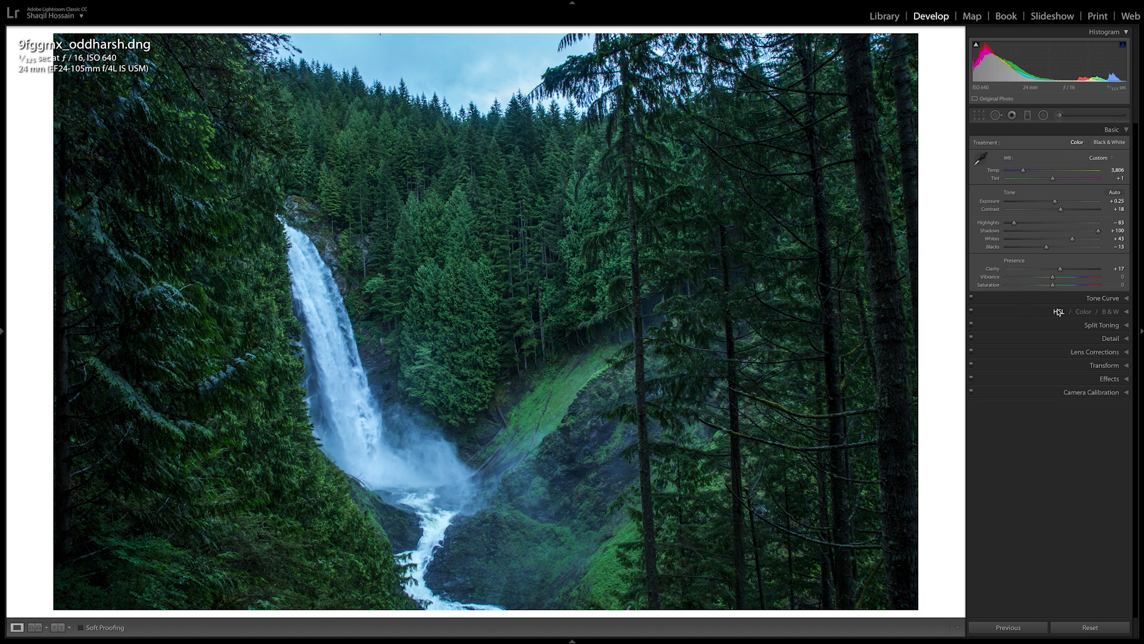
Test desaturation and settle Vibrance at a small boost of about +19
left_click_drag(1034, 285, 1053, 285)
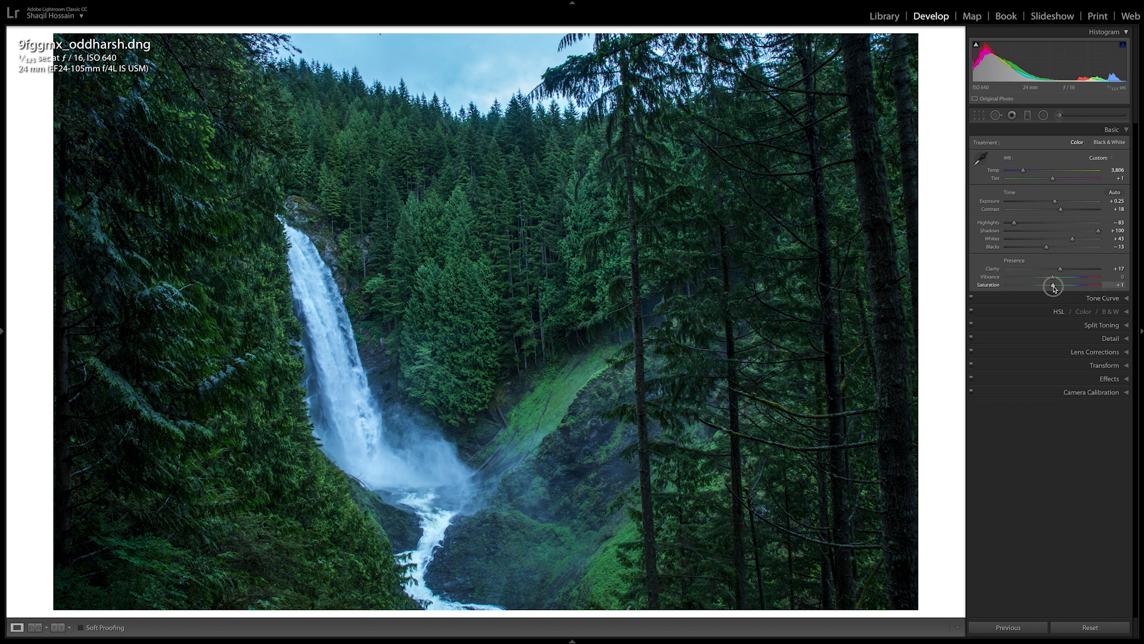
left_click_drag(1053, 285, 1029, 285)
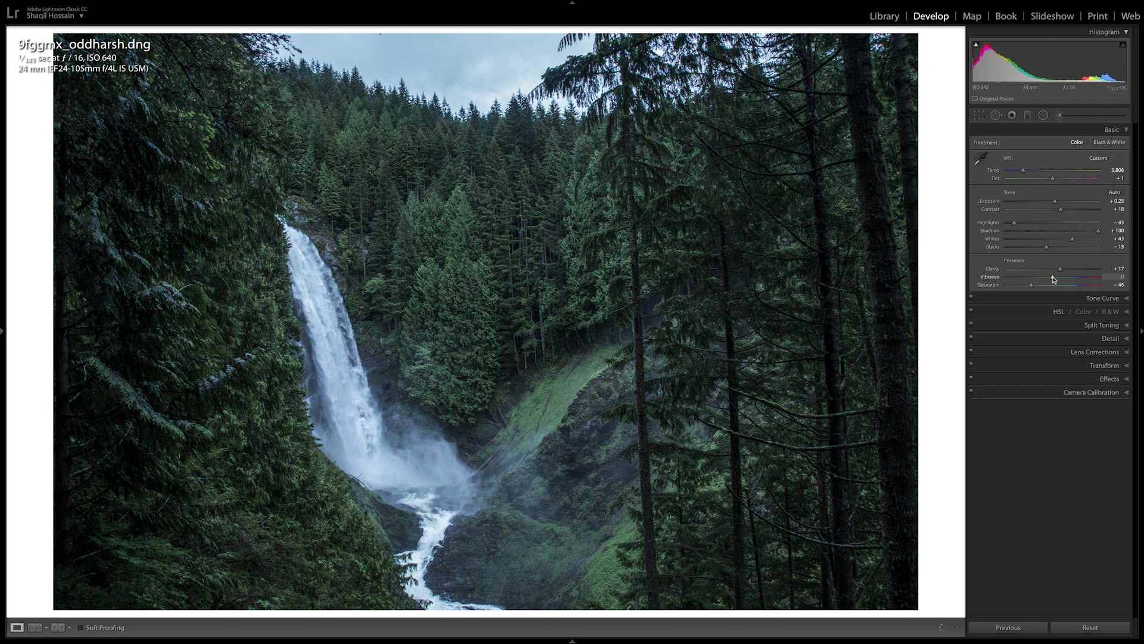
left_click_drag(1087, 277, 1064, 277)
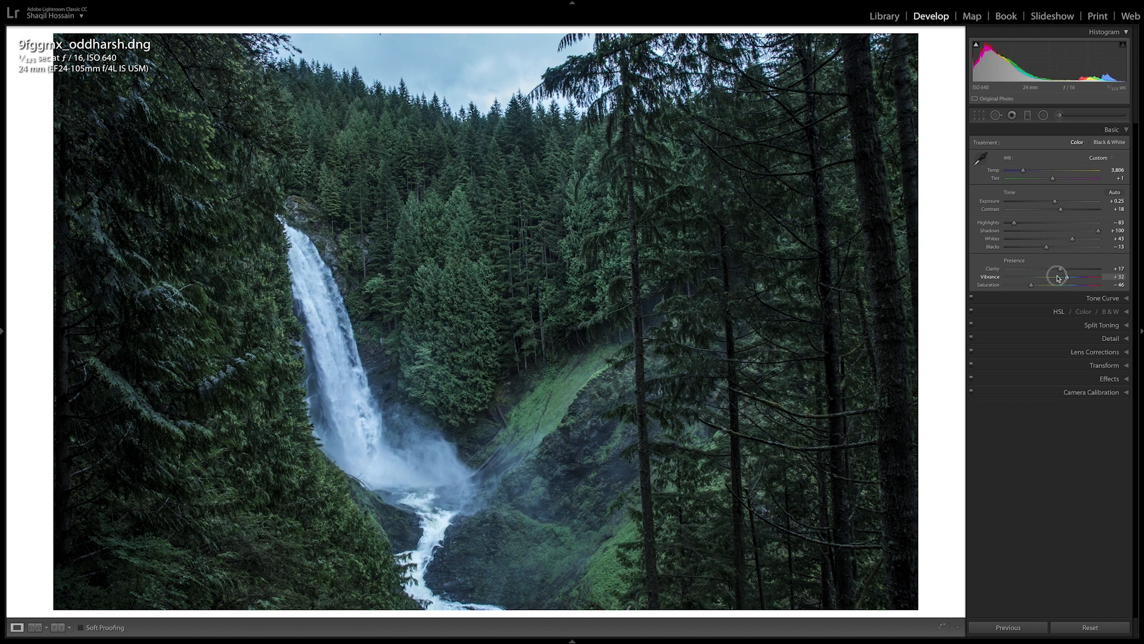
left_click_drag(1068, 275, 1095, 275)
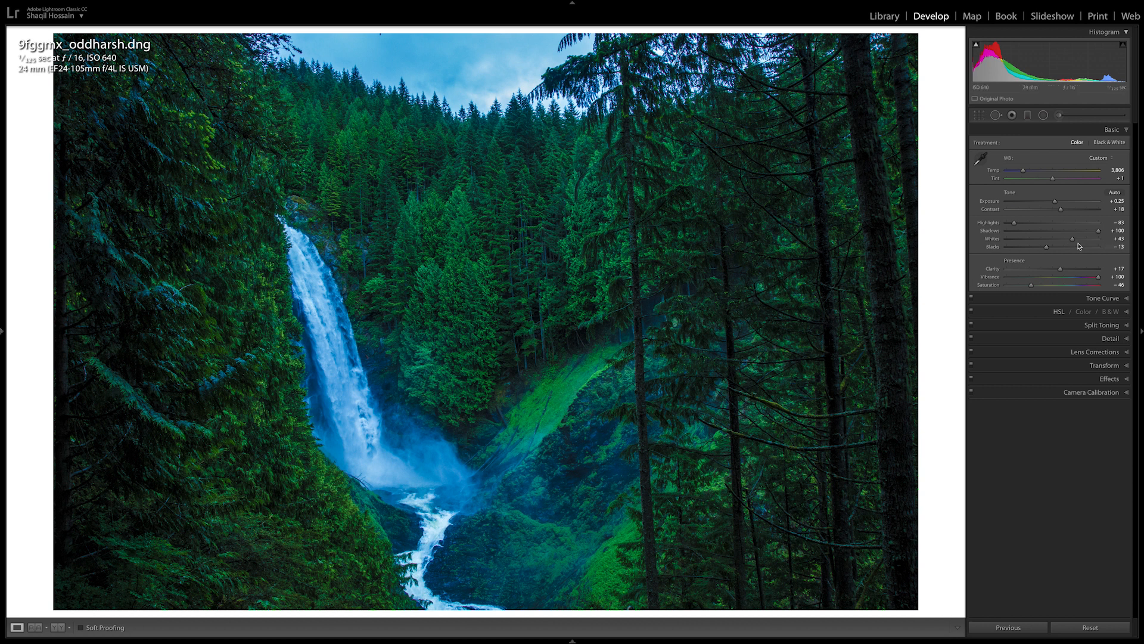
left_click_drag(1101, 277, 1068, 276)
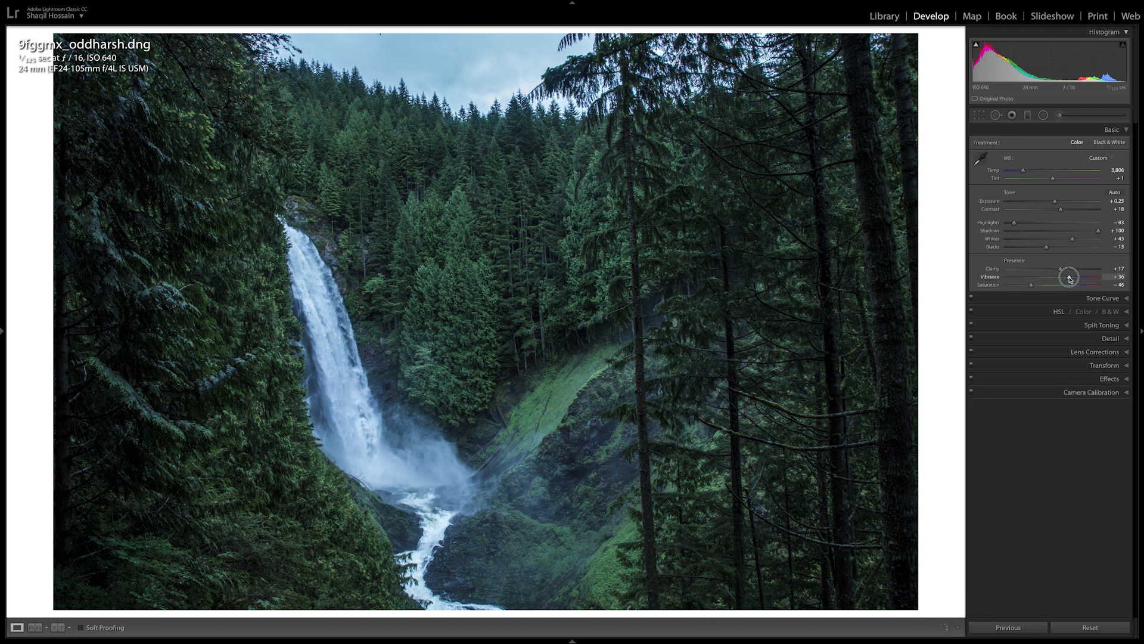
left_click_drag(1072, 277, 1064, 277)
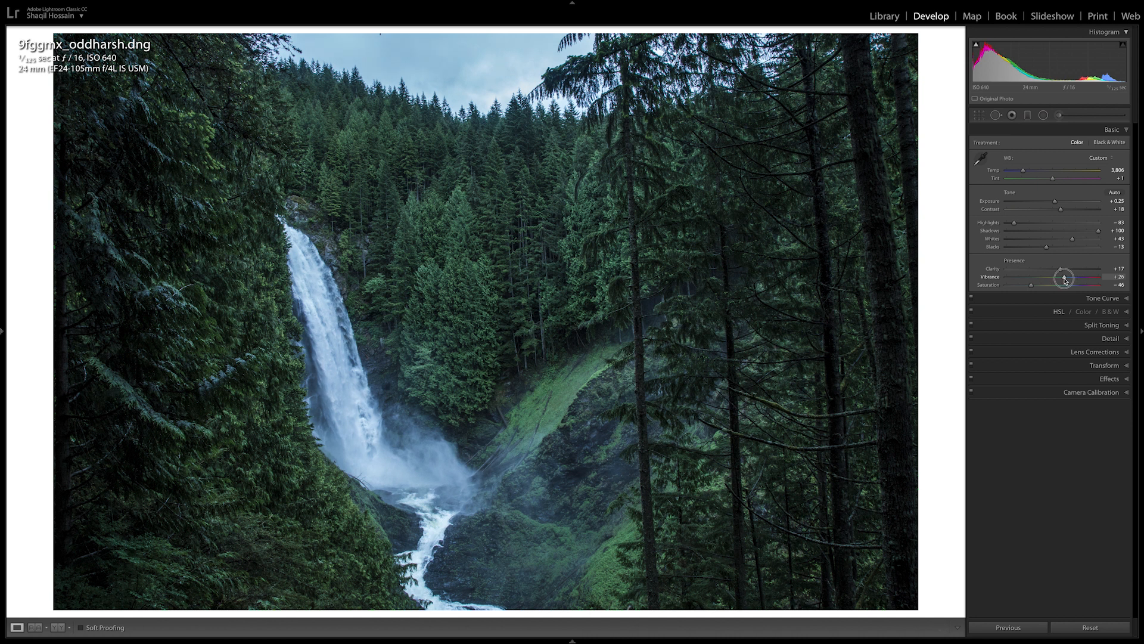
left_click_drag(1065, 276, 1060, 276)
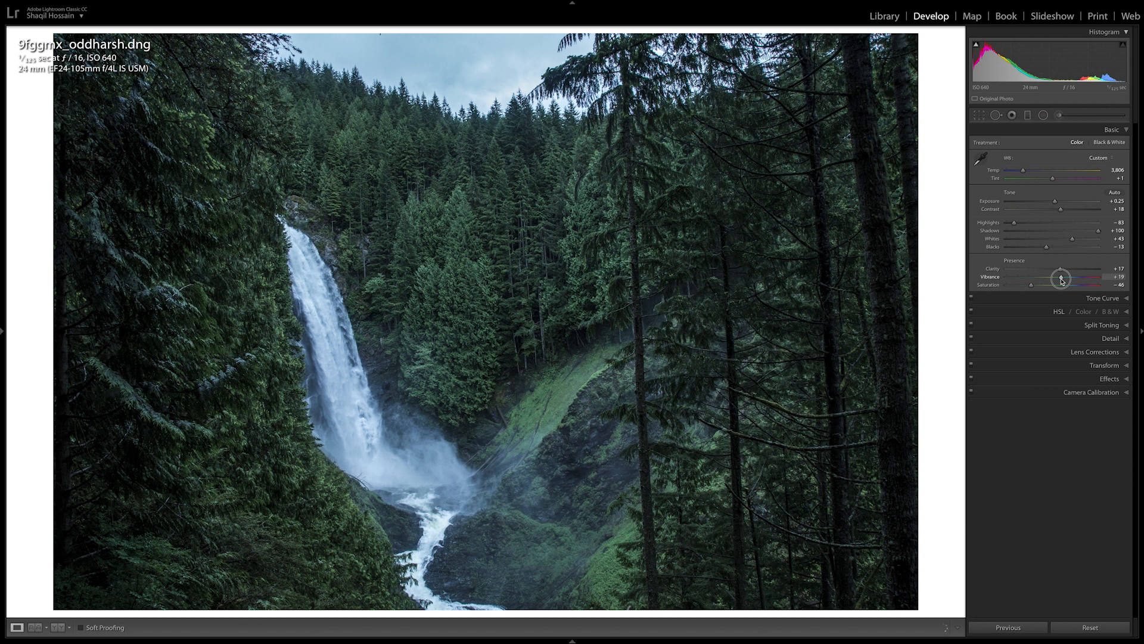
left_click_drag(1031, 284, 1020, 284)
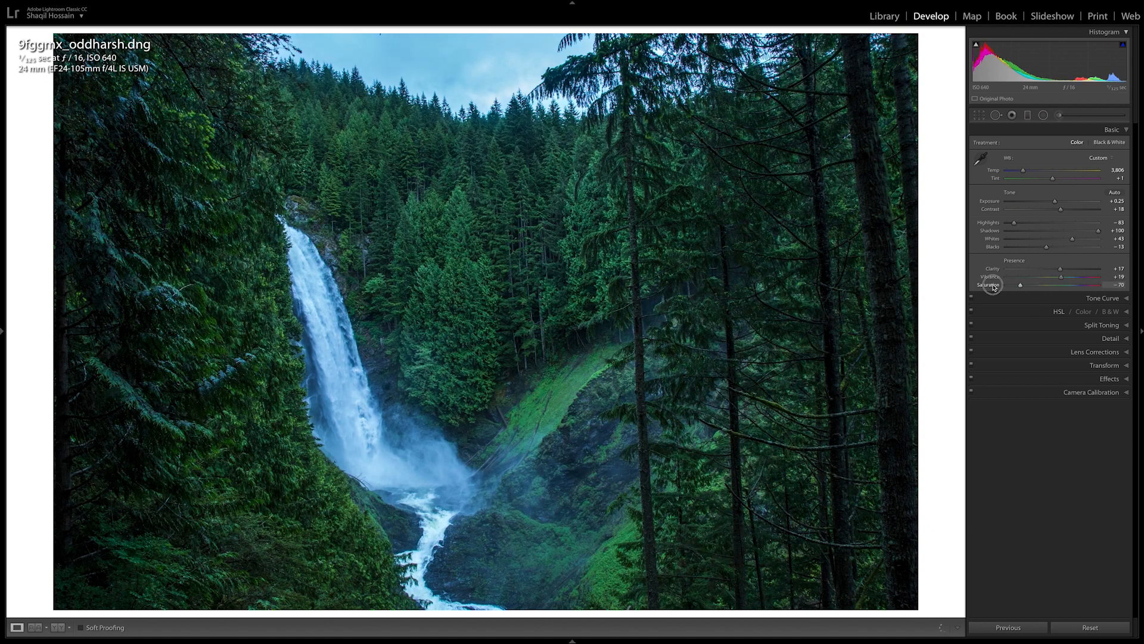
Cut Saturation strongly to roughly -37 for a muted look
left_click_drag(1021, 285, 1032, 285)
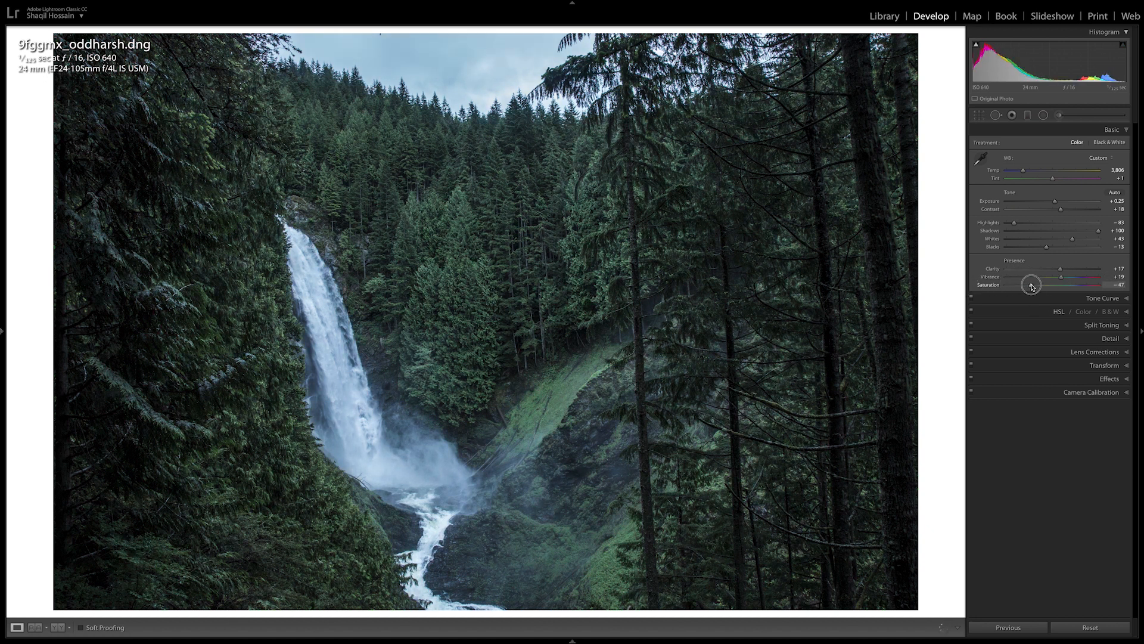
left_click_drag(1032, 285, 1030, 285)
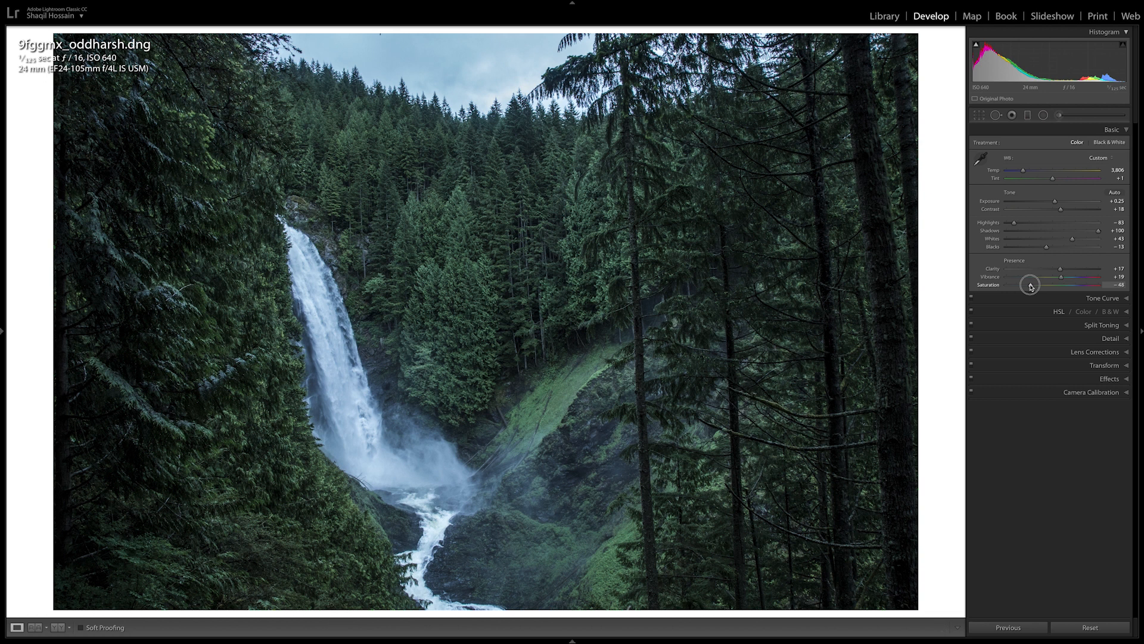
left_click_drag(1031, 285, 1025, 285)
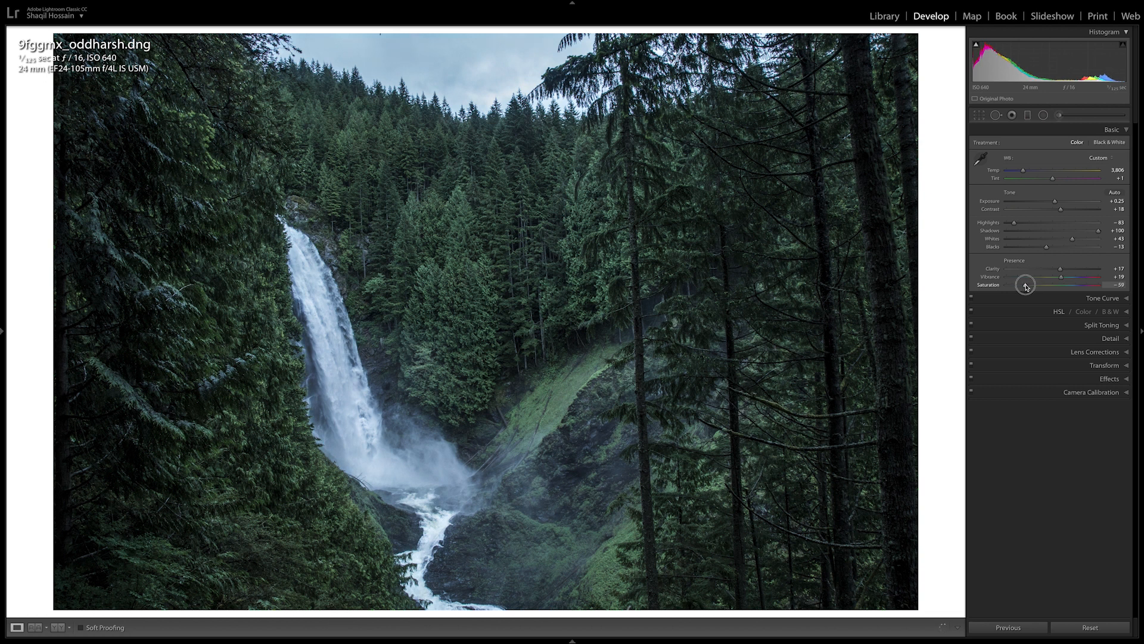
left_click_drag(1026, 285, 1028, 285)
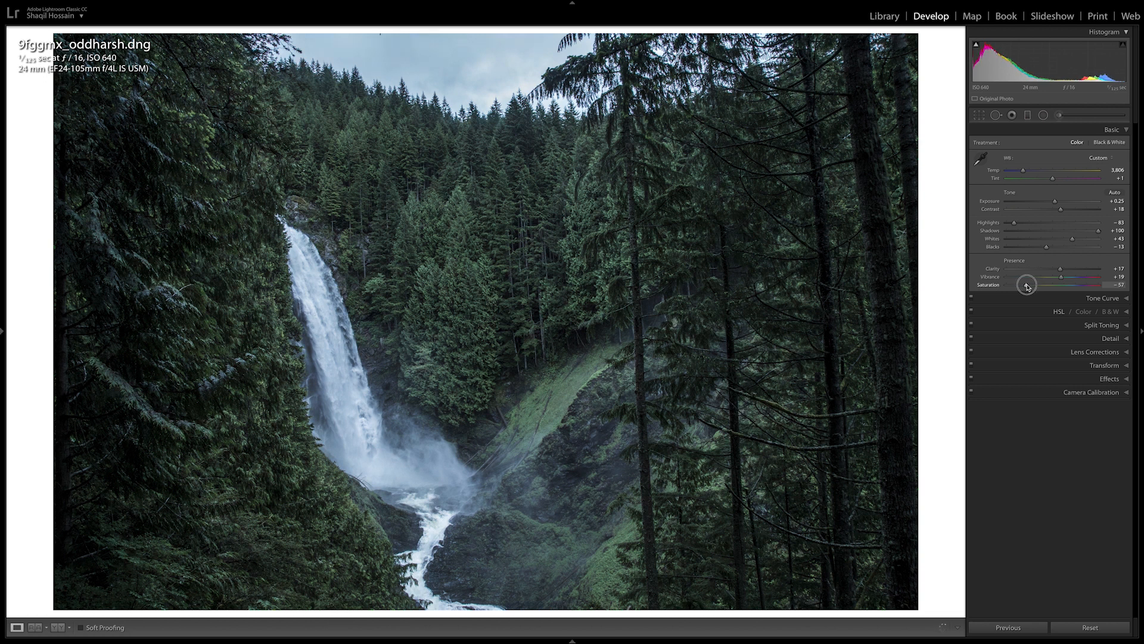
left_click_drag(1026, 285, 1038, 285)
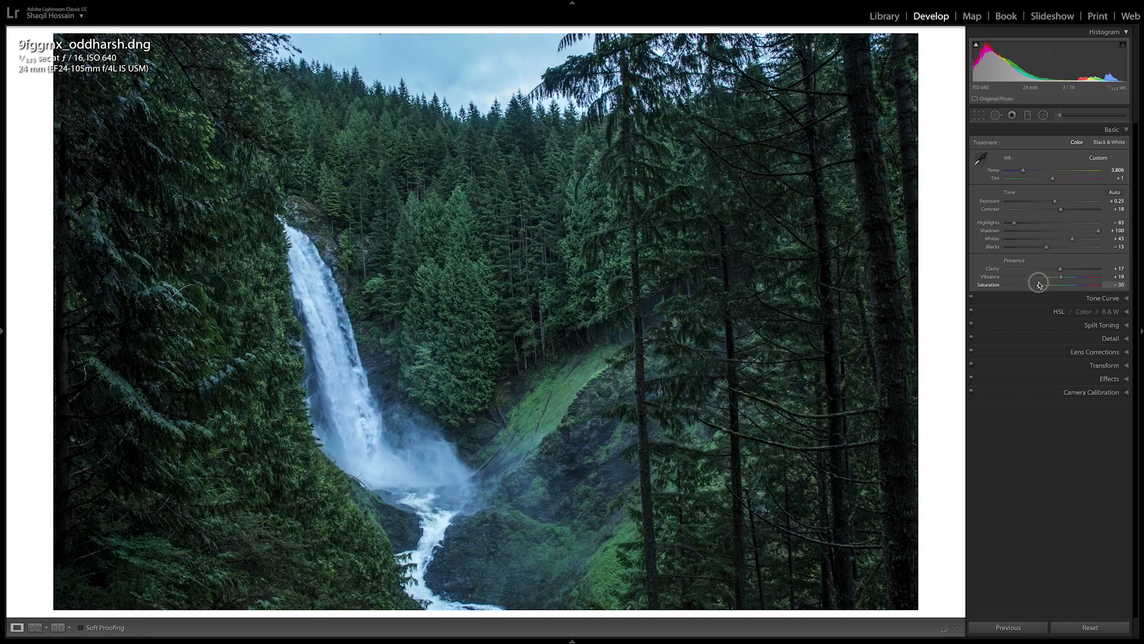
left_click_drag(1038, 284, 1031, 283)
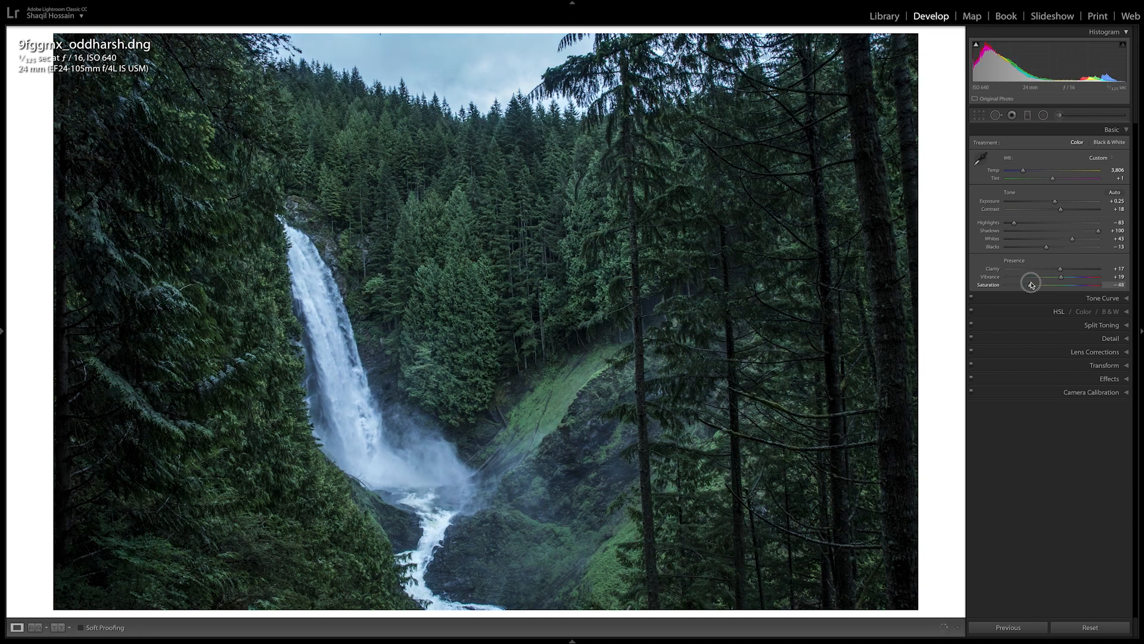
left_click_drag(1031, 283, 1029, 284)
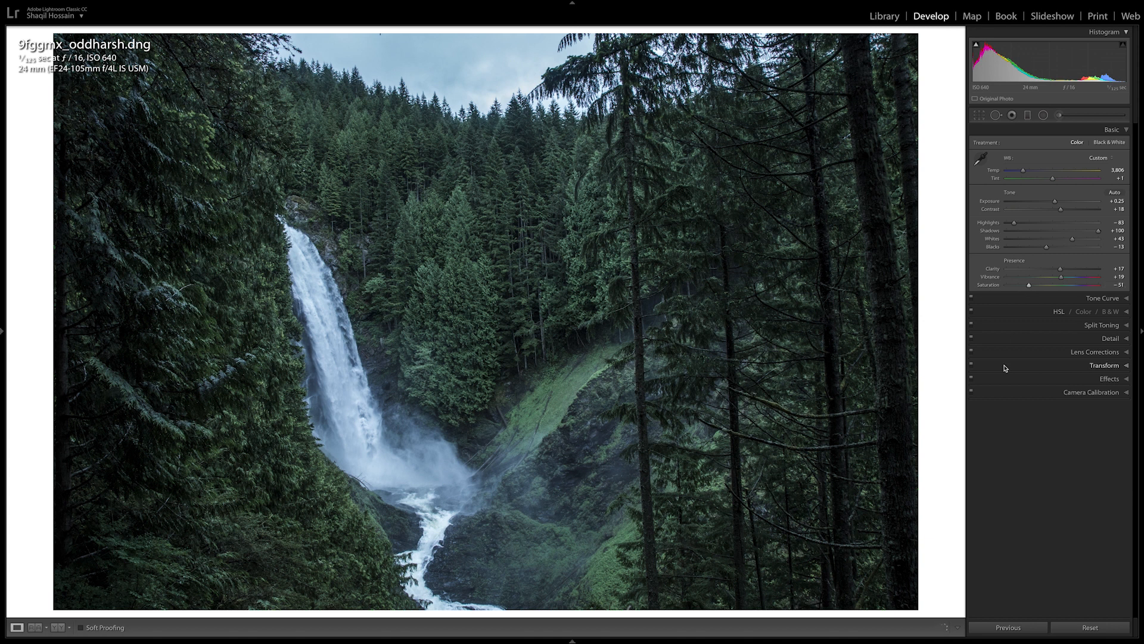
left_click_drag(1028, 285, 1022, 285)
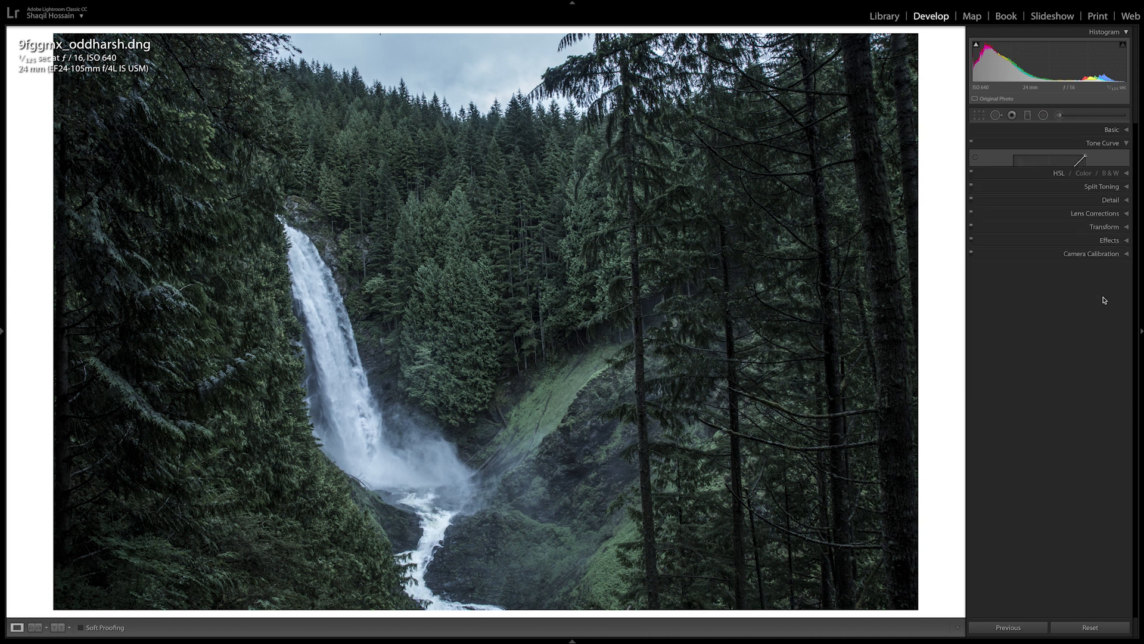
Switch to an editable point curve and lift the black point for a faded matte look
left_click(1125, 143)
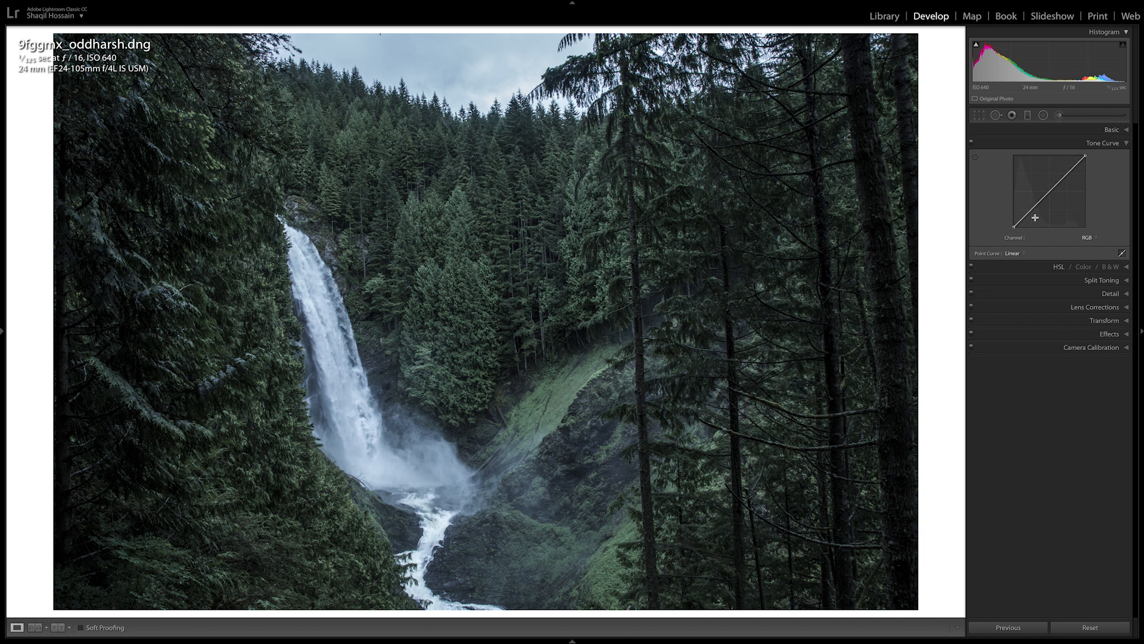
left_click(1031, 227)
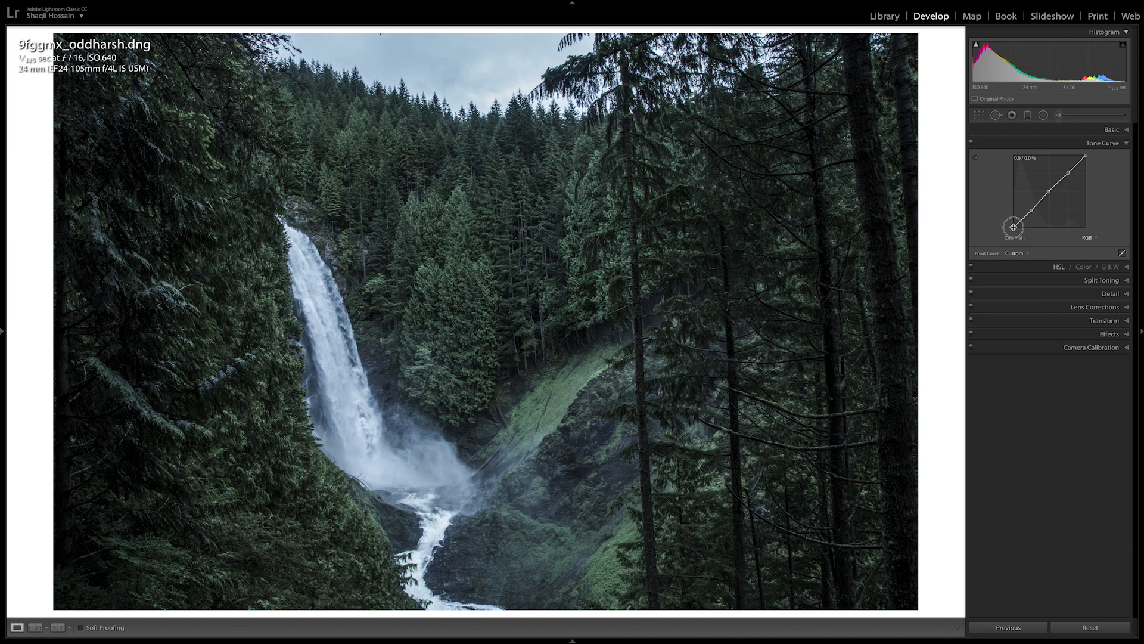
left_click_drag(1013, 226, 1013, 219)
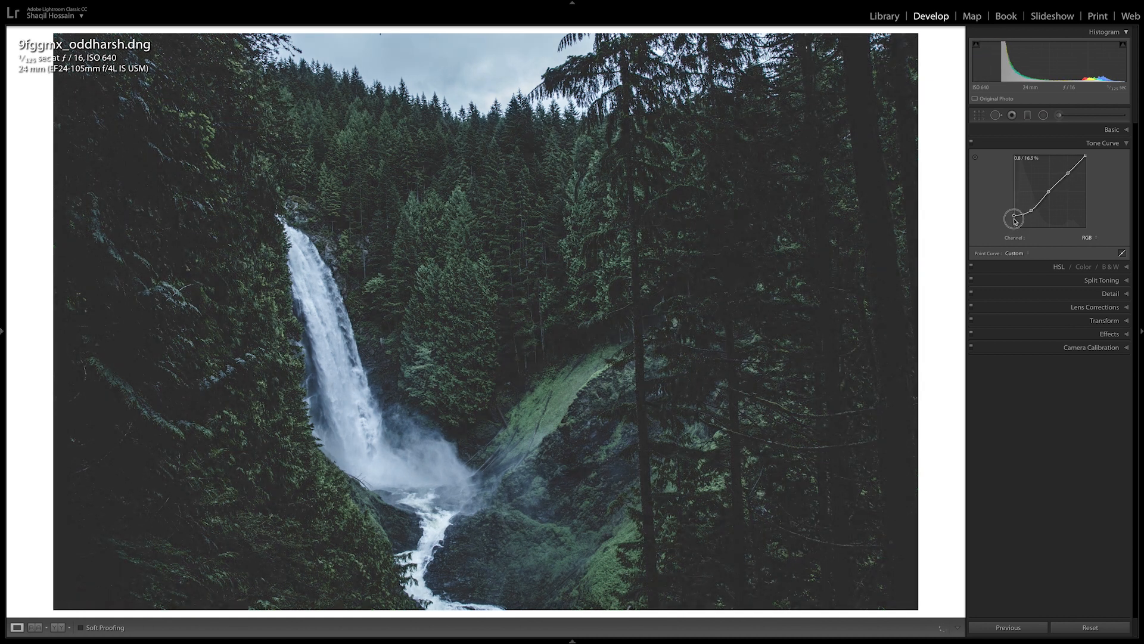
left_click_drag(1013, 219, 1019, 217)
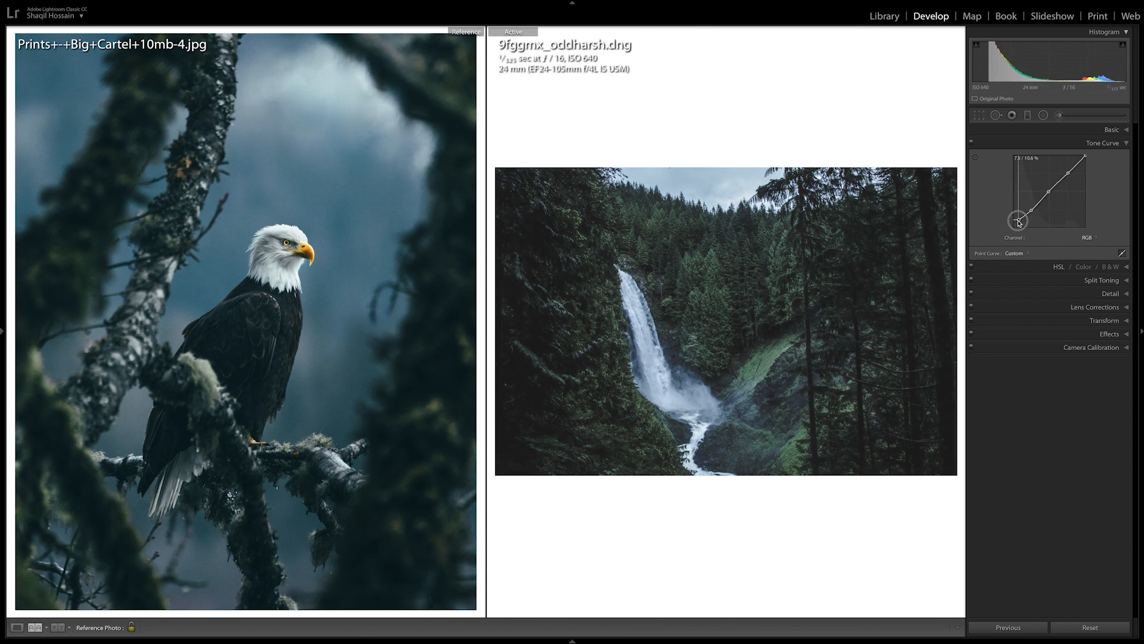
Nudge the lifted shadow point, lower a new midtone point and raise a new highlight point
left_click_drag(1017, 221, 1017, 220)
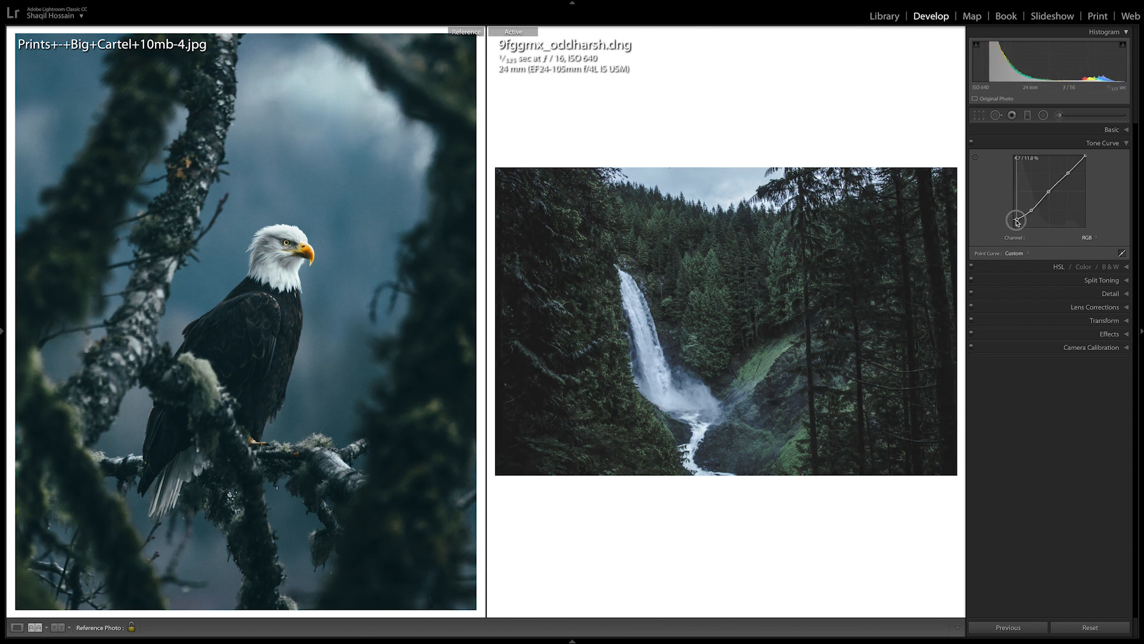
left_click_drag(1015, 222, 1028, 217)
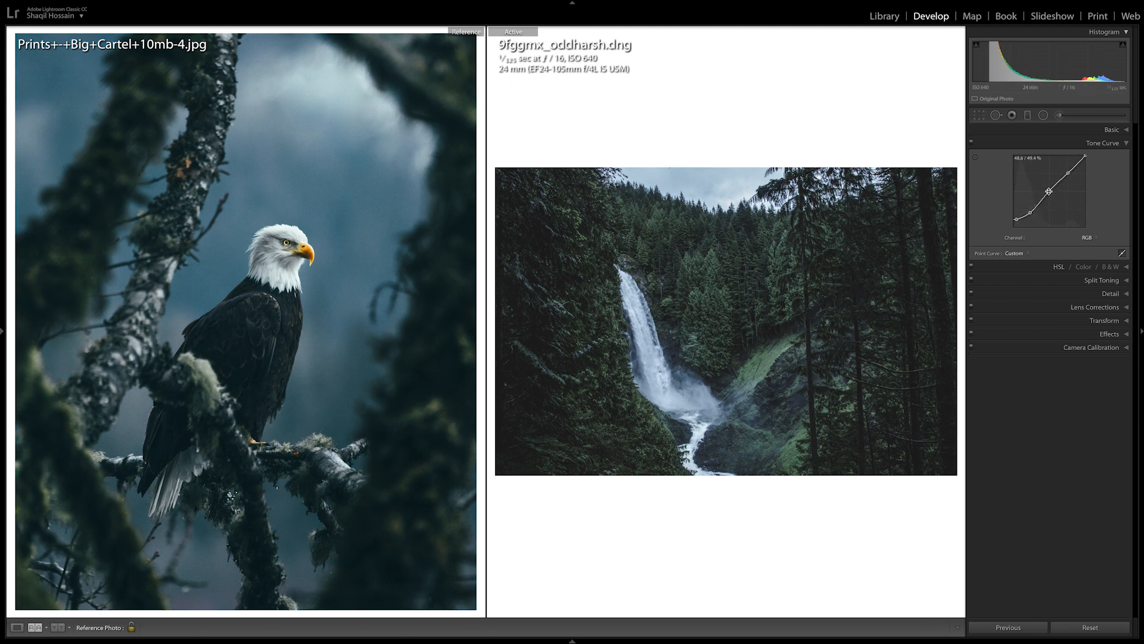
left_click_drag(1050, 192, 1051, 197)
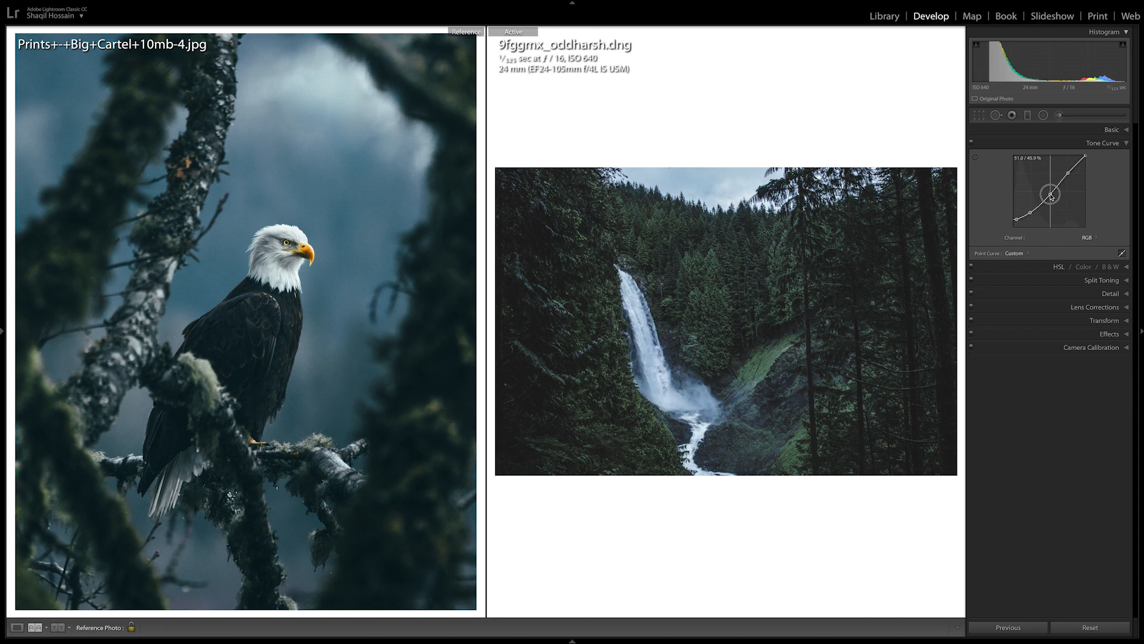
left_click_drag(1051, 196, 1069, 178)
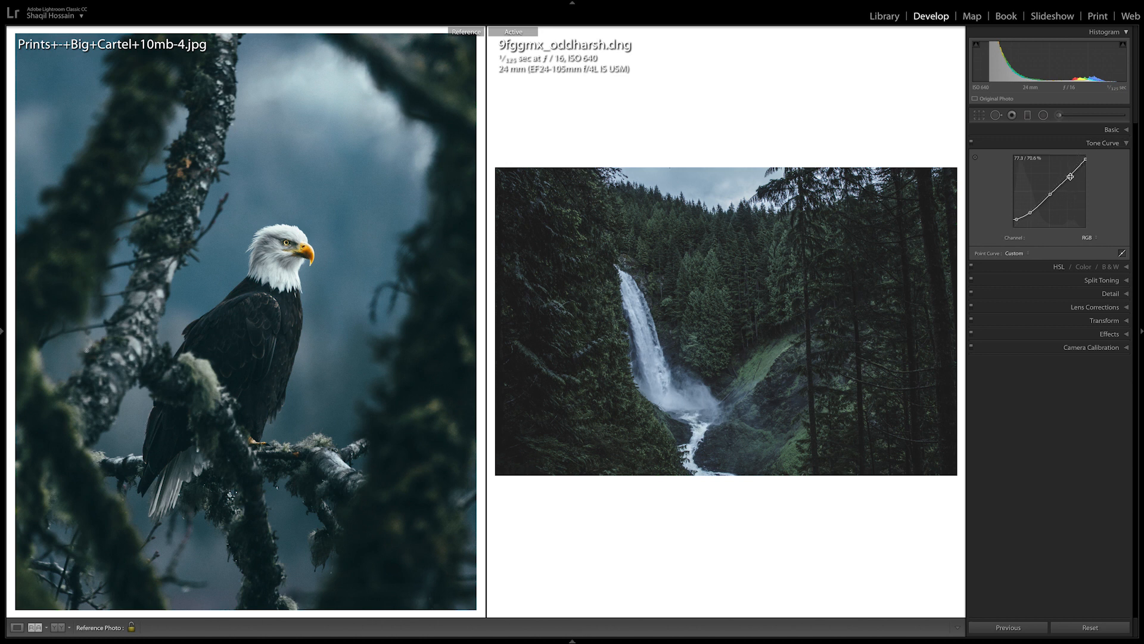
left_click_drag(1068, 177, 1068, 172)
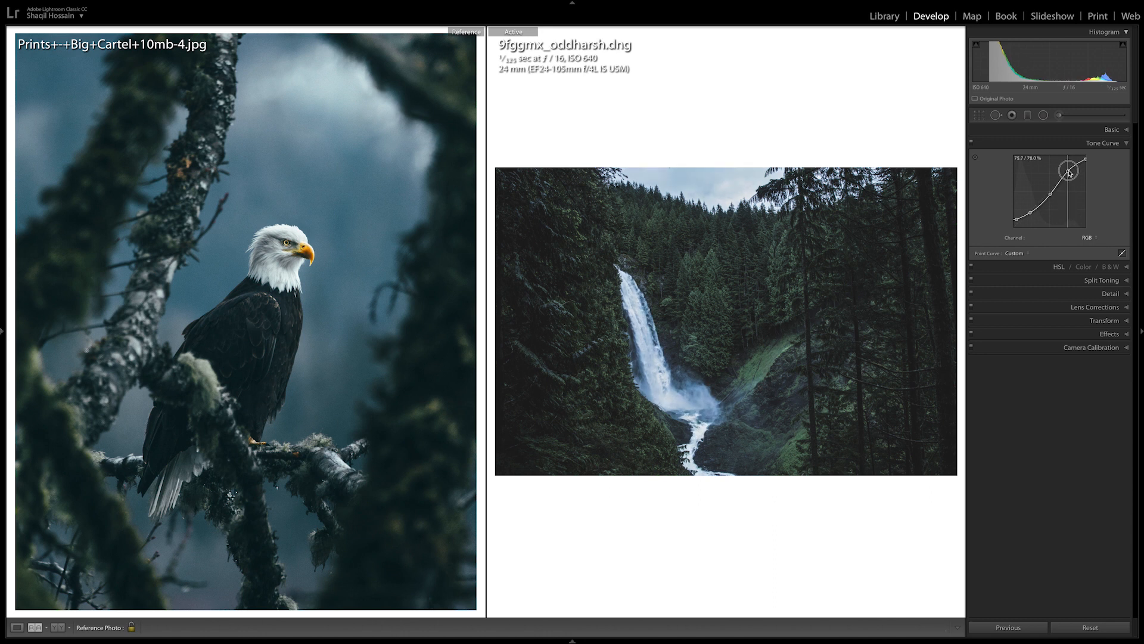
left_click_drag(1067, 173, 1070, 172)
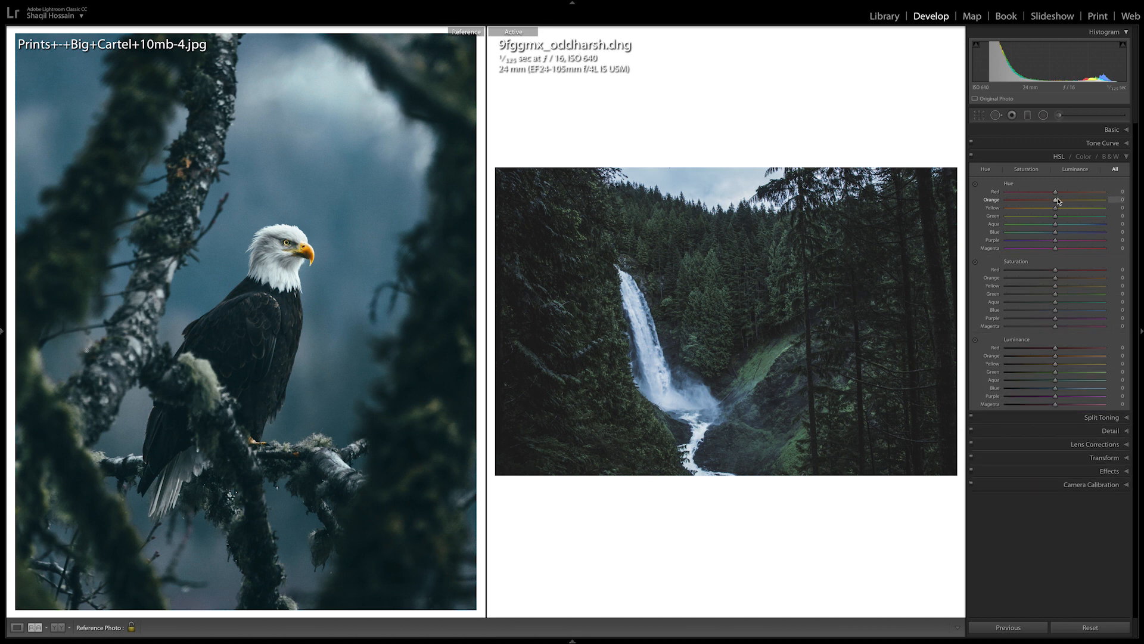
Set HSL Luminance Green to +15 and Blue to -25
left_click_drag(1073, 379, 1082, 372)
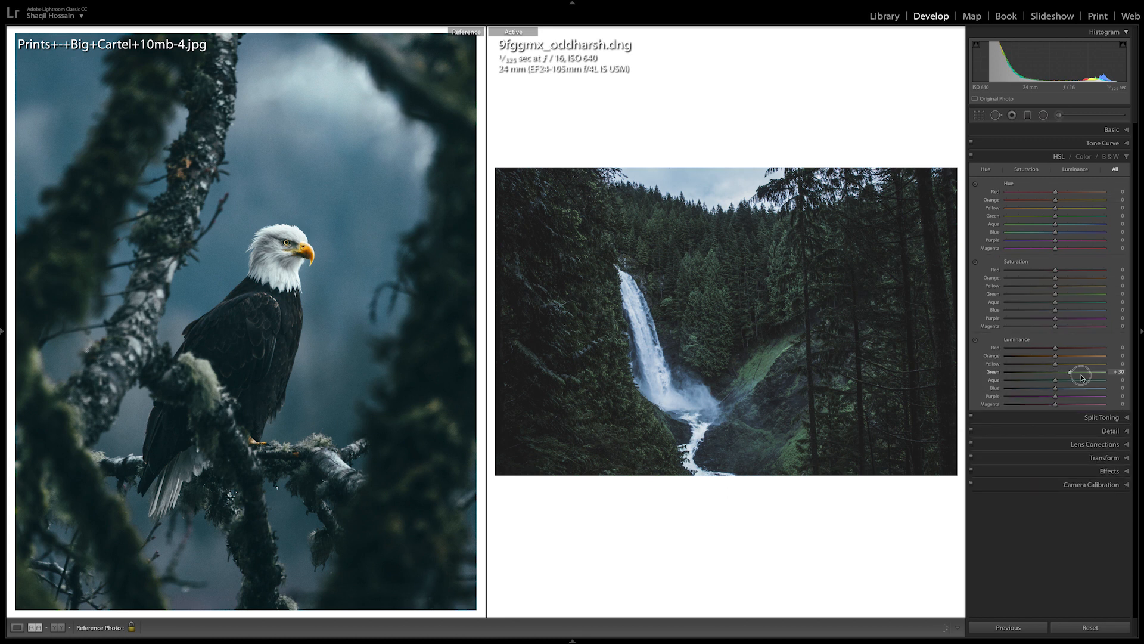
left_click_drag(1082, 371, 1035, 372)
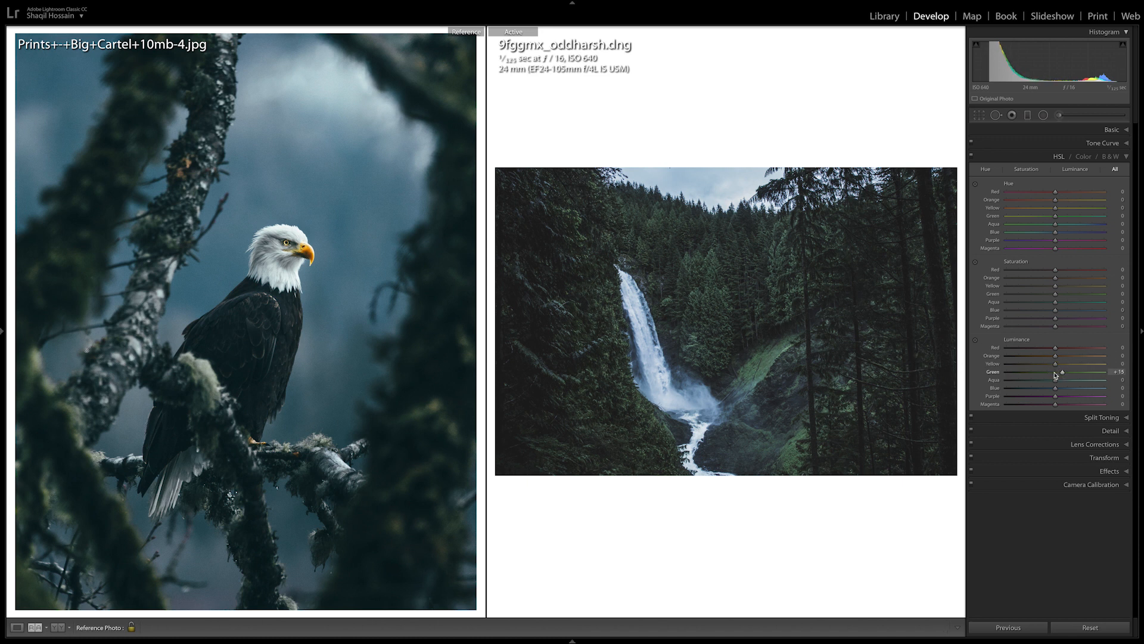
mouse_move(1057, 382)
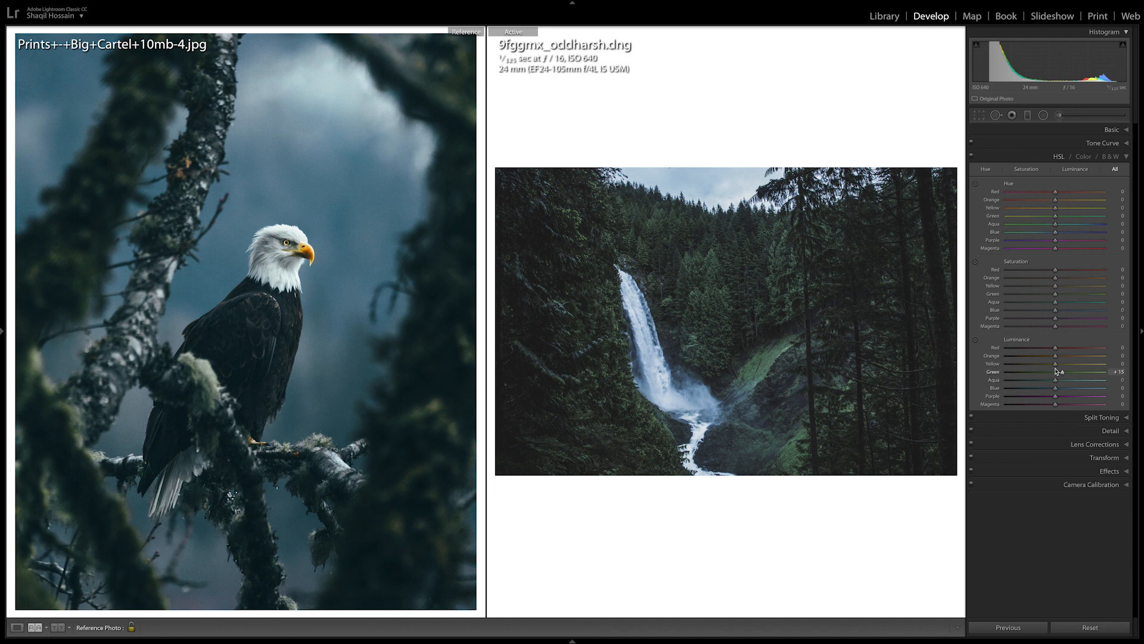
mouse_move(1056, 392)
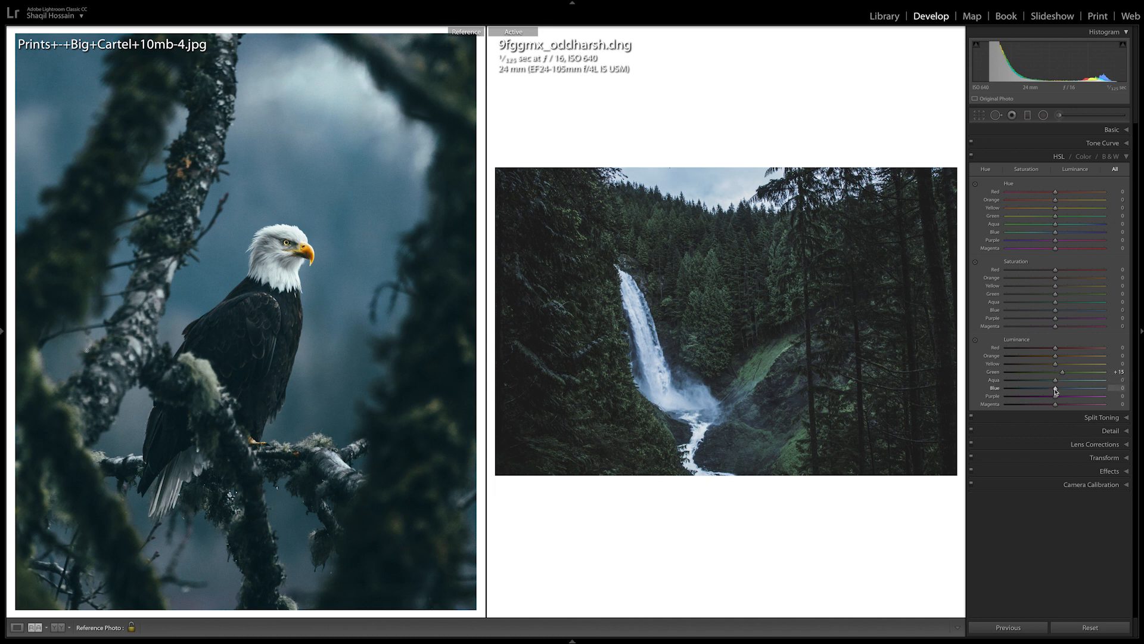
left_click_drag(1080, 388, 1030, 388)
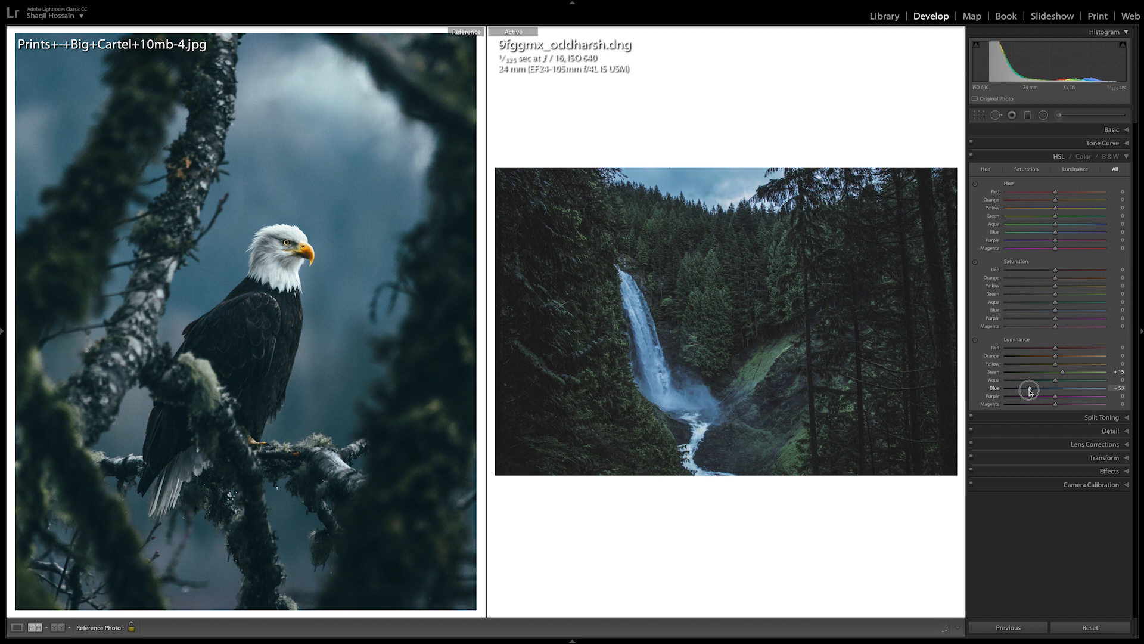
left_click_drag(1036, 387, 1055, 388)
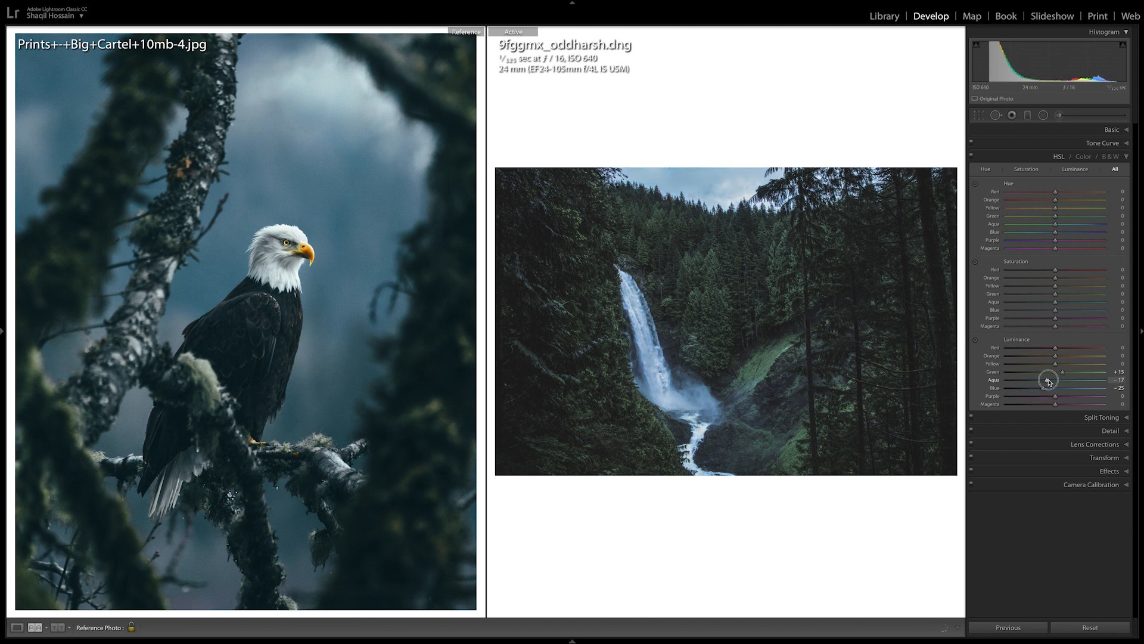
Set Luminance Aqua to -12, Orange to -27 and Yellow to -43
left_click_drag(1055, 379, 1102, 379)
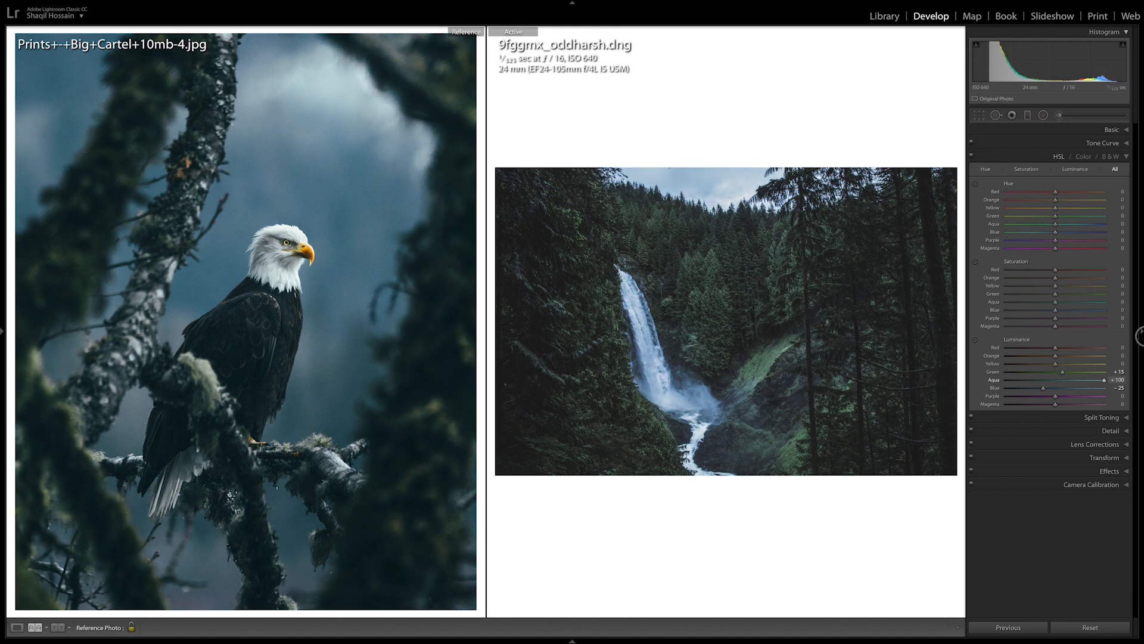
left_click_drag(1101, 388, 1057, 379)
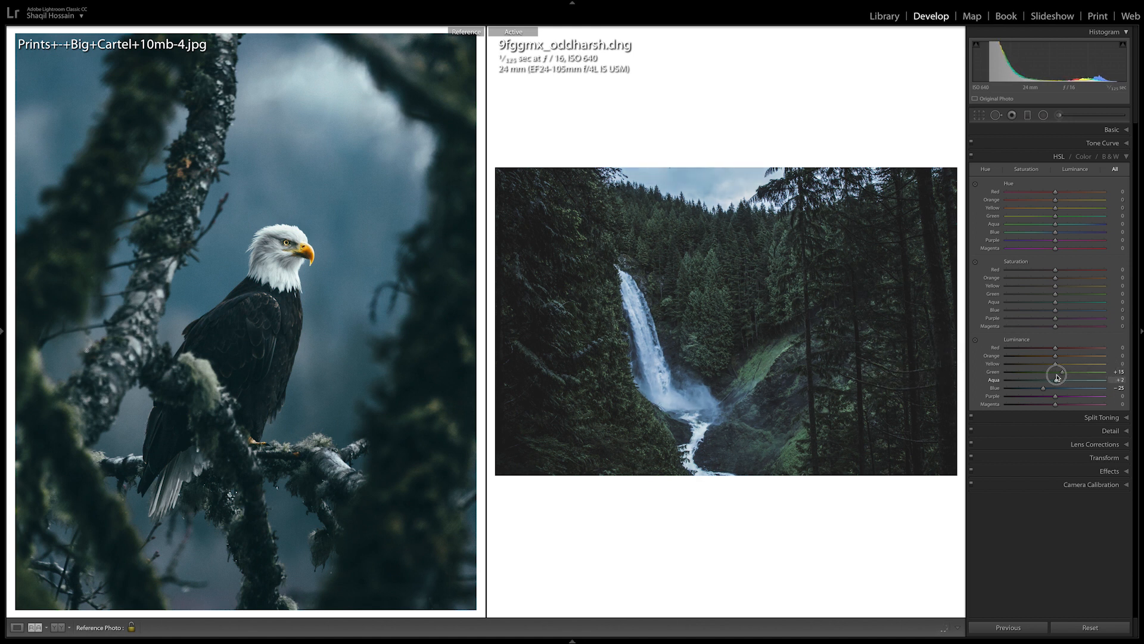
left_click_drag(1055, 379, 1044, 379)
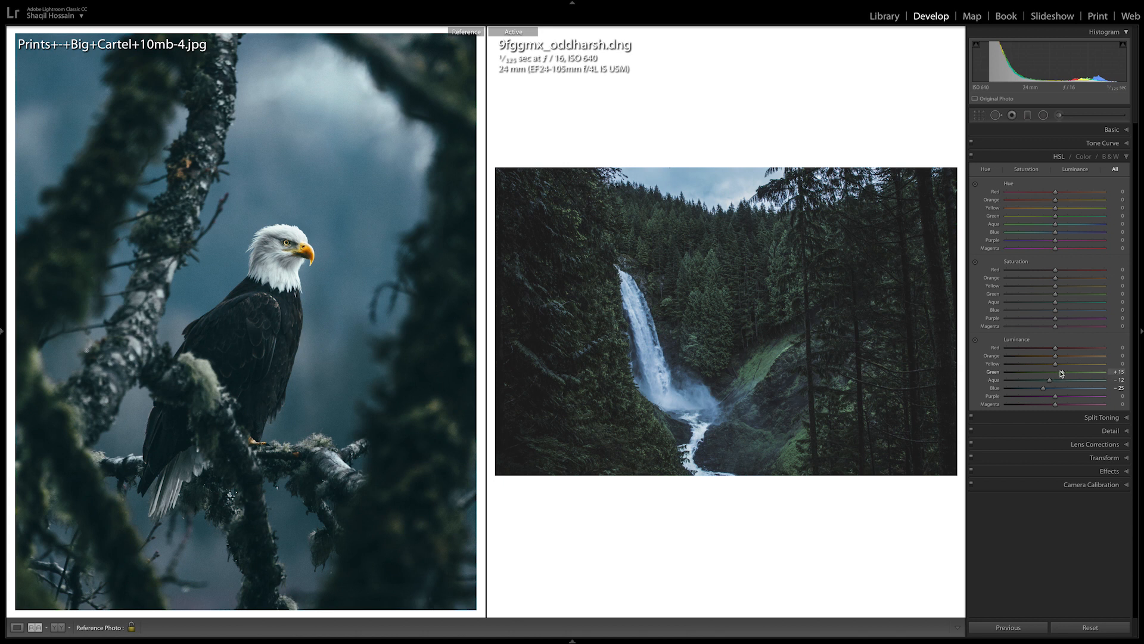
left_click_drag(1053, 362, 1009, 362)
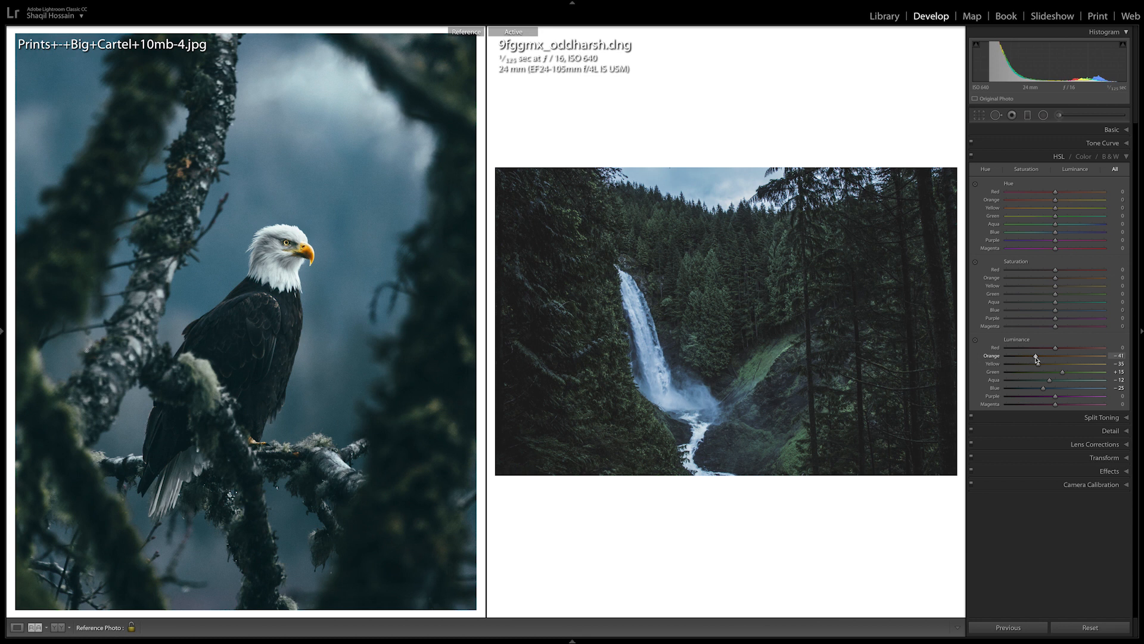
mouse_move(1022, 381)
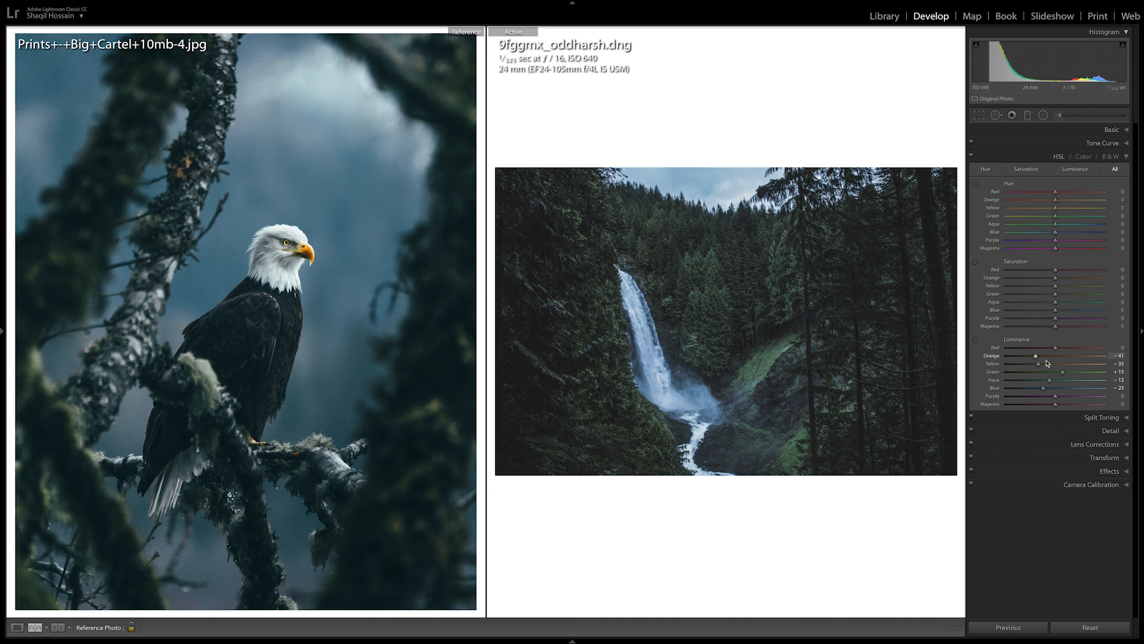
left_click_drag(1034, 356, 1045, 356)
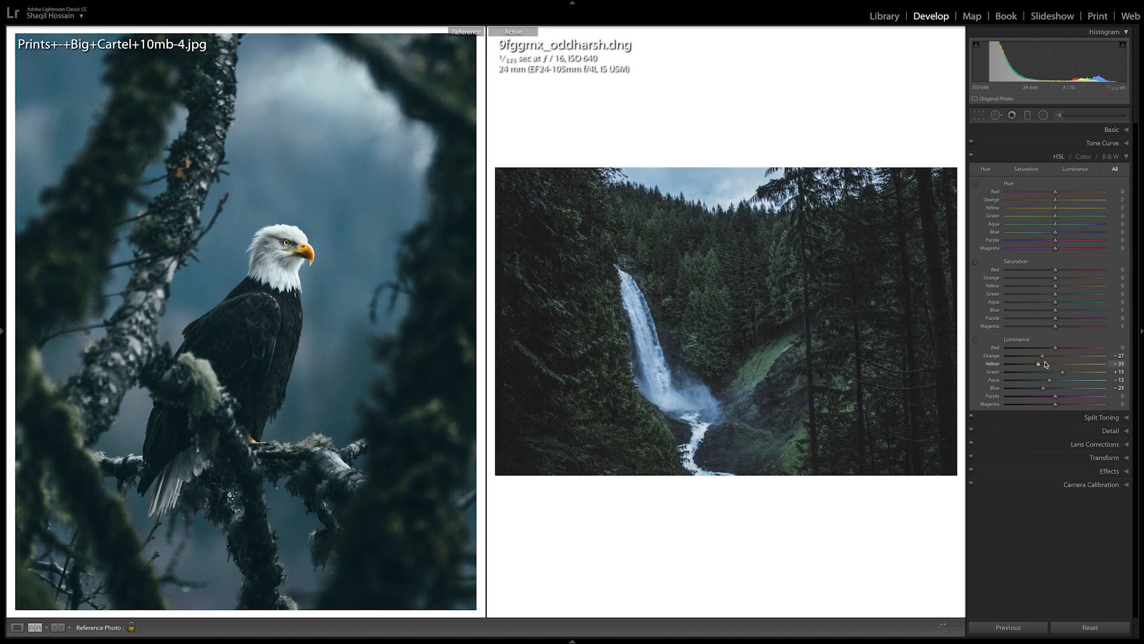
mouse_move(1042, 358)
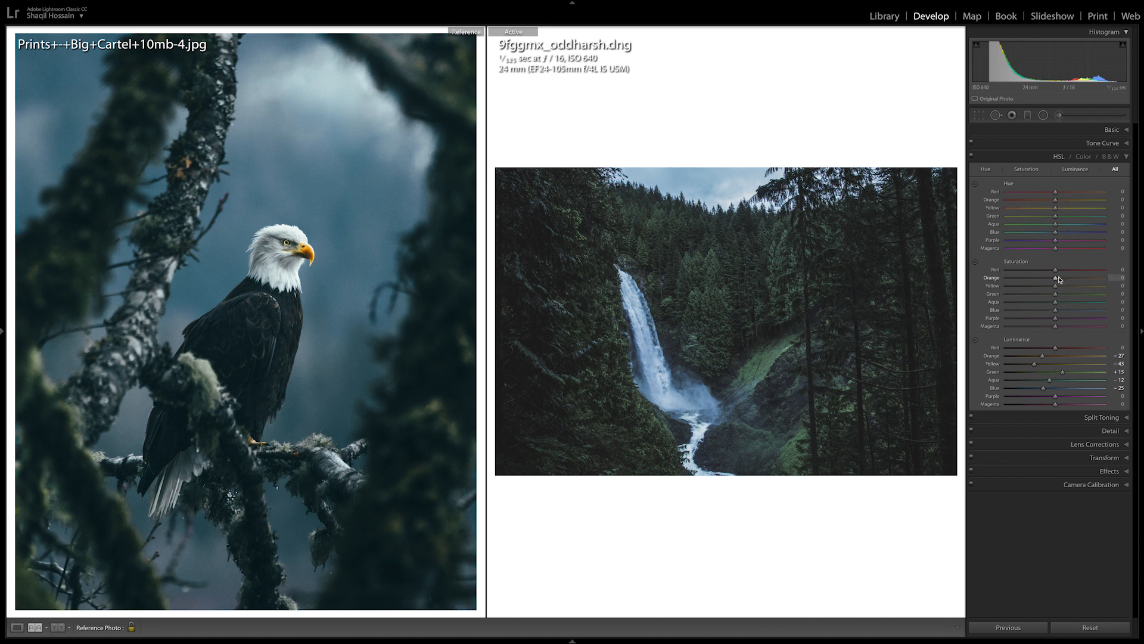
With the fern reference photo shown, set HSL Green saturation to about -15
left_click_drag(1055, 293, 1101, 293)
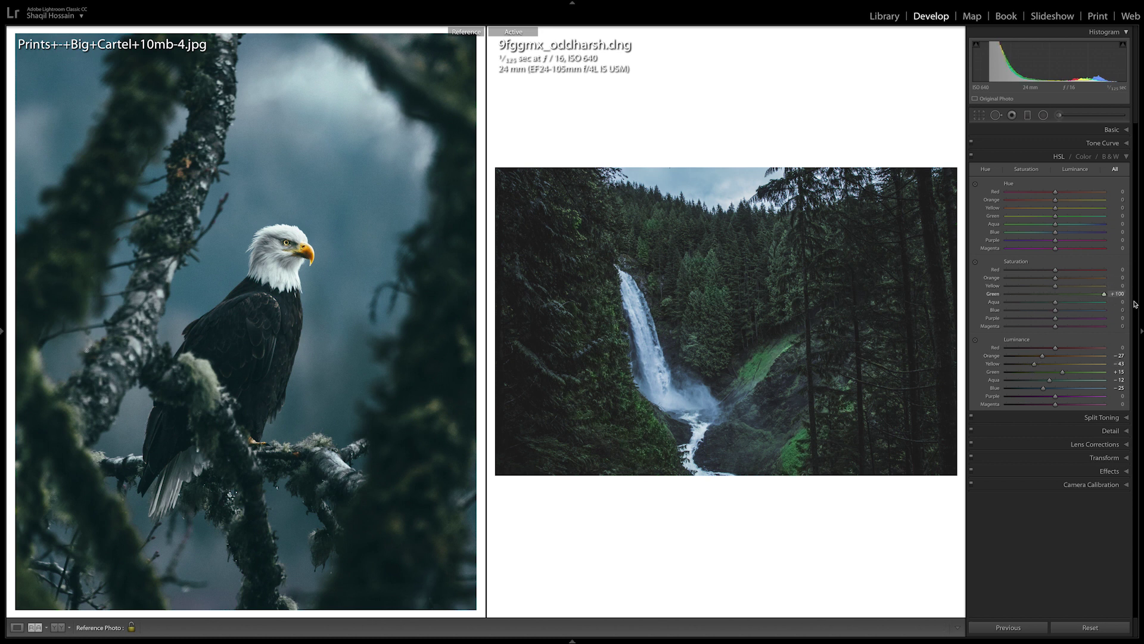
left_click(682, 301)
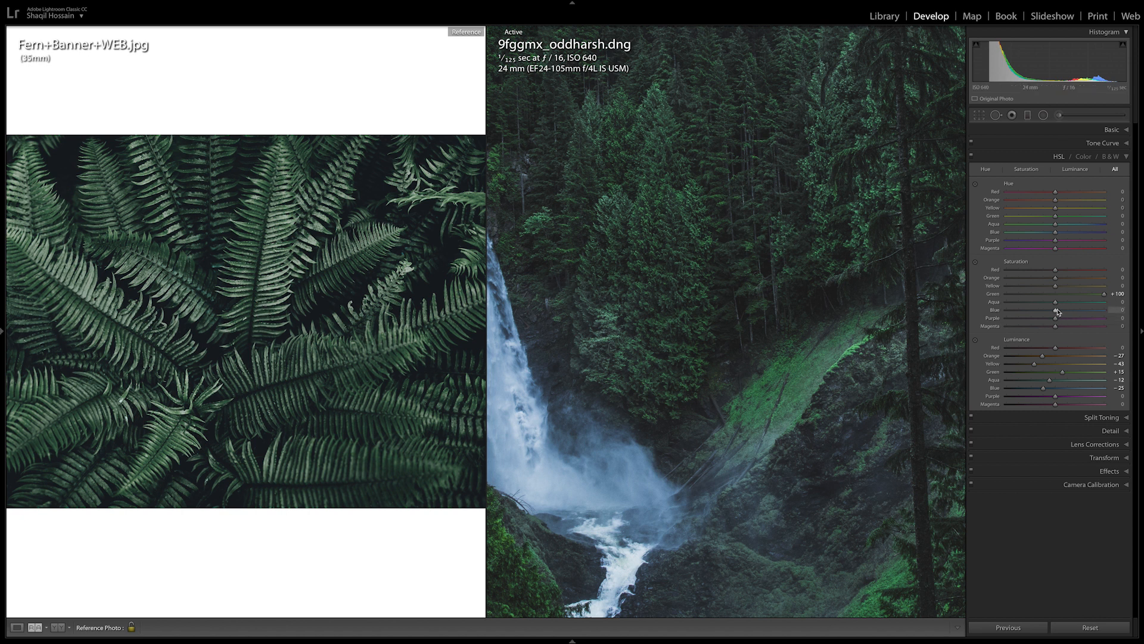
mouse_move(1062, 296)
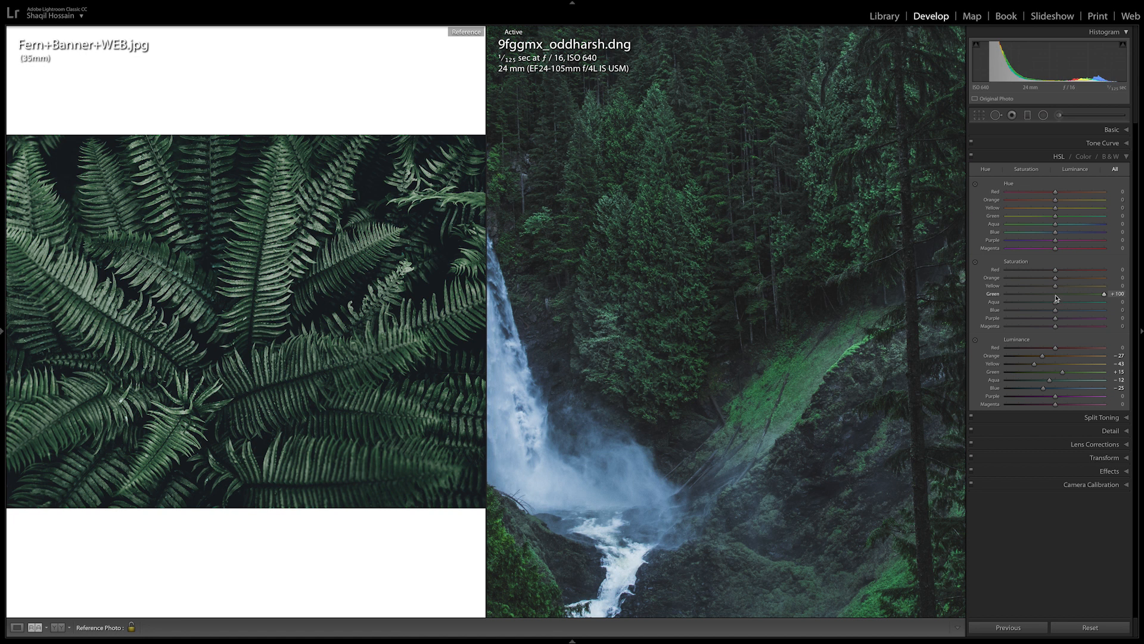
left_click_drag(1104, 293, 1044, 293)
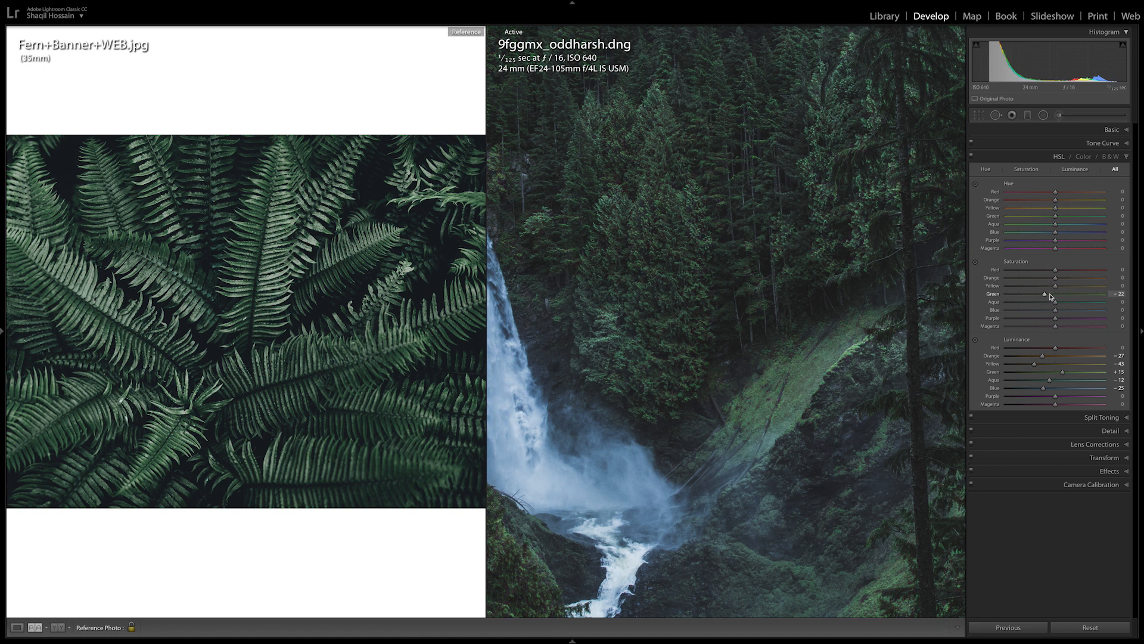
left_click_drag(1045, 293, 1055, 293)
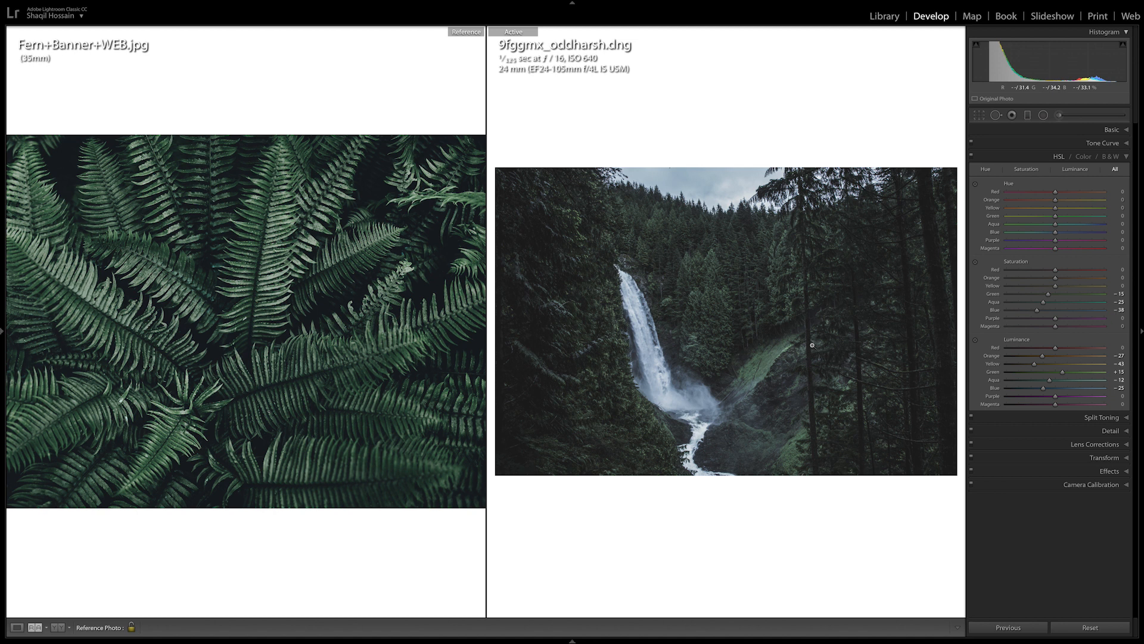
mouse_move(770, 321)
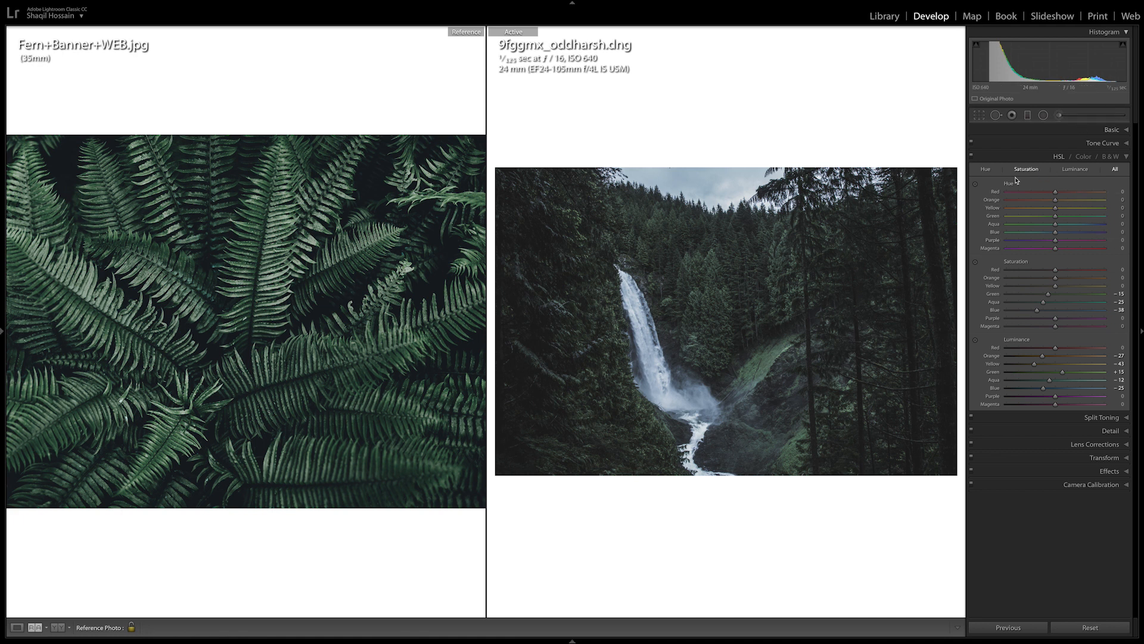
mouse_move(1052, 205)
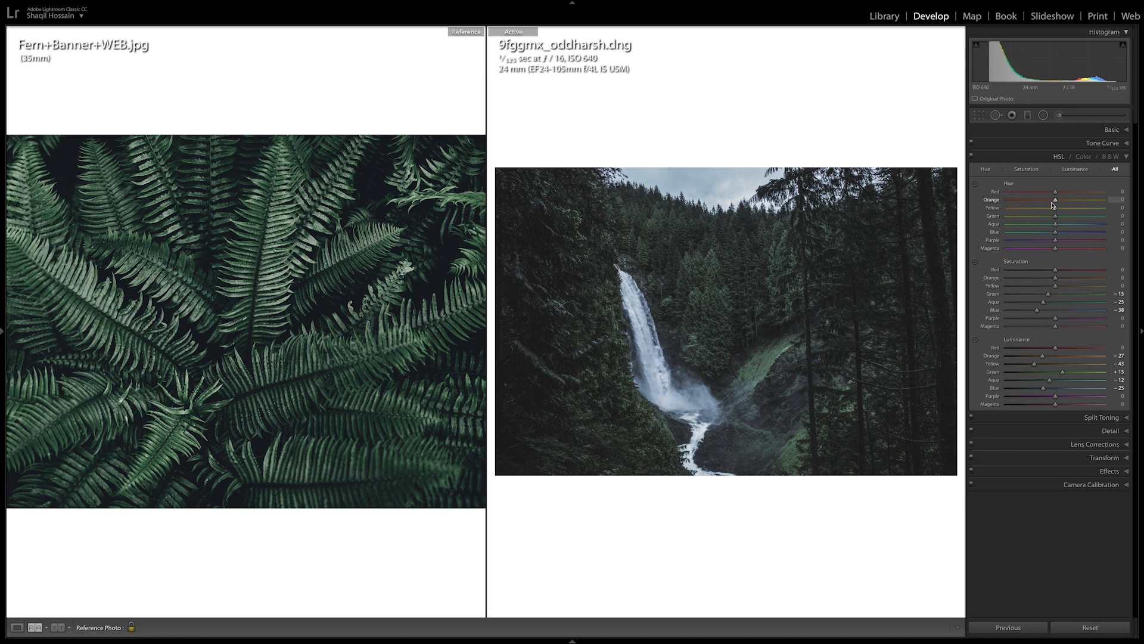
Shift the Orange hue strongly toward green, settling at +73
left_click_drag(1049, 200, 1081, 200)
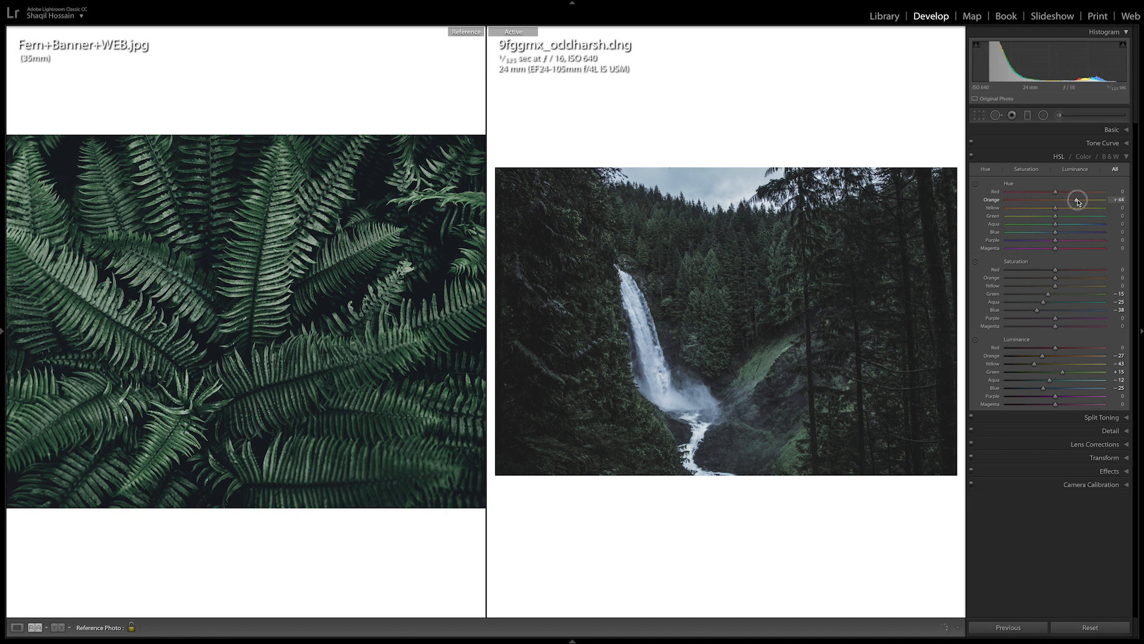
left_click_drag(1077, 199, 1087, 199)
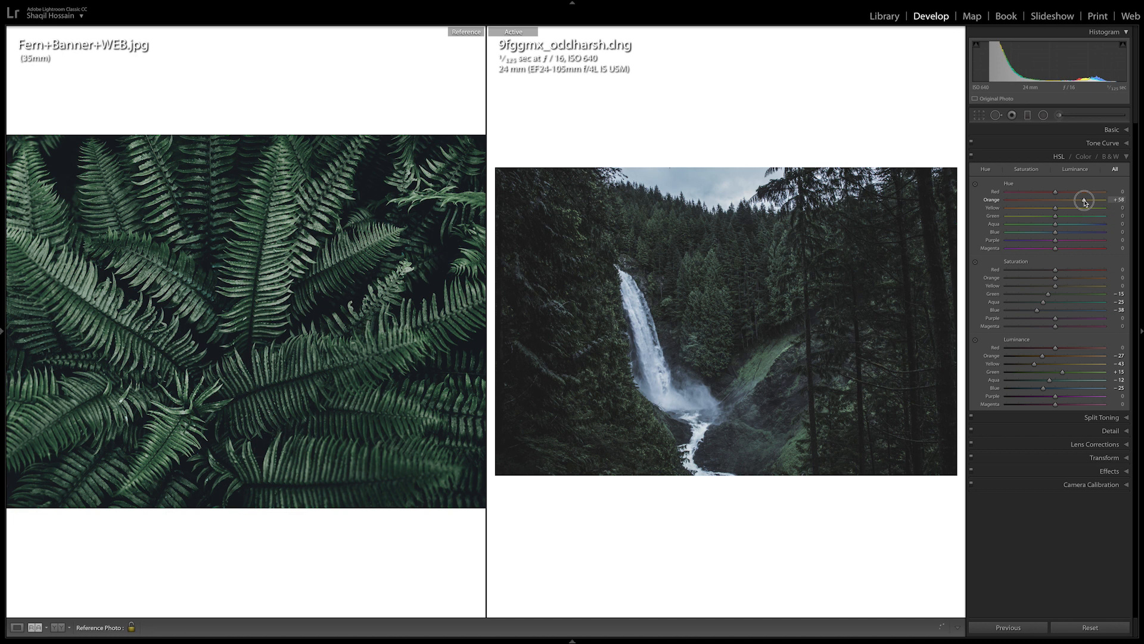
left_click_drag(1074, 200, 1087, 200)
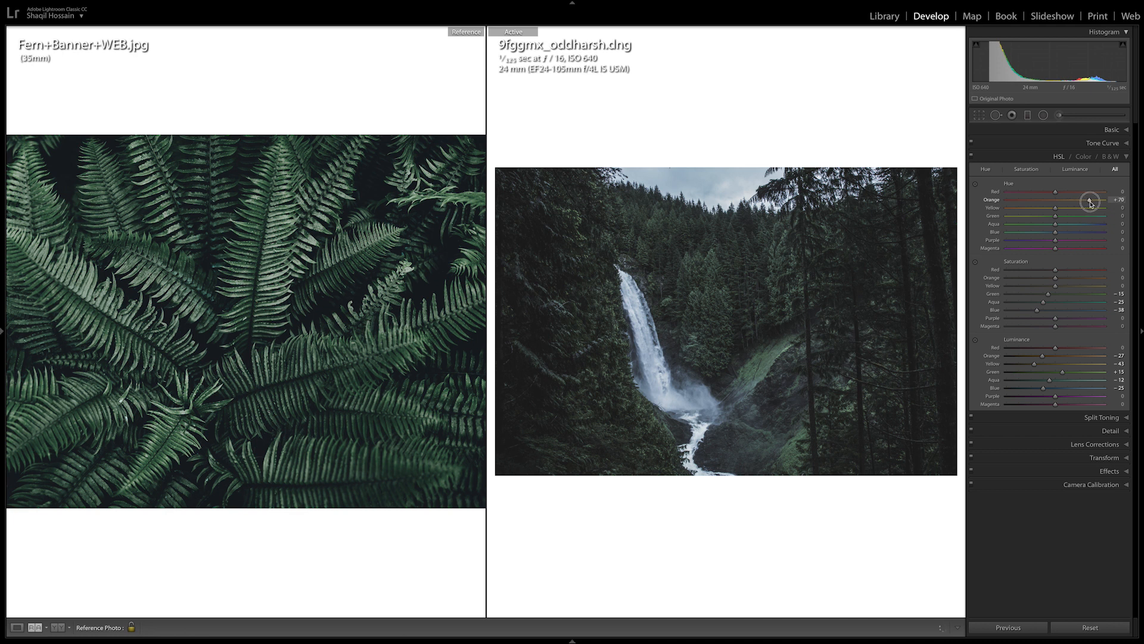
left_click_drag(1087, 200, 1090, 200)
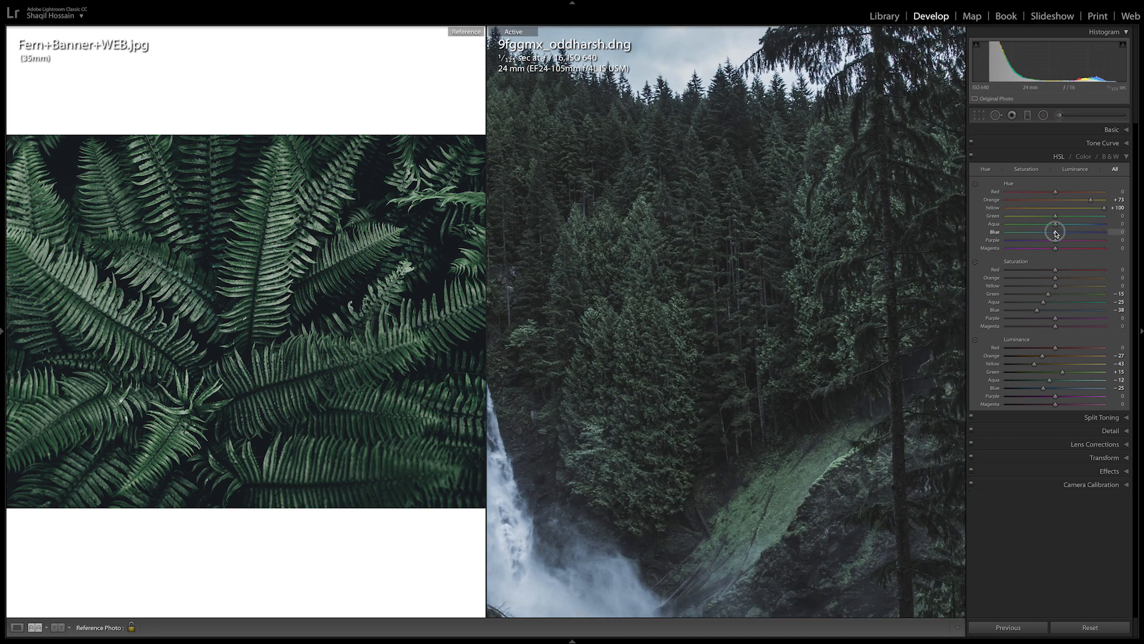
Shift the Blue hue toward aqua, settling at -34
left_click_drag(1055, 231, 1030, 231)
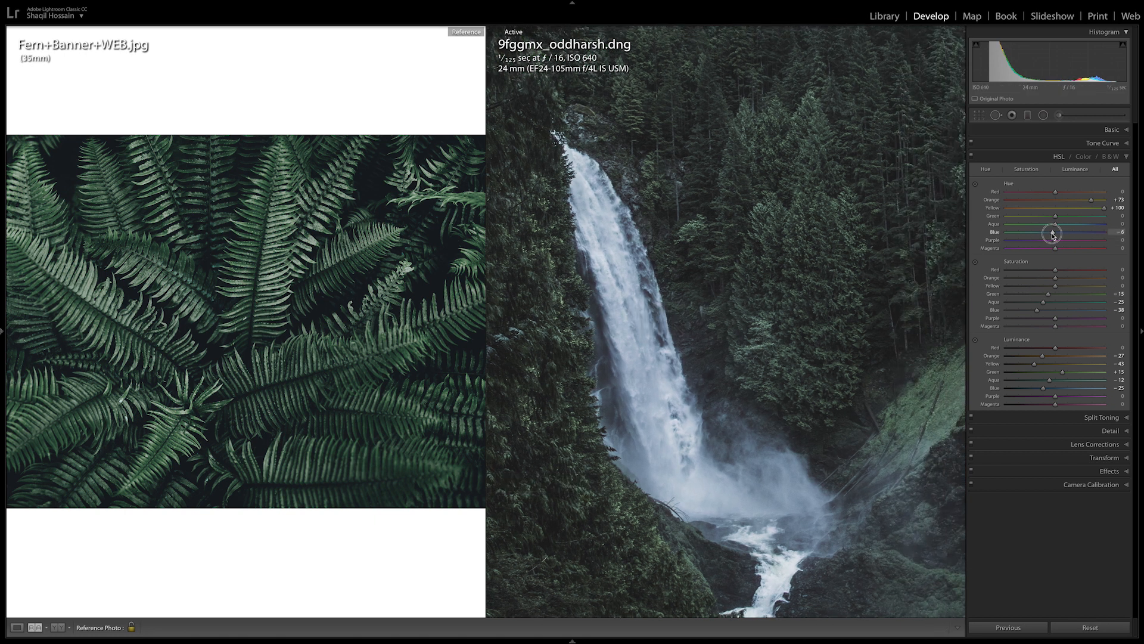
left_click_drag(1054, 232, 1044, 232)
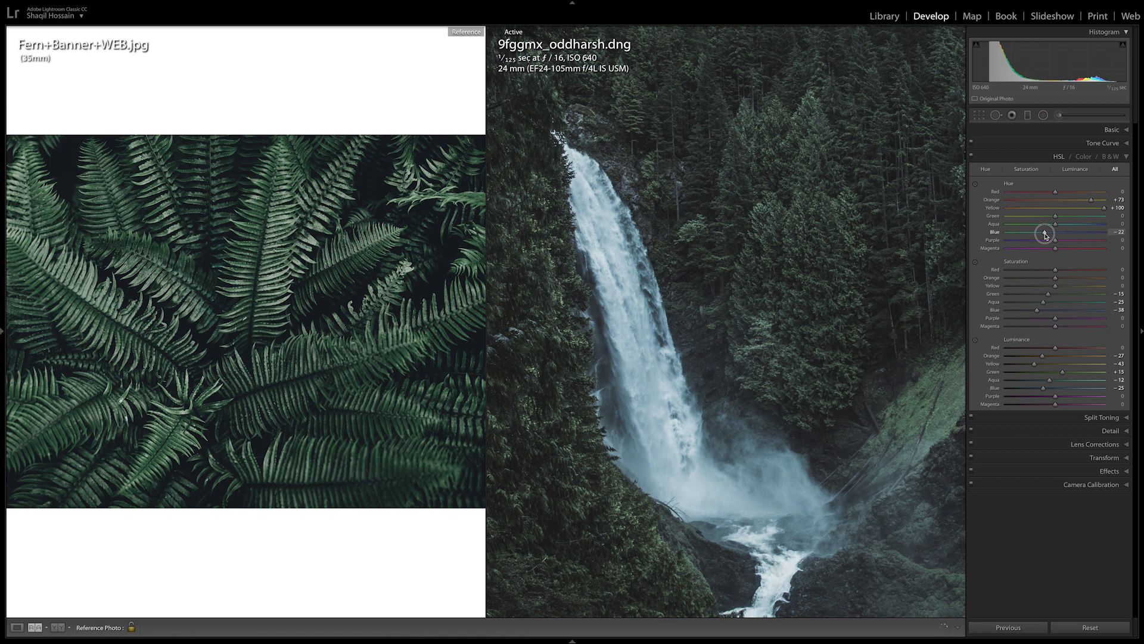
left_click_drag(1046, 231, 1043, 232)
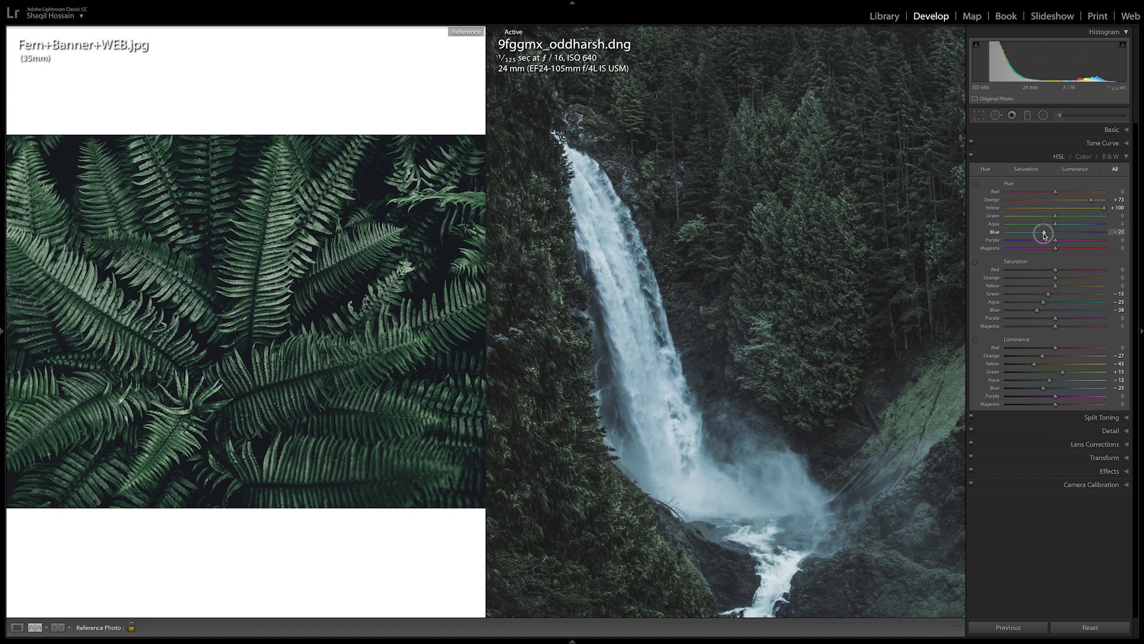
left_click_drag(1044, 232, 1038, 232)
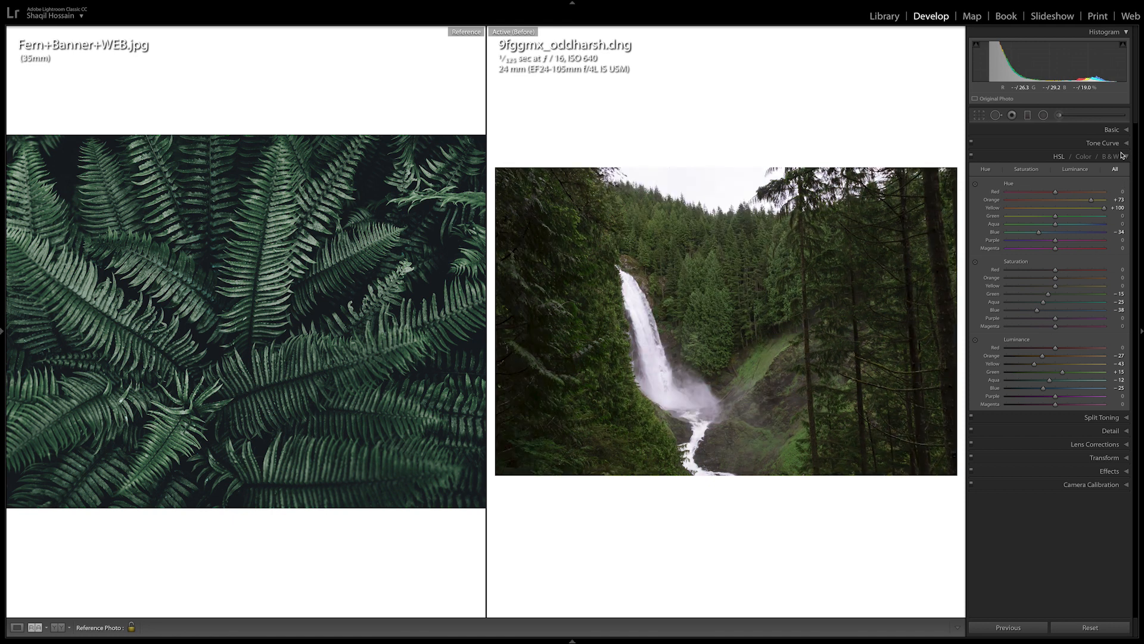
Set the split-toning highlight hue to a blue of 216
left_click(1101, 169)
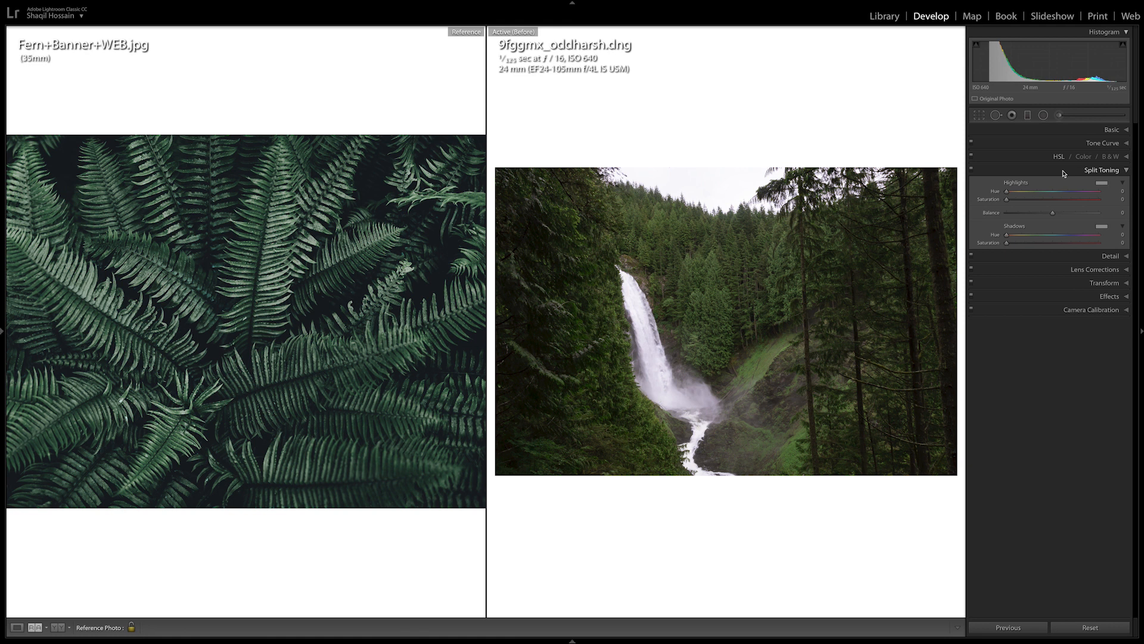
left_click_drag(1006, 190, 1036, 191)
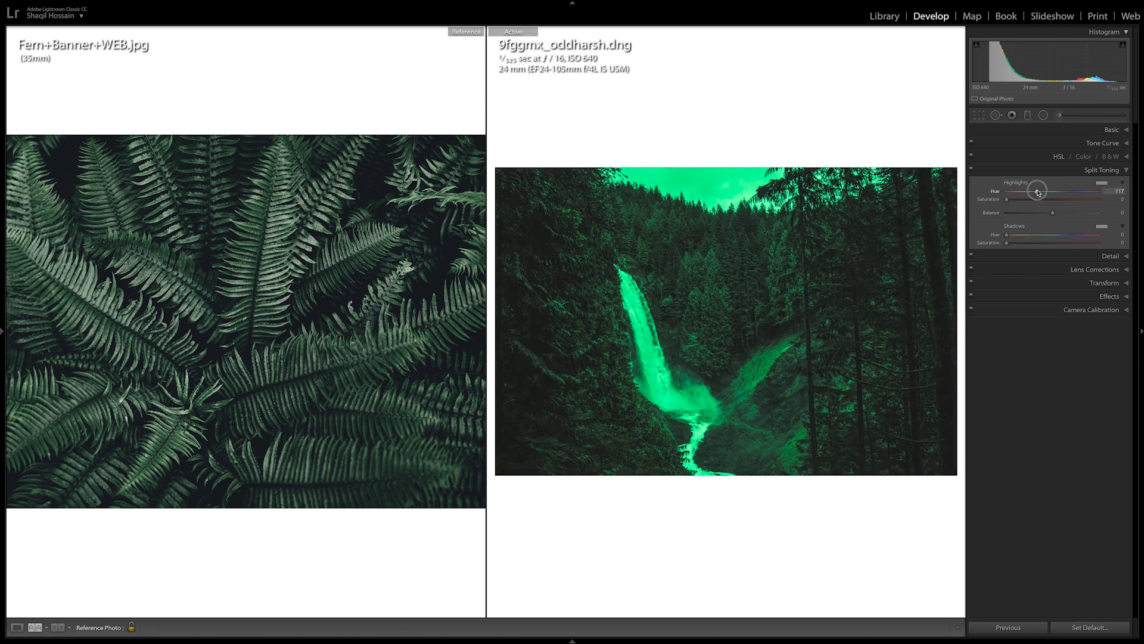
left_click_drag(1036, 191, 1055, 191)
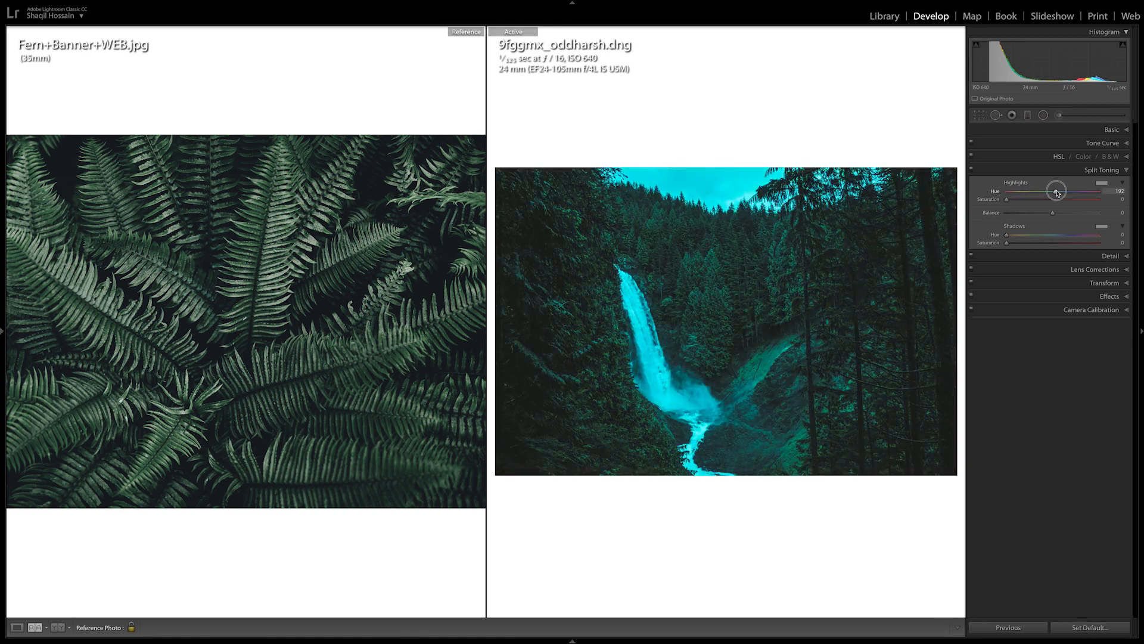
left_click_drag(1056, 191, 1060, 191)
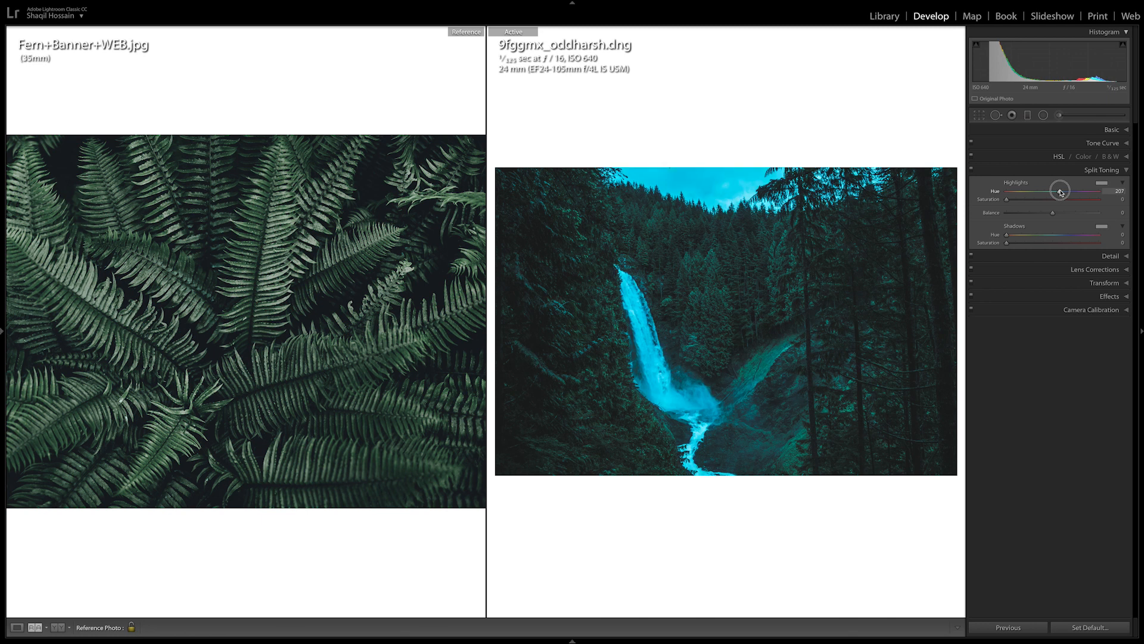
left_click_drag(1061, 190, 1064, 191)
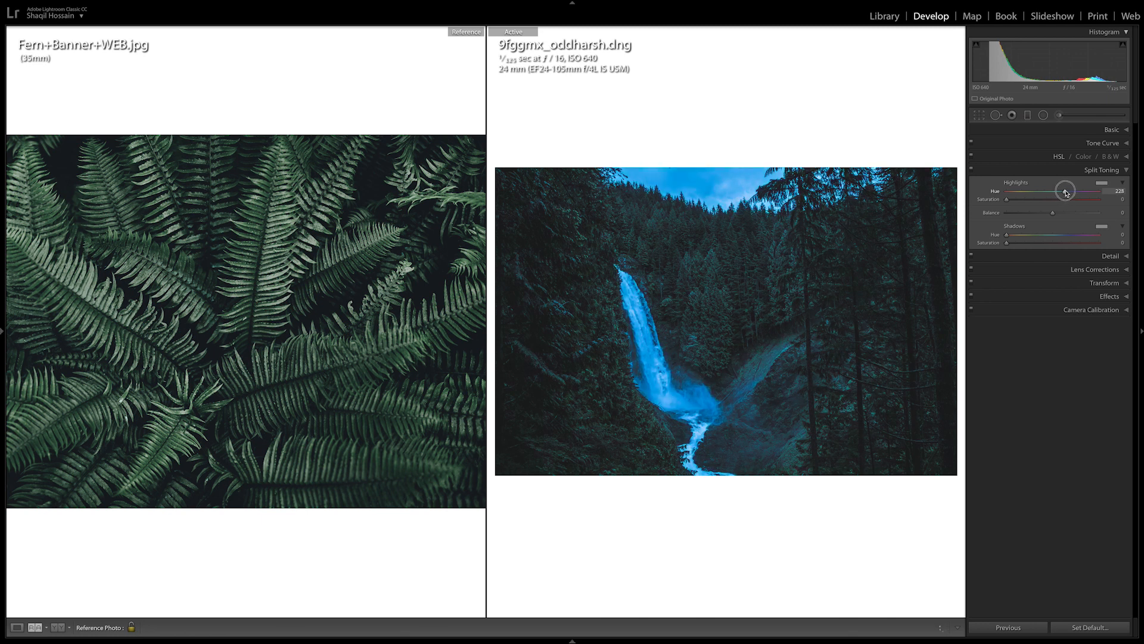
left_click_drag(1065, 190, 1063, 191)
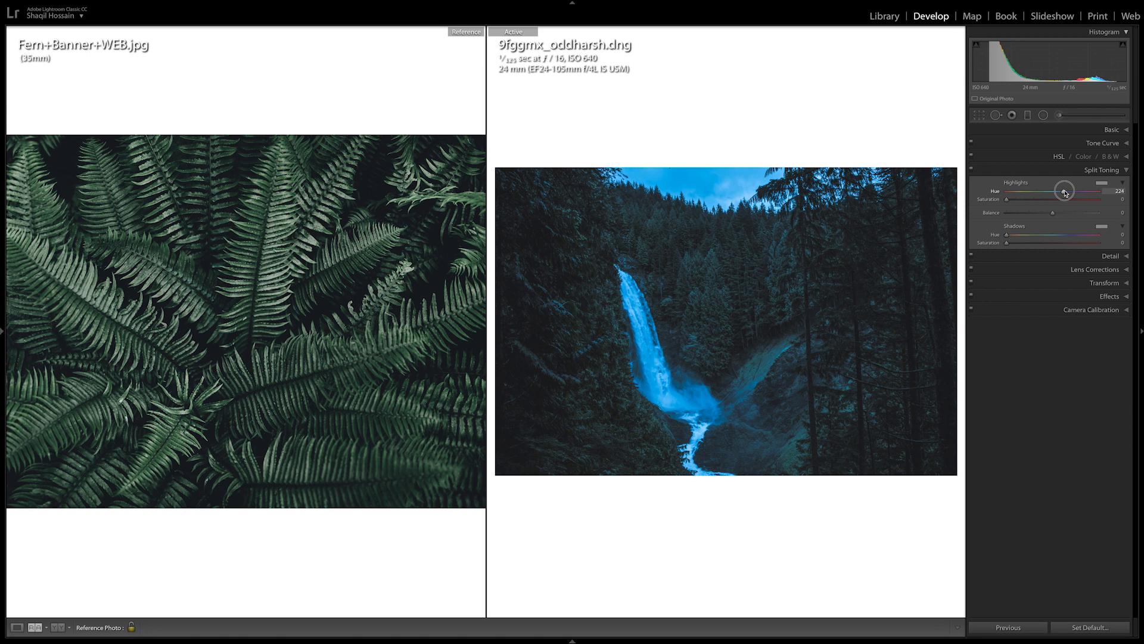
left_click_drag(1067, 190, 1062, 191)
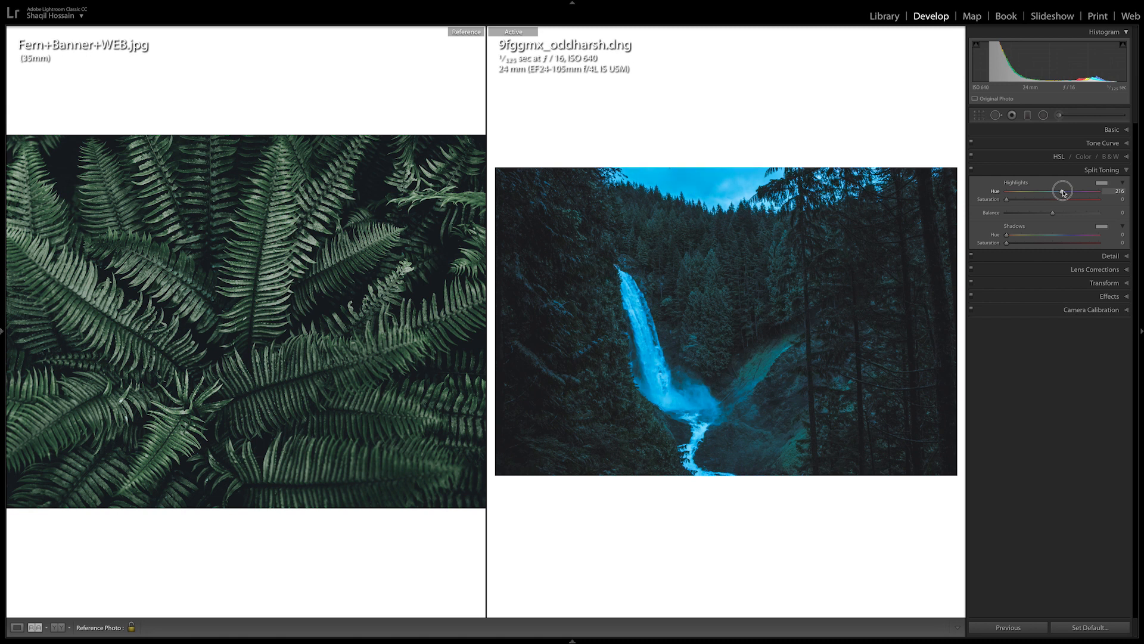
Set the shadow tint to teal hue 158 at saturation 7 and highlight saturation around 10
left_click_drag(1010, 233, 1035, 233)
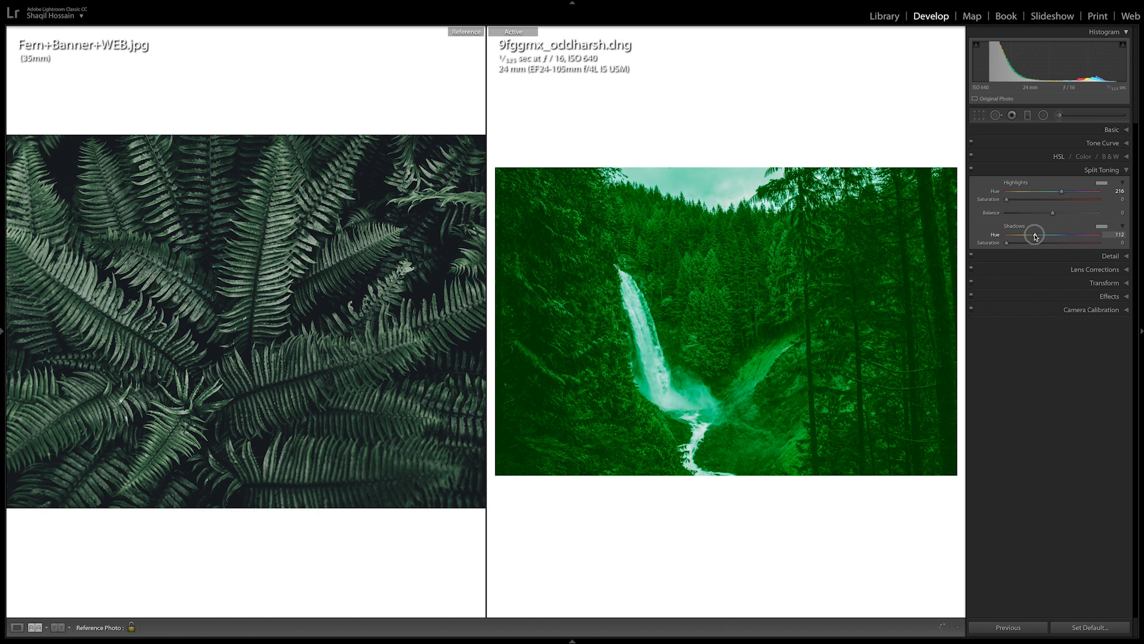
left_click_drag(1035, 235, 1045, 235)
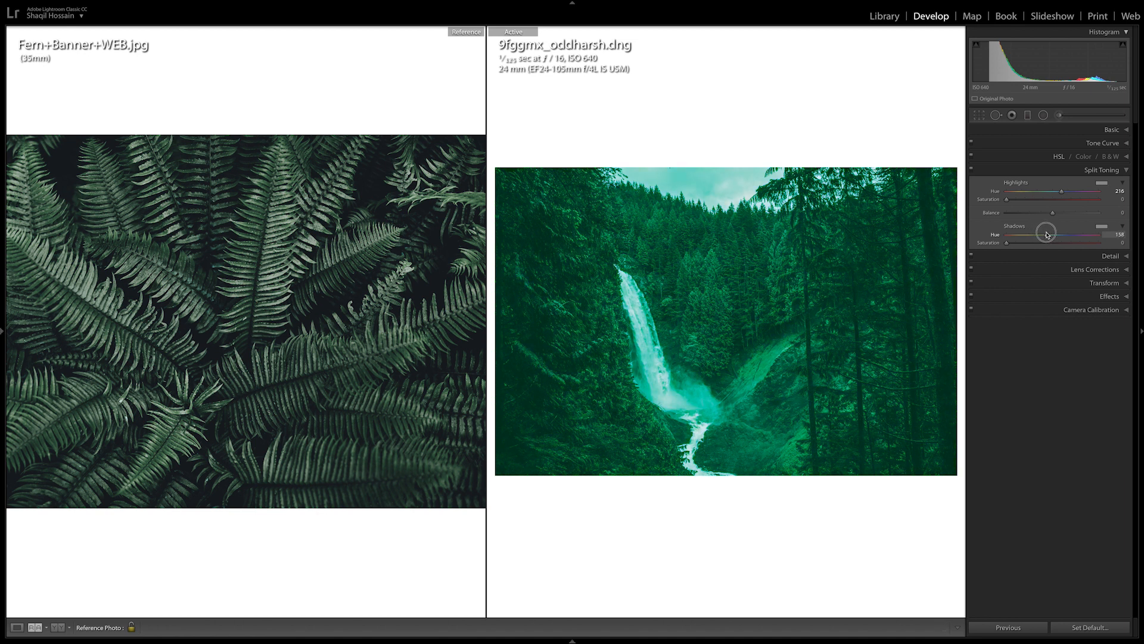
left_click_drag(1055, 242, 1014, 241)
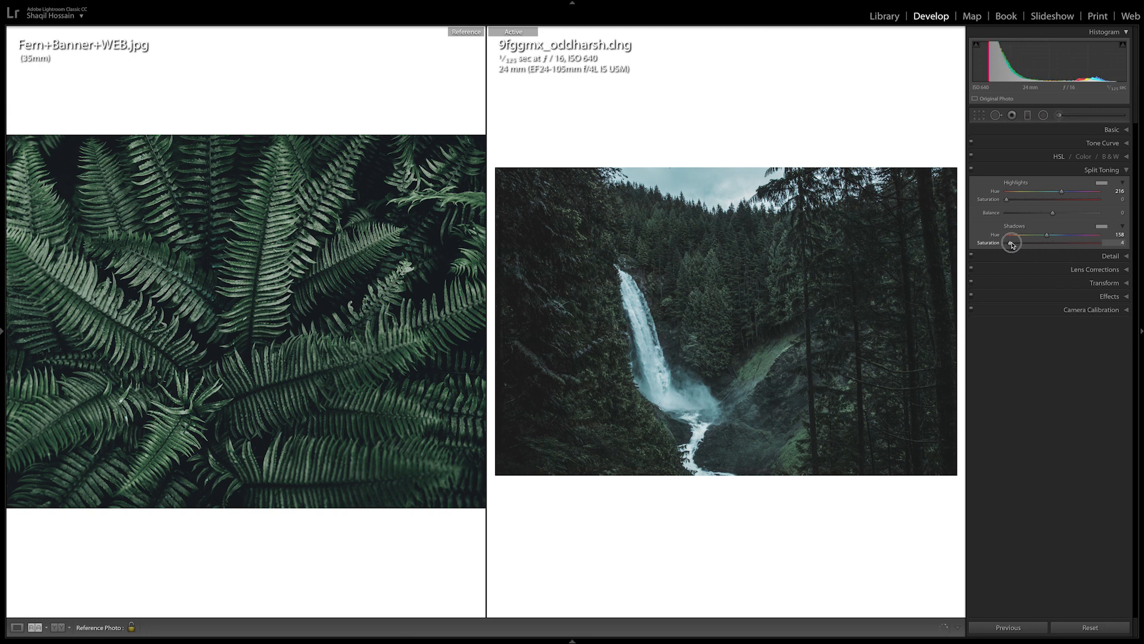
left_click_drag(1012, 242, 1016, 242)
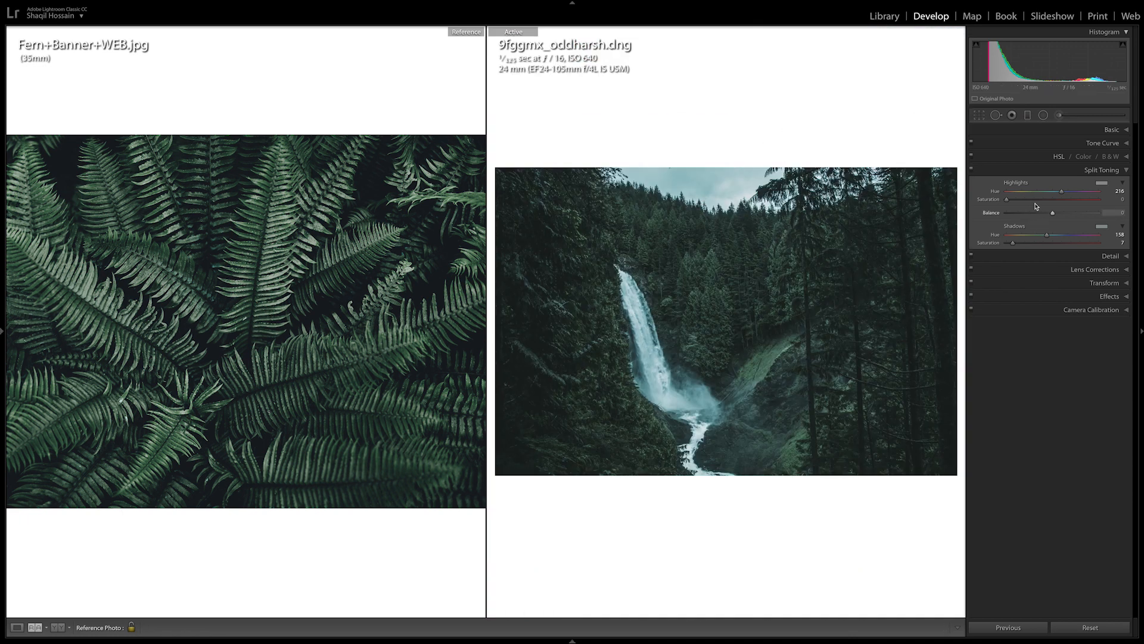
left_click_drag(1005, 200, 1018, 200)
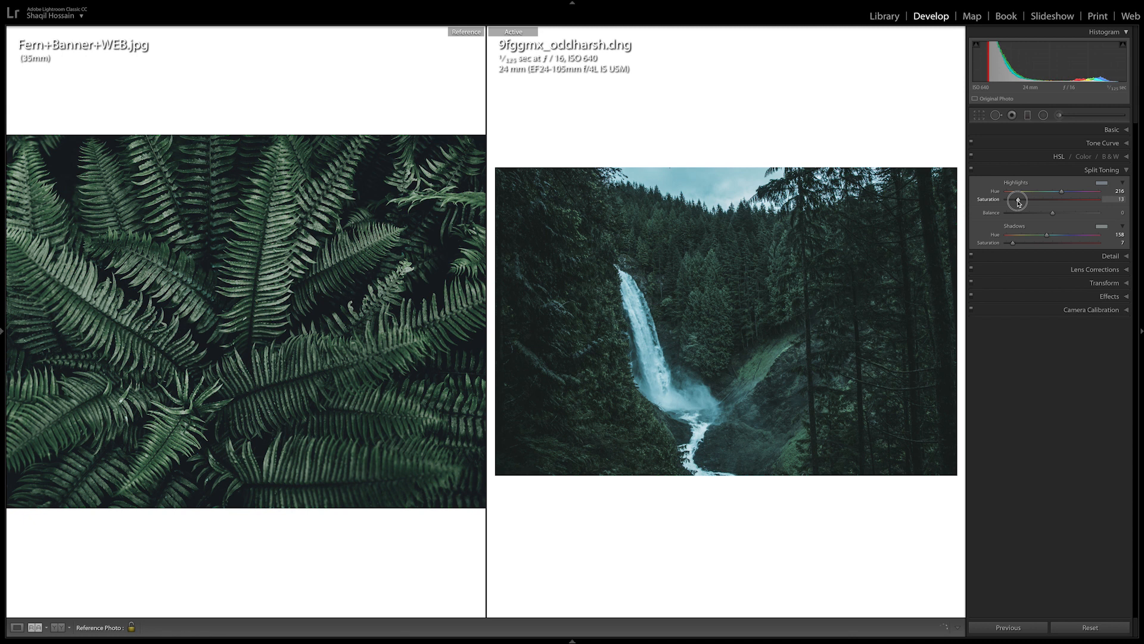
Raise sharpening masking to 100 while previewing the edge mask, then nudge a nearby Detail slider
left_click(1102, 170)
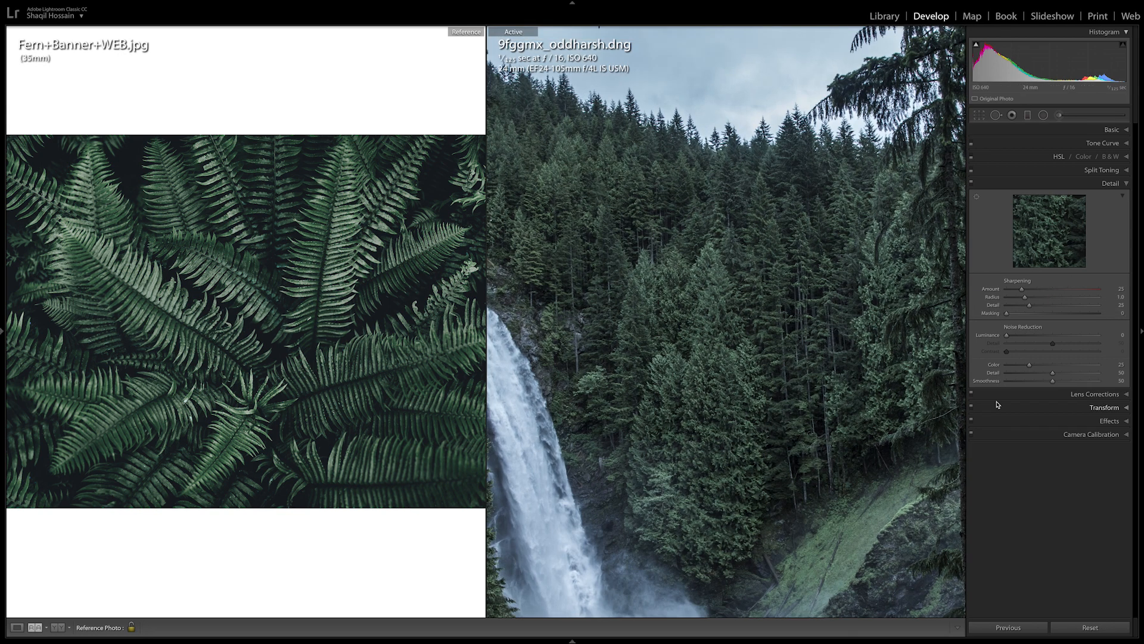
left_click_drag(1006, 314, 1087, 313)
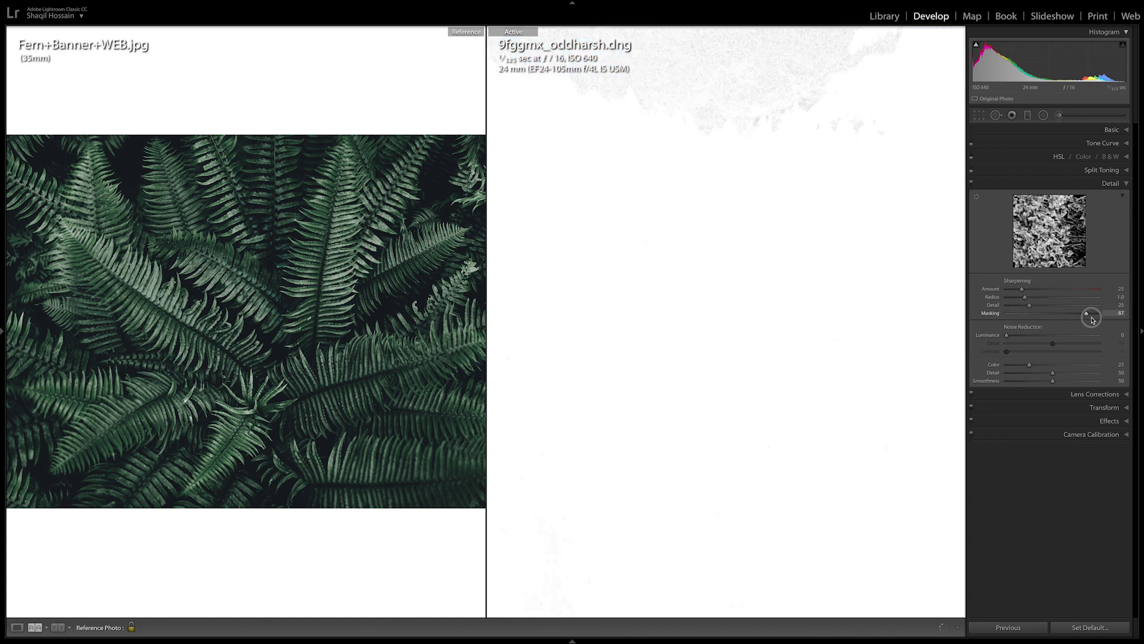
left_click_drag(1086, 314, 1097, 314)
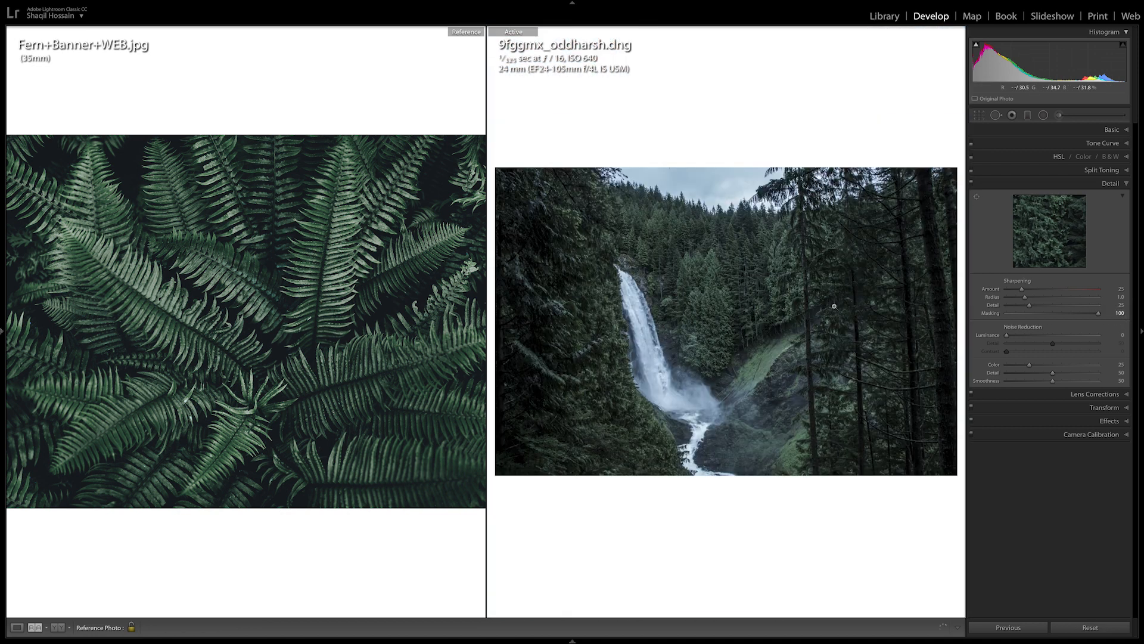
left_click_drag(1021, 287, 1042, 287)
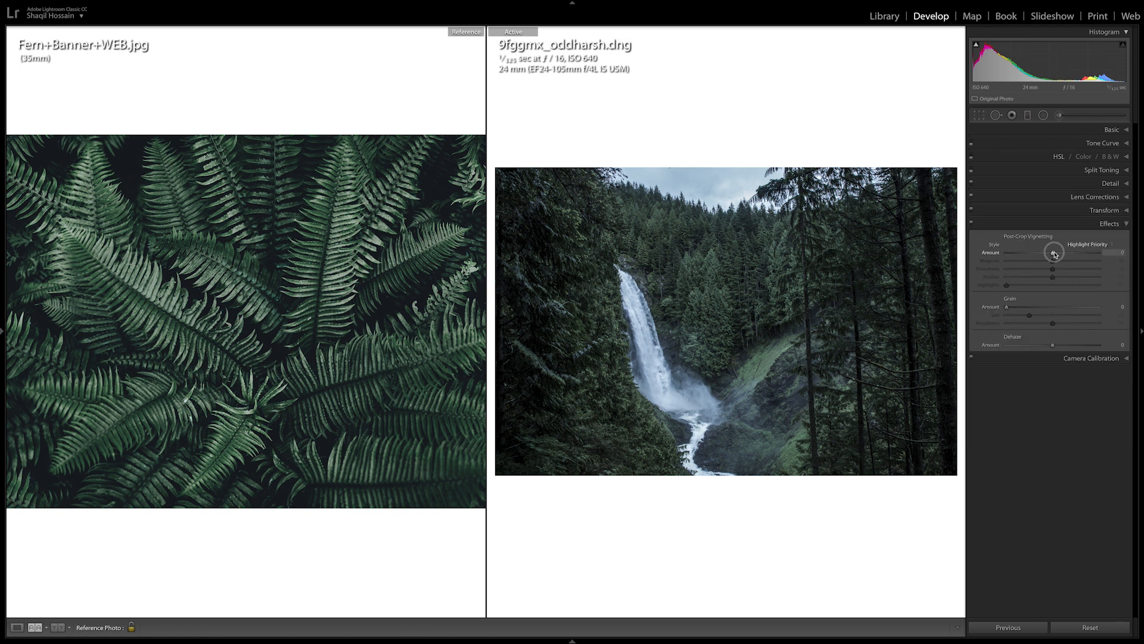
Apply a -20 post-crop vignette and begin naming the new user preset 'Fur...'
left_click_drag(1055, 253, 1045, 252)
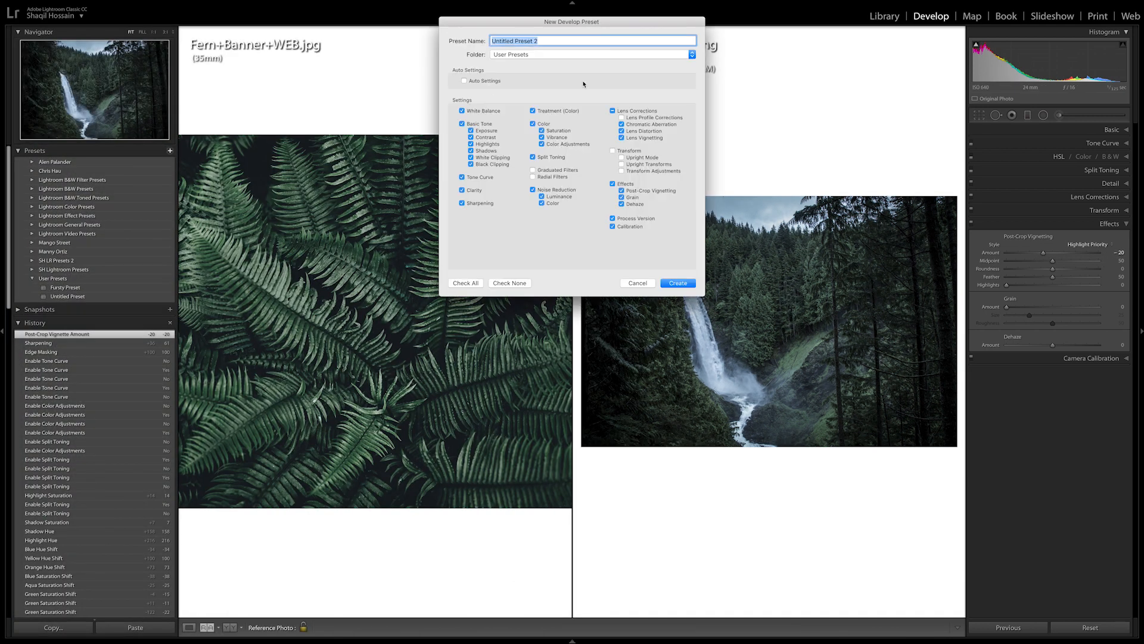
type("Fur")
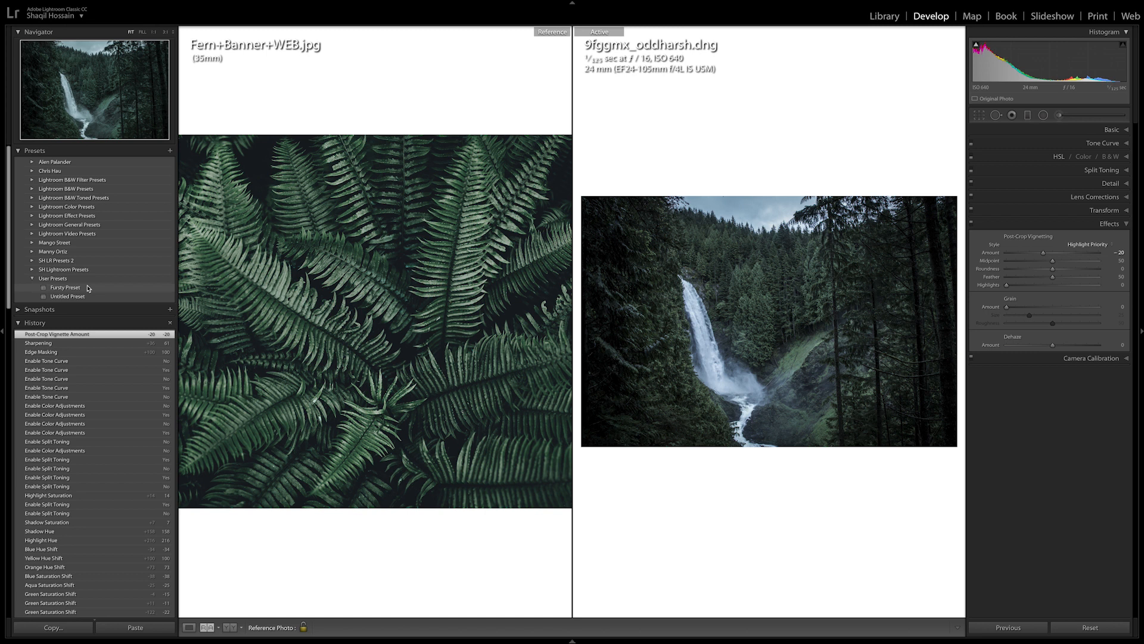
Apply the saved preset, compare loupe and reference views, then start the Crop Overlay
left_click(65, 286)
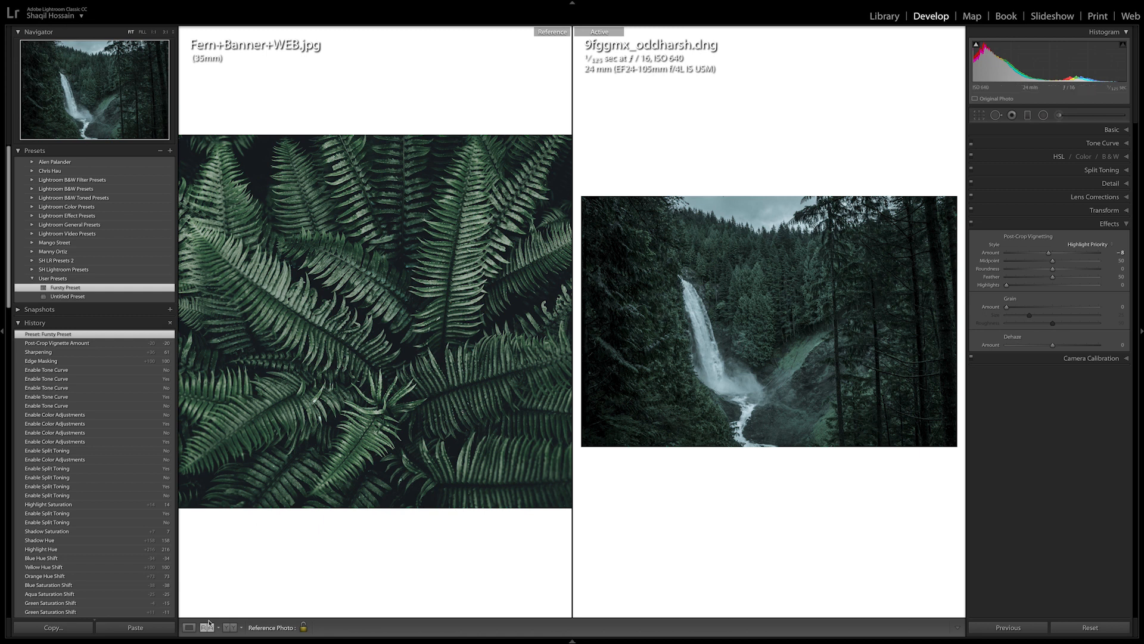
left_click(191, 627)
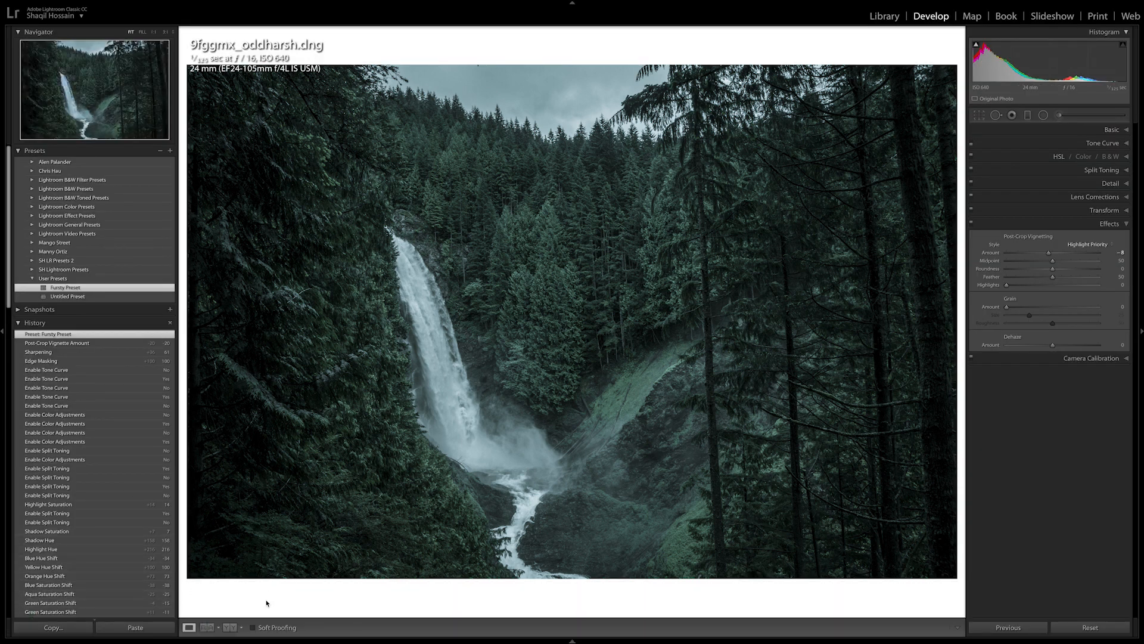
left_click(217, 627)
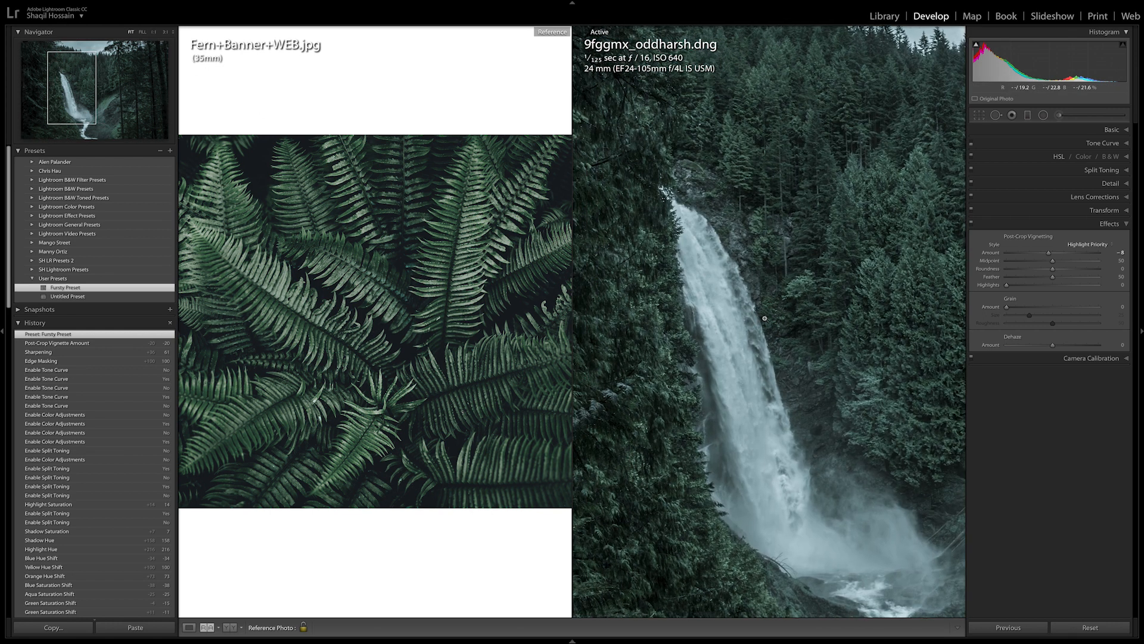
left_click(979, 116)
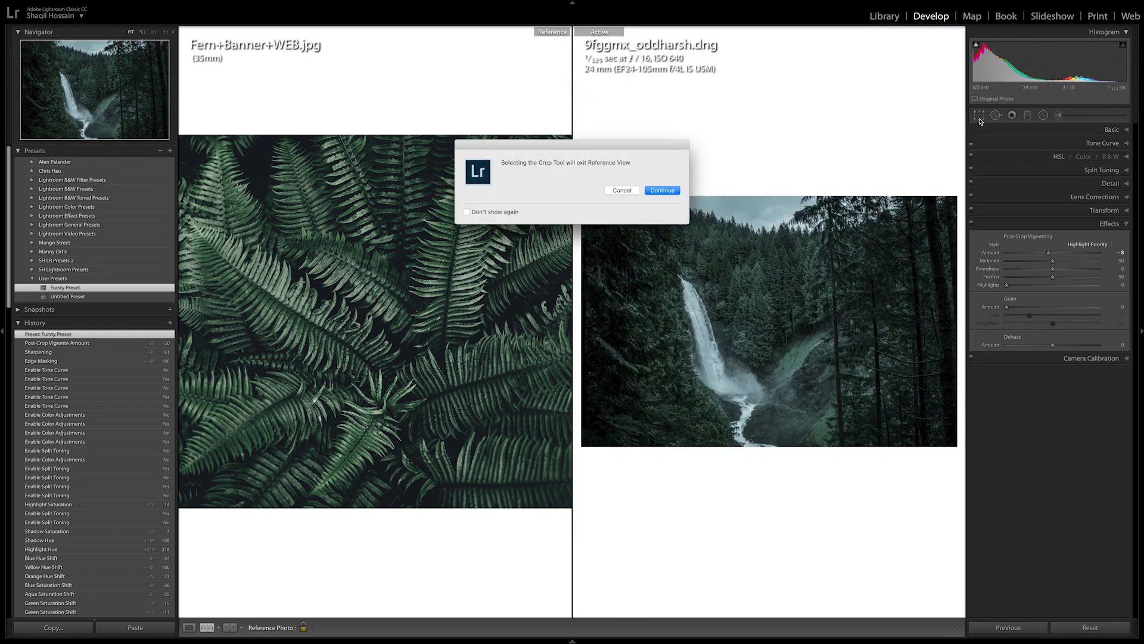
Confirm leaving Reference View so the waterfall photo can be cropped
left_click(662, 190)
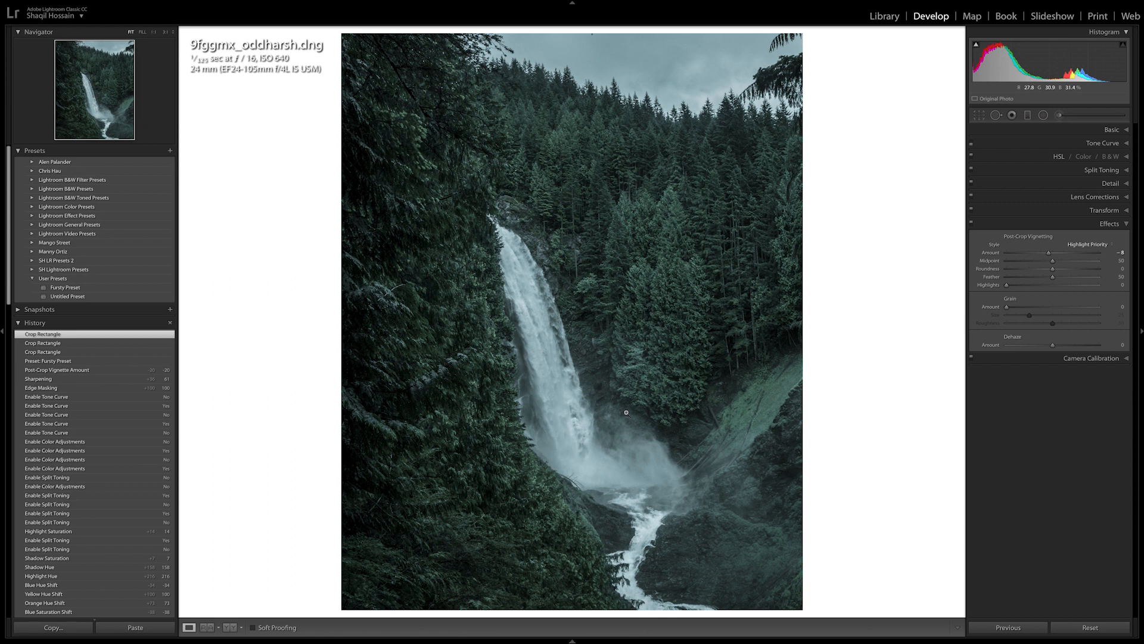
mouse_move(781, 299)
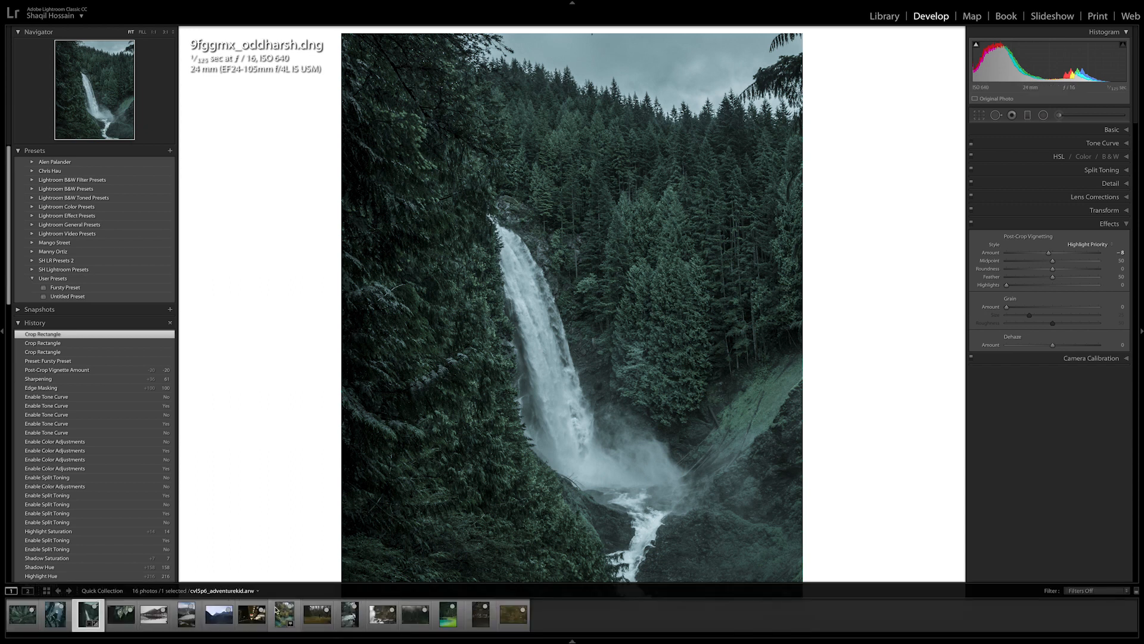
Select the leaf photo and adjust its temperature and tint in the Basic panel
left_click(120, 622)
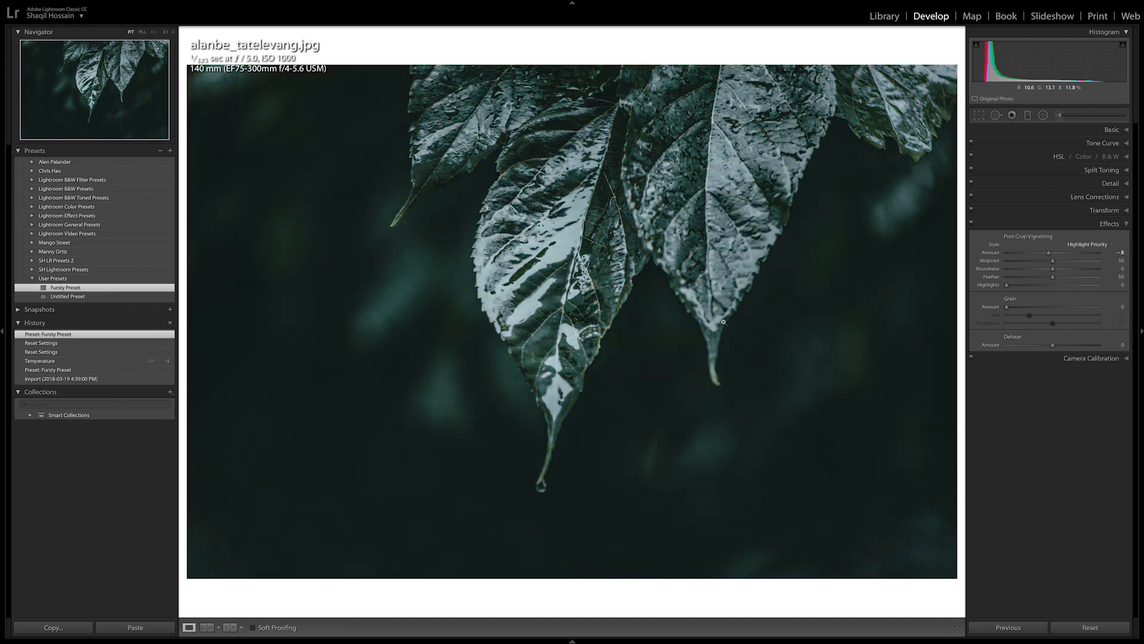
left_click(1111, 129)
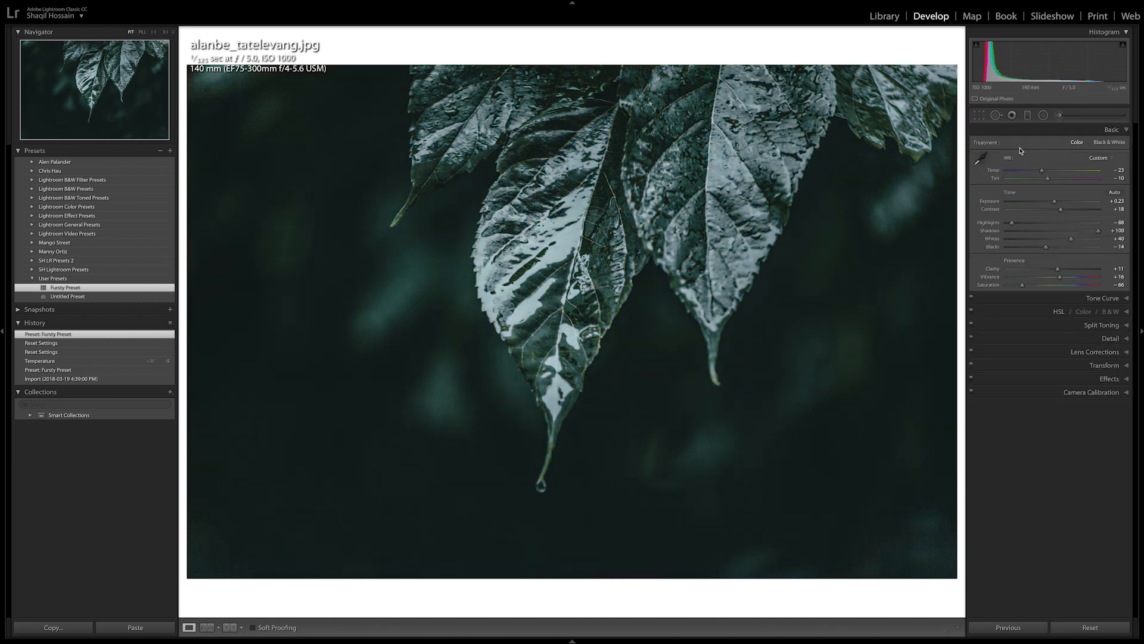
left_click_drag(1033, 170, 1045, 169)
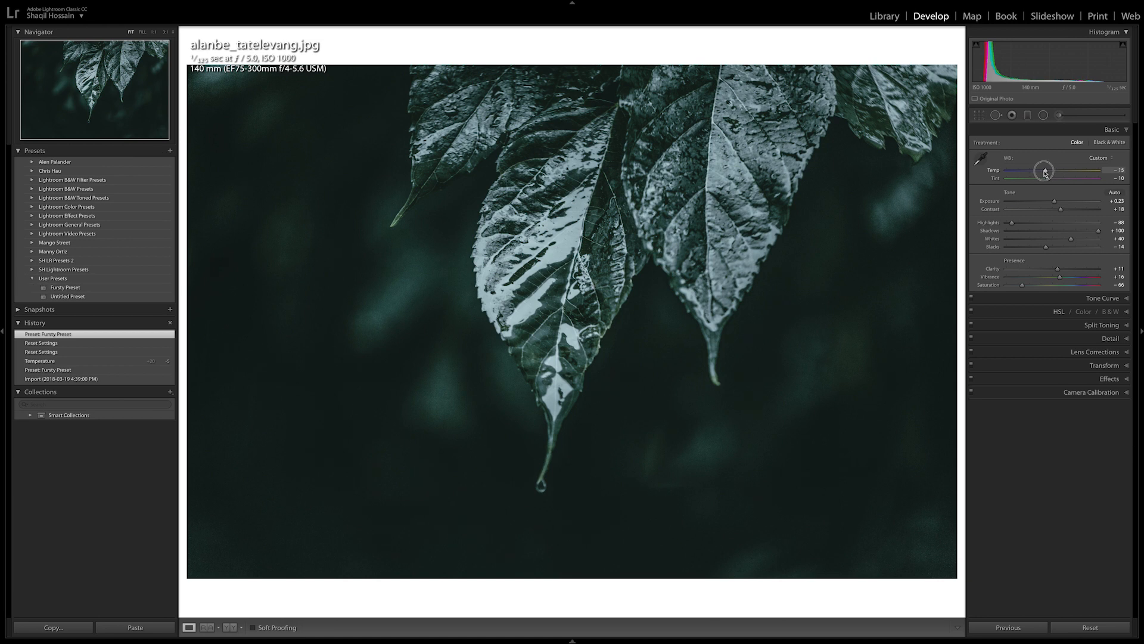
left_click_drag(1048, 169, 1048, 169)
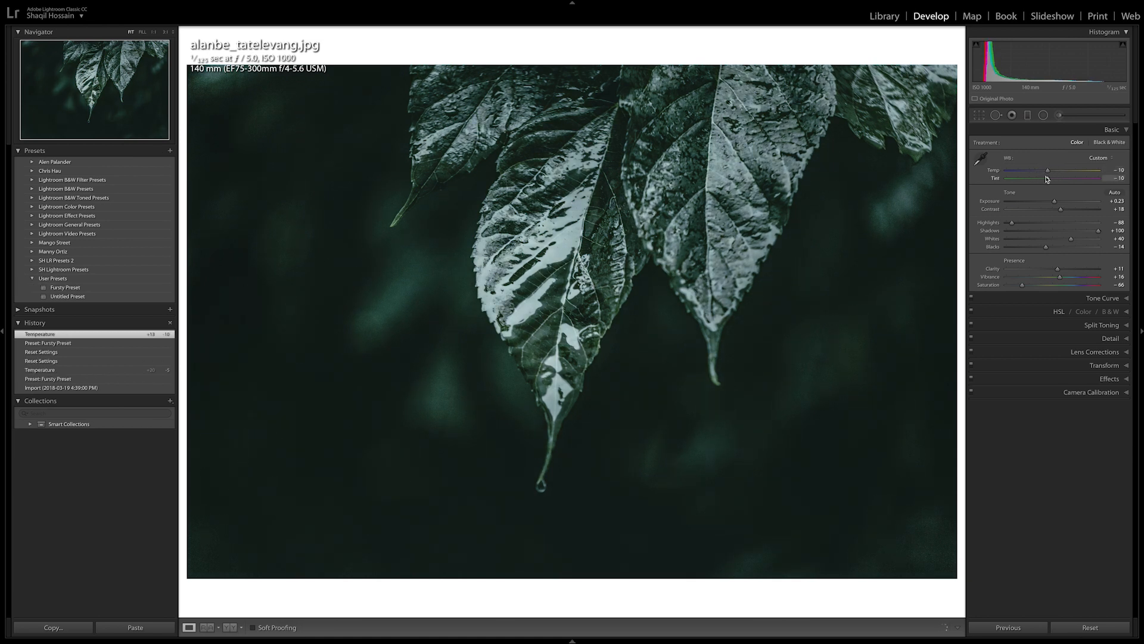
left_click_drag(1032, 177, 1072, 178)
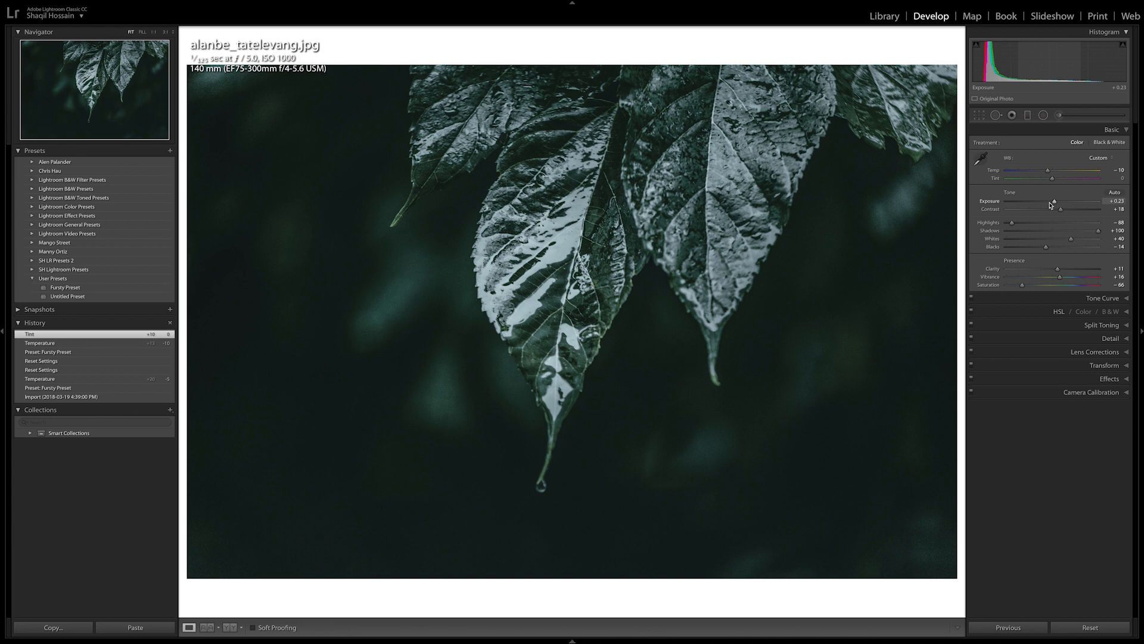
Brighten the leaf photo's exposure and whites, then undo the last change
left_click_drag(1045, 201, 1069, 200)
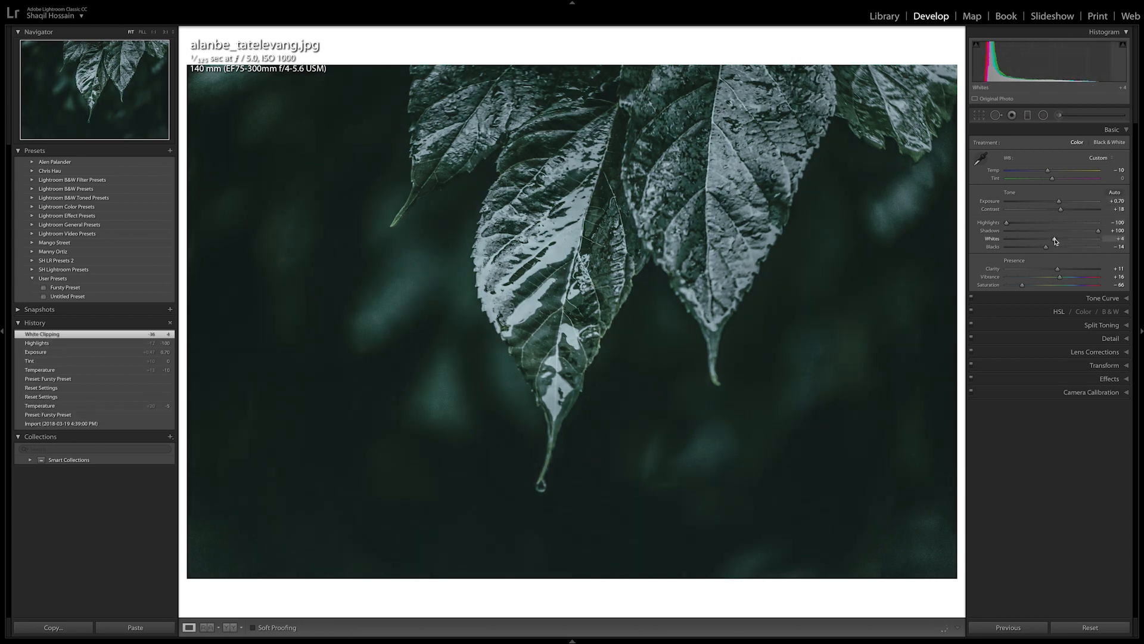
left_click_drag(1052, 242, 1080, 242)
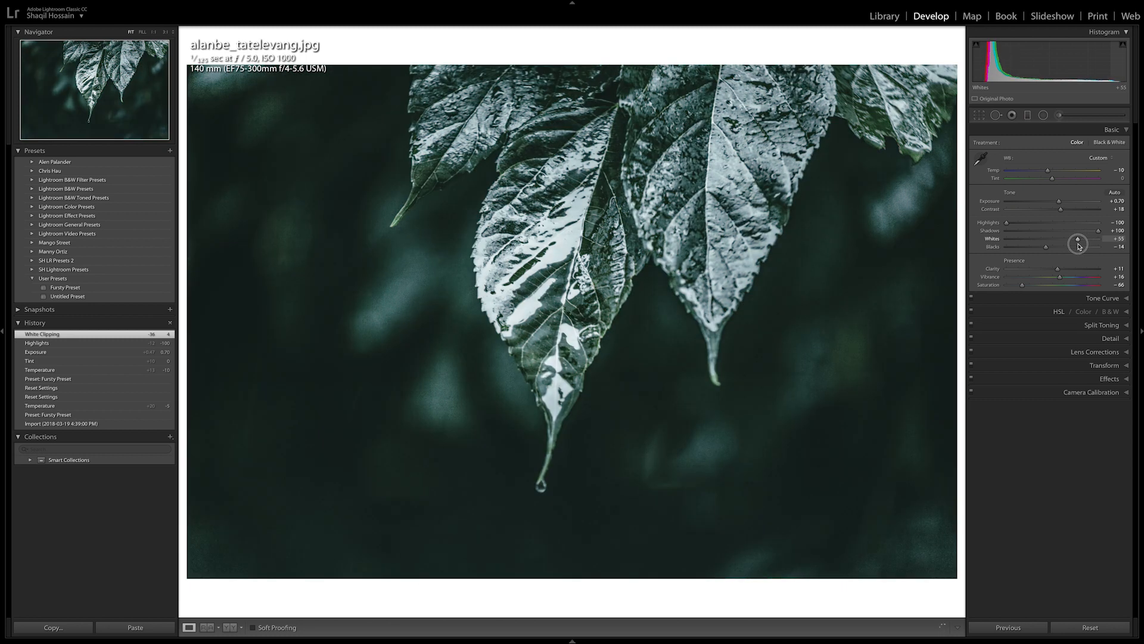
key("ctrl+z")
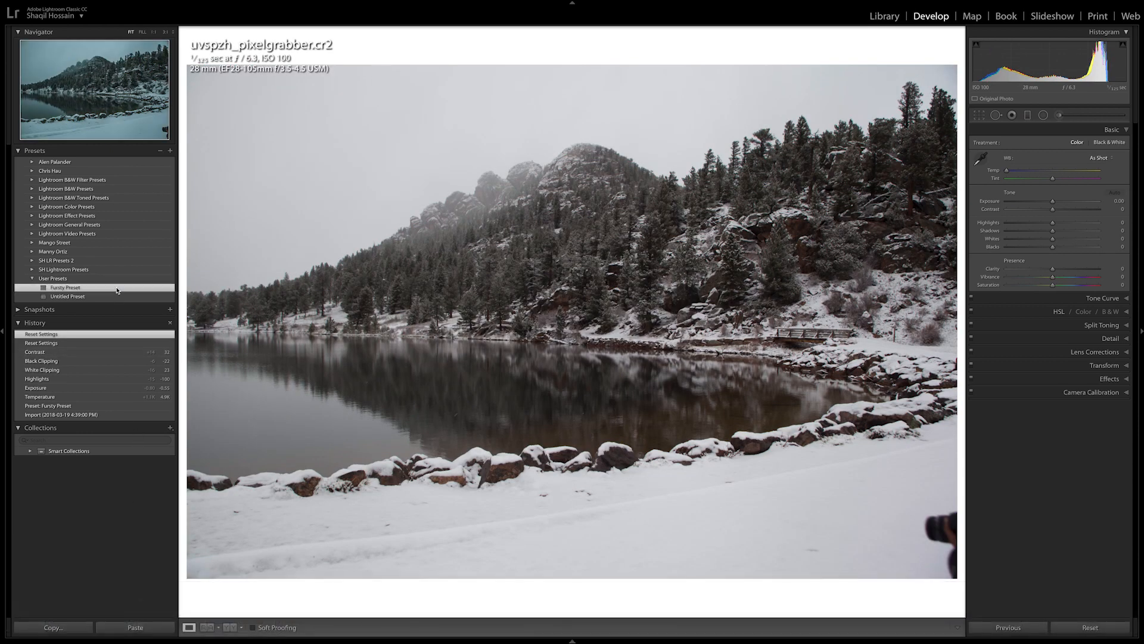
Apply the user preset to the snowy lake photo, warm its temperature and shift tint toward magenta
left_click(64, 287)
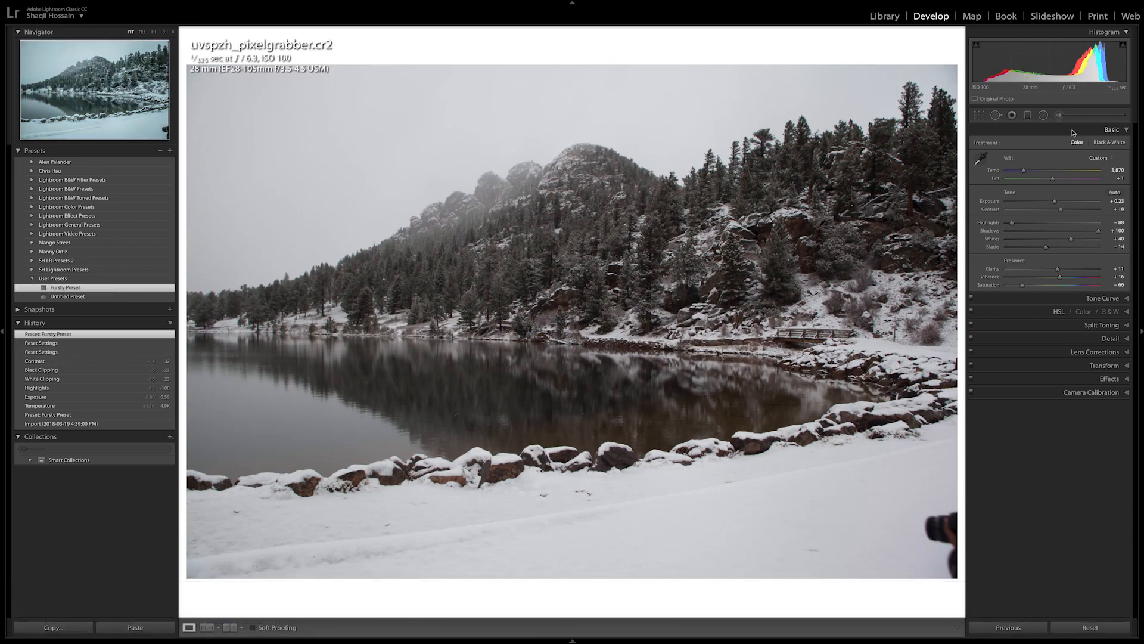
mouse_move(465, 295)
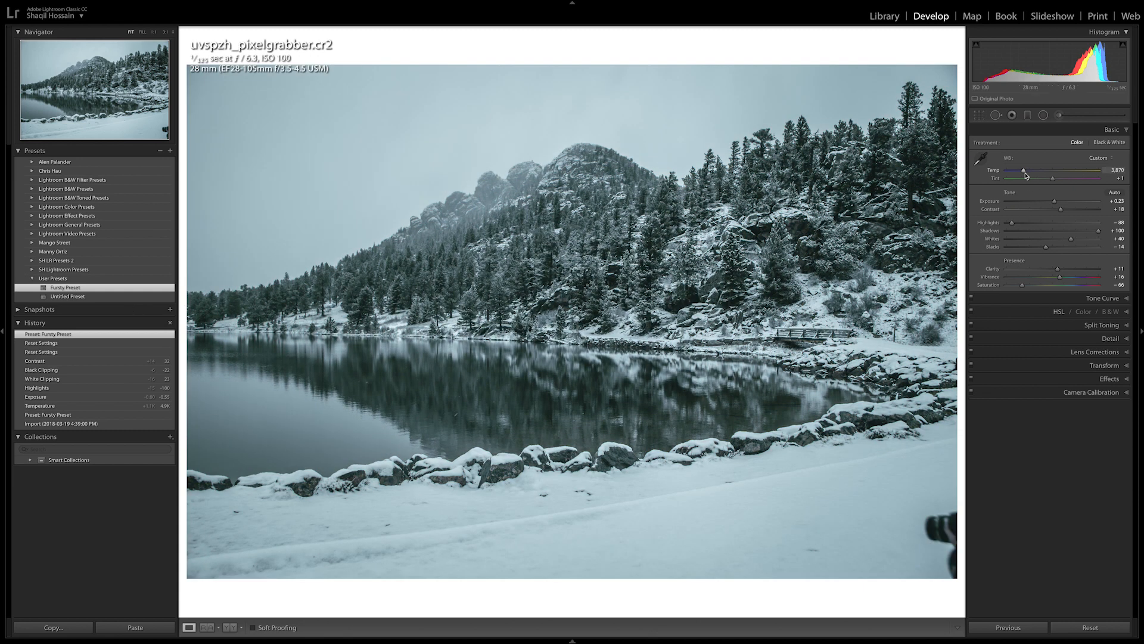
left_click_drag(1021, 171, 1025, 170)
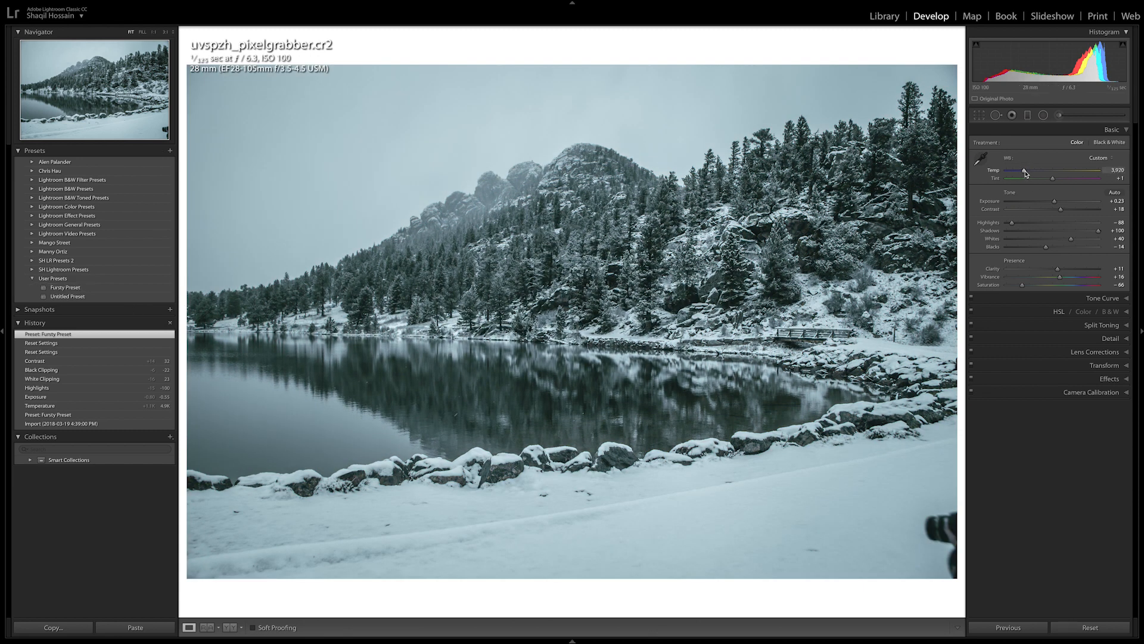
left_click_drag(1048, 170, 1055, 171)
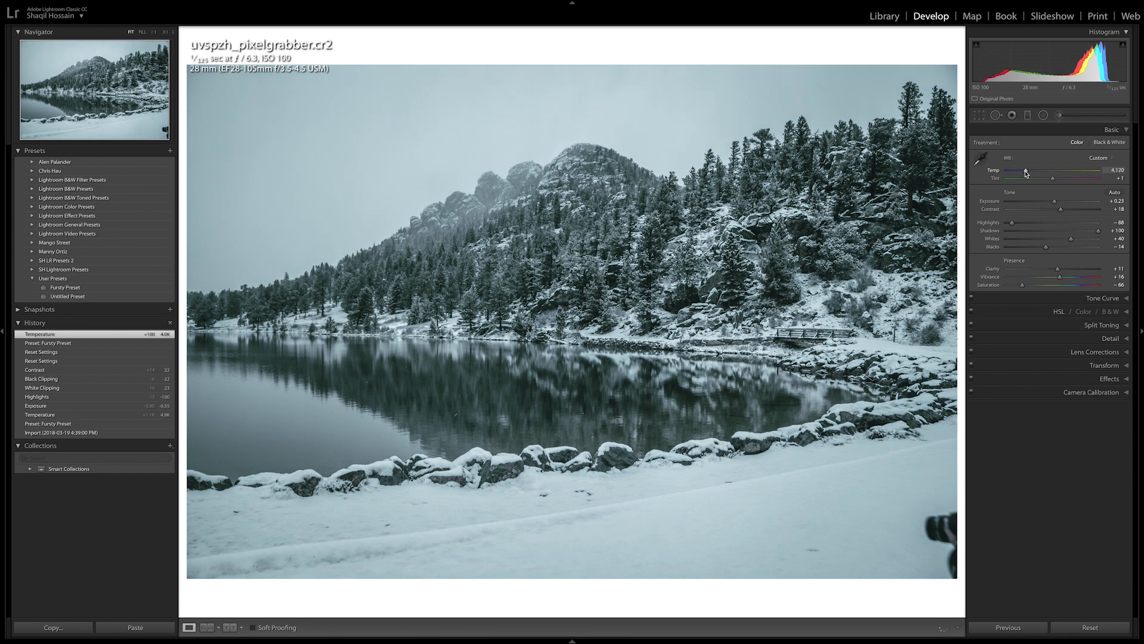
left_click_drag(1026, 175, 1032, 176)
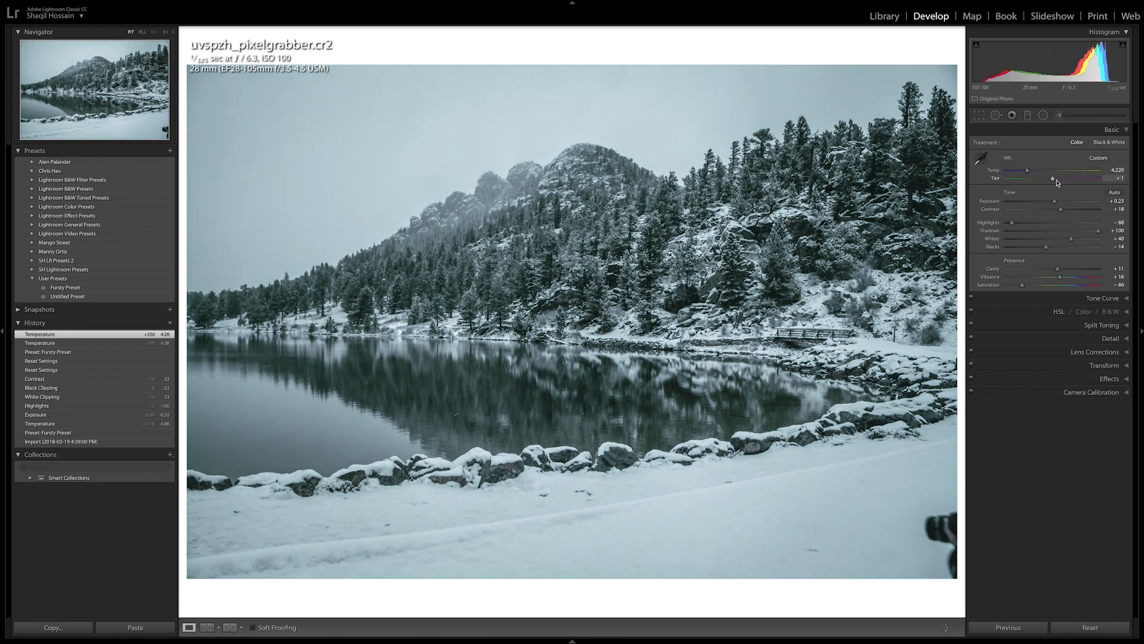
left_click_drag(1051, 178, 1060, 179)
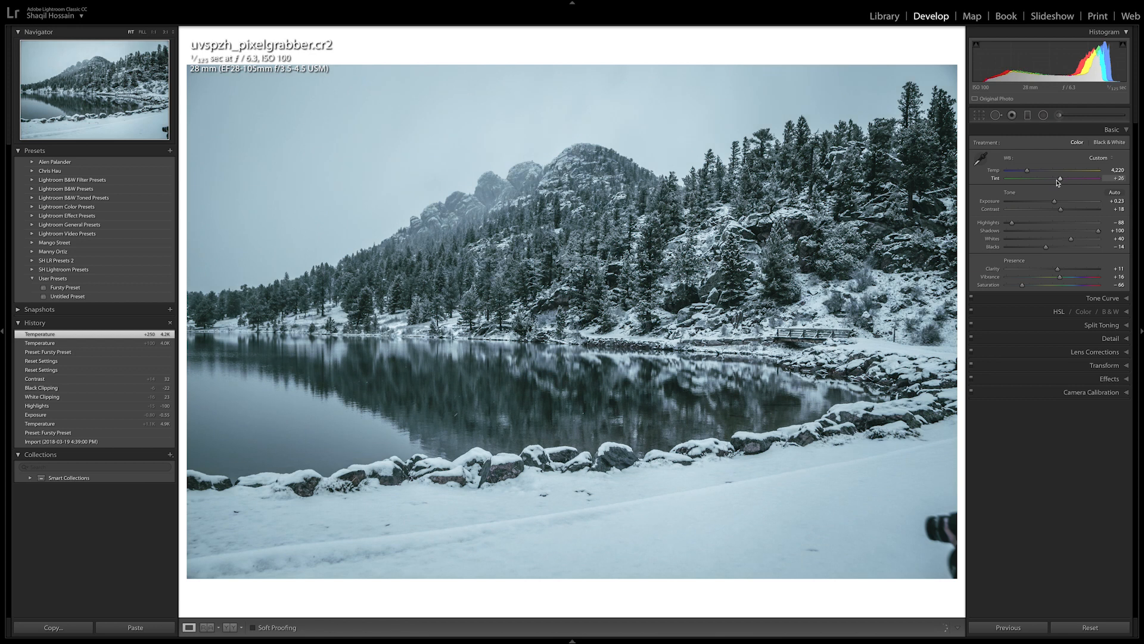
left_click_drag(1060, 178, 1067, 179)
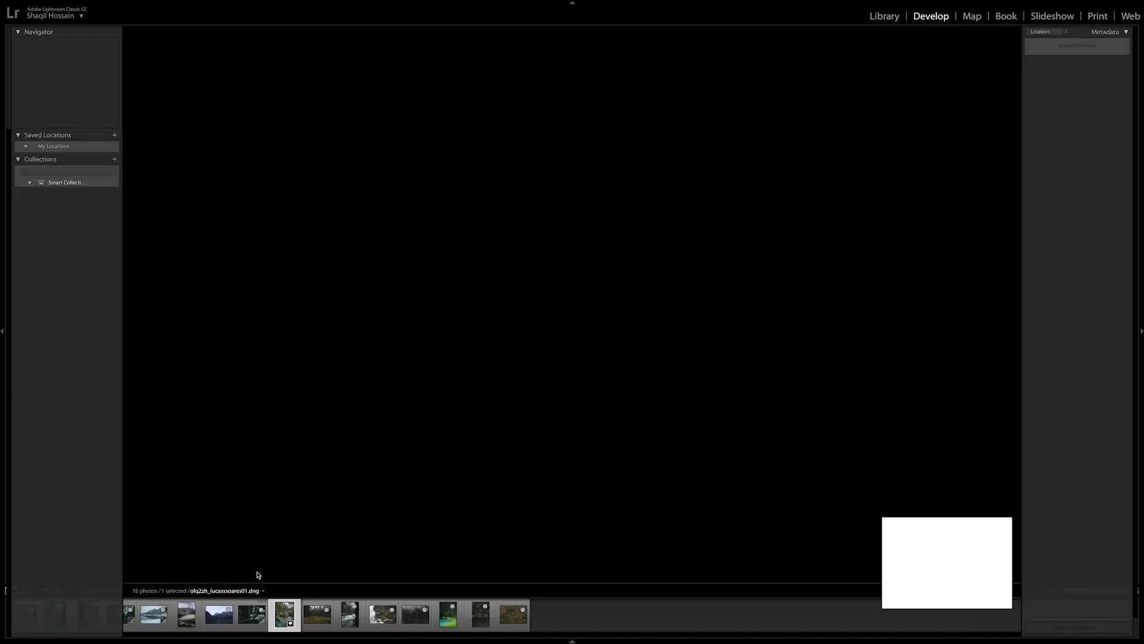
Switch modules back to Develop and apply the user preset to the aerial lake photo
left_click(971, 16)
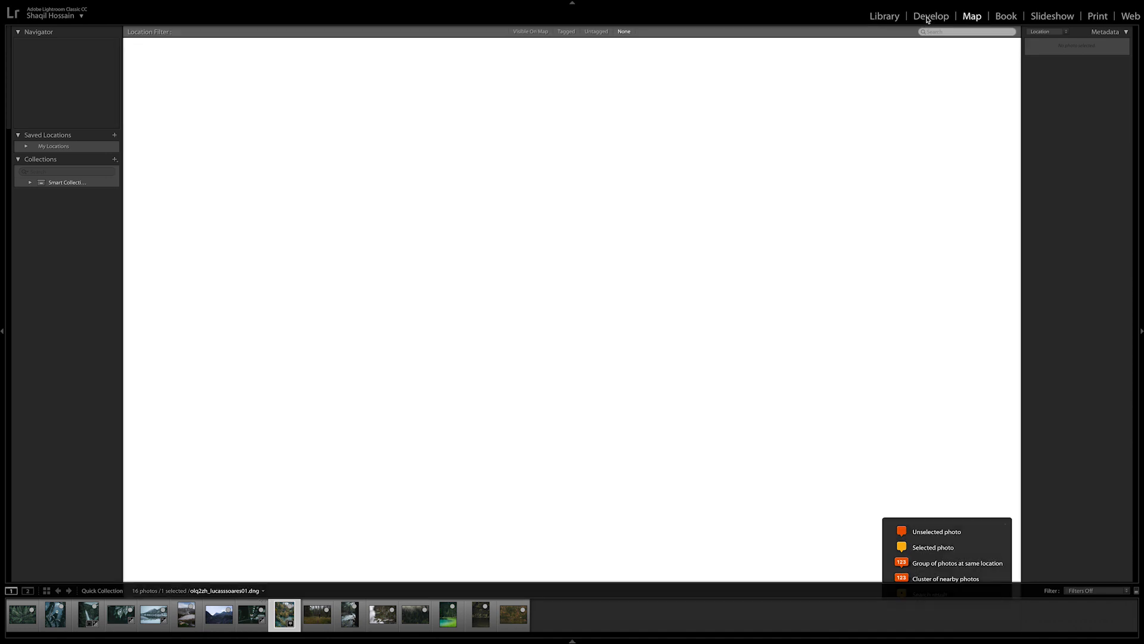
left_click(929, 16)
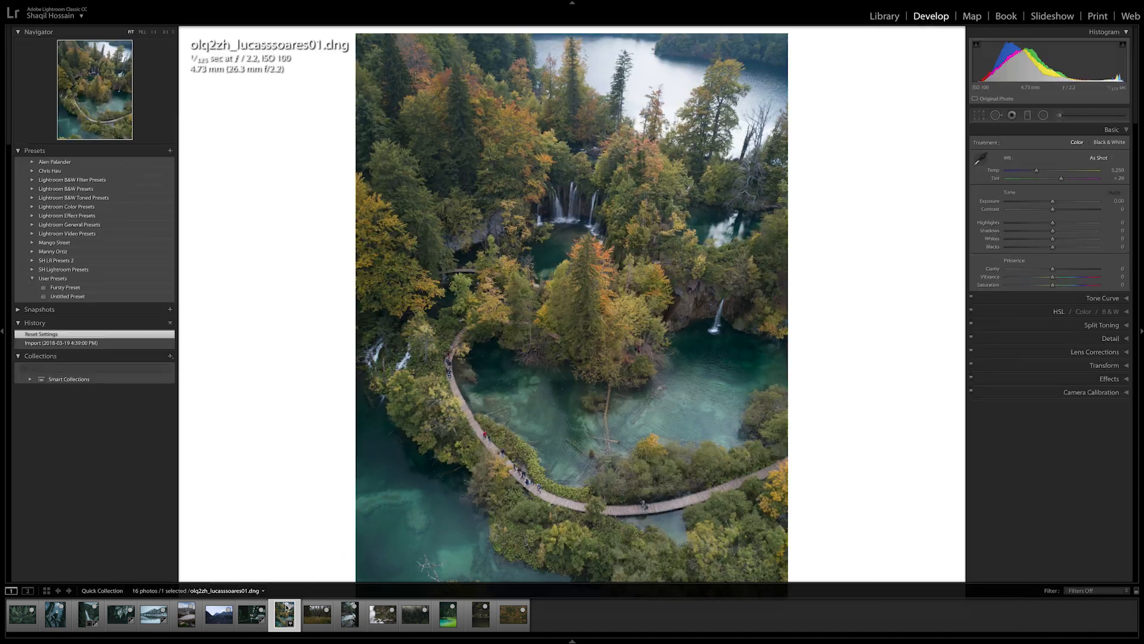
left_click(64, 286)
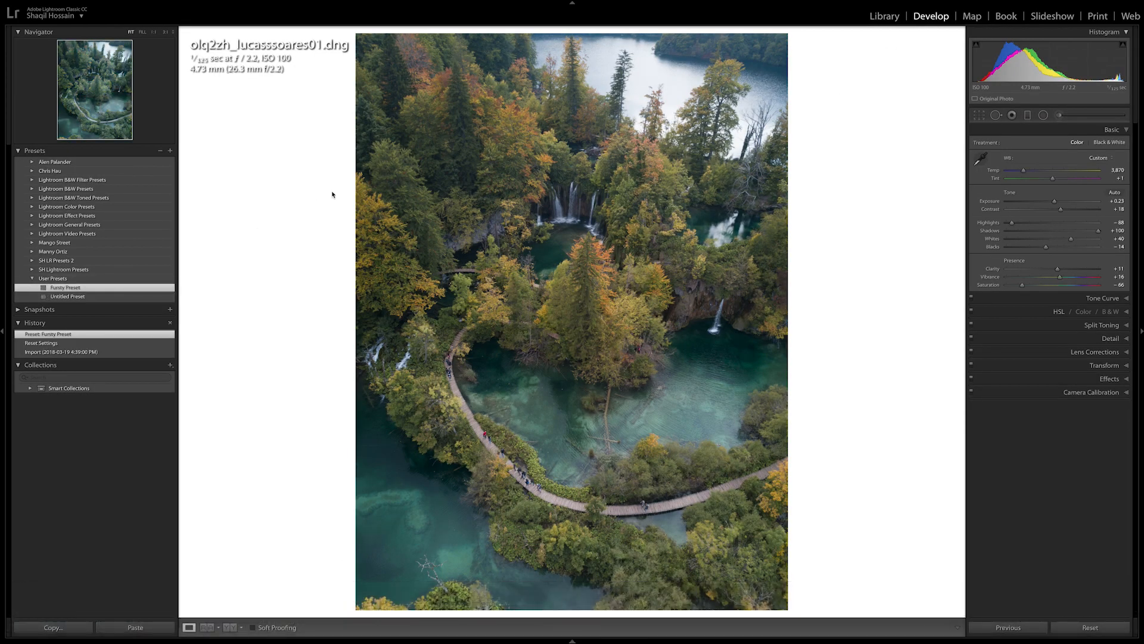